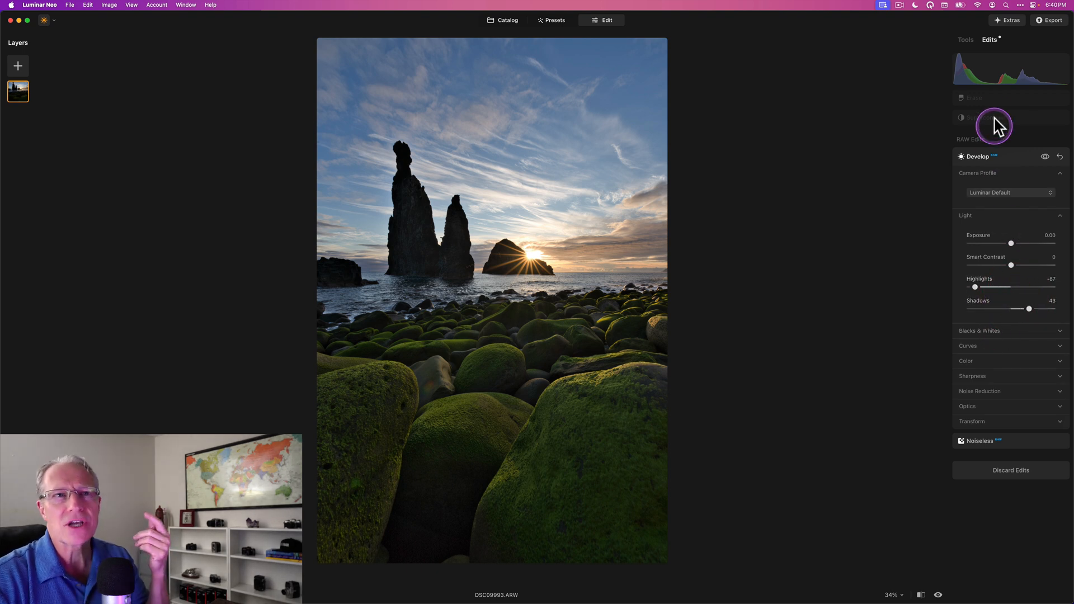
Review the applied Supercontrast edit, then show the full Tools list
{"action": "left_click", "coordinate": [987, 118]}
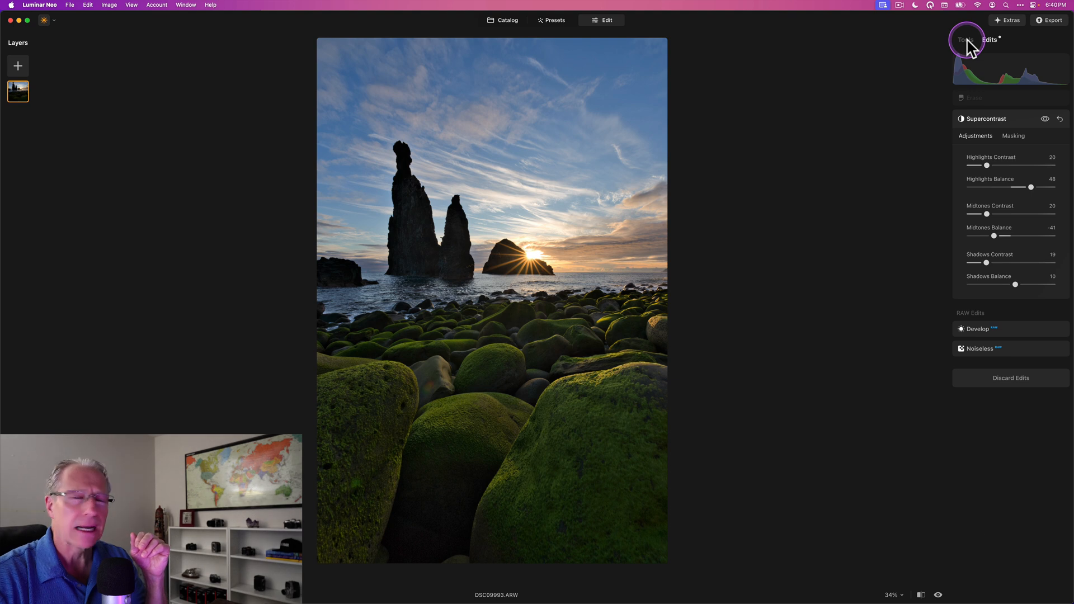
{"action": "left_click", "coordinate": [966, 39]}
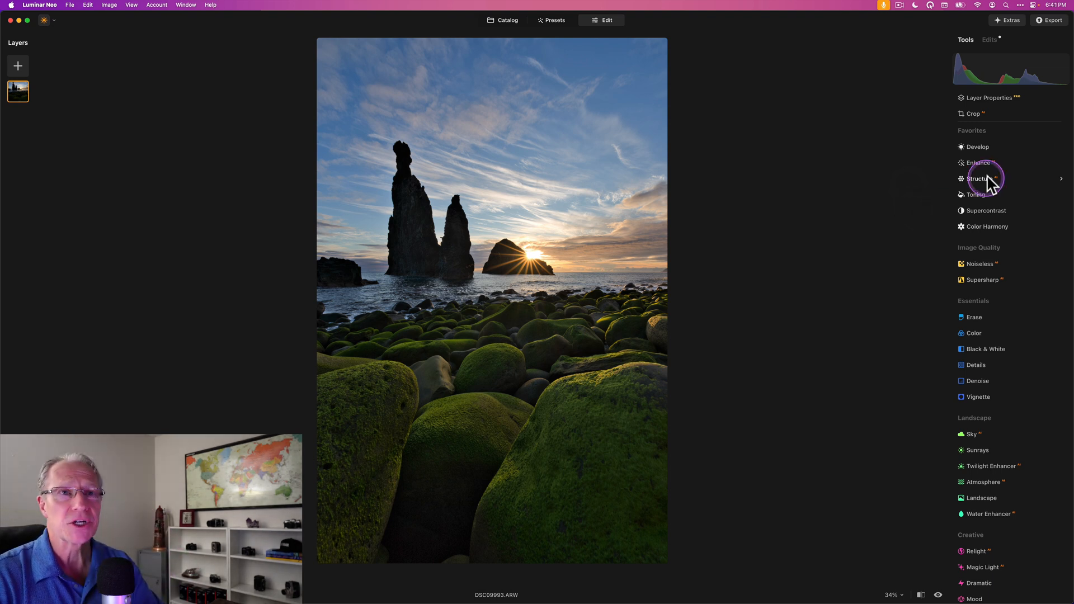
Mask Structure with a linear gradient placed over the foreground rocks
{"action": "left_click", "coordinate": [980, 178]}
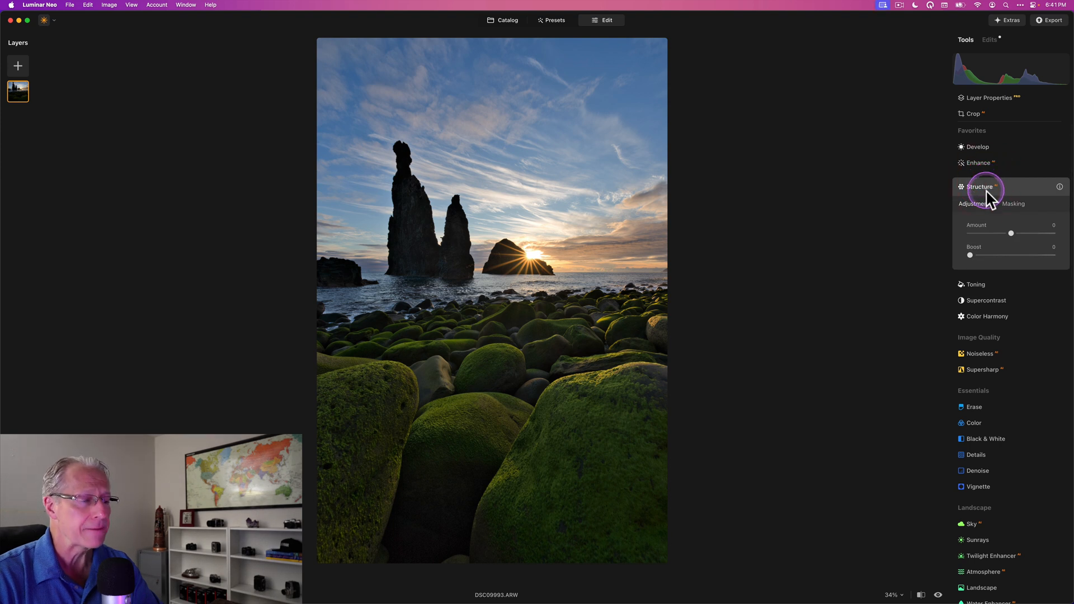
{"action": "left_click", "coordinate": [1014, 203]}
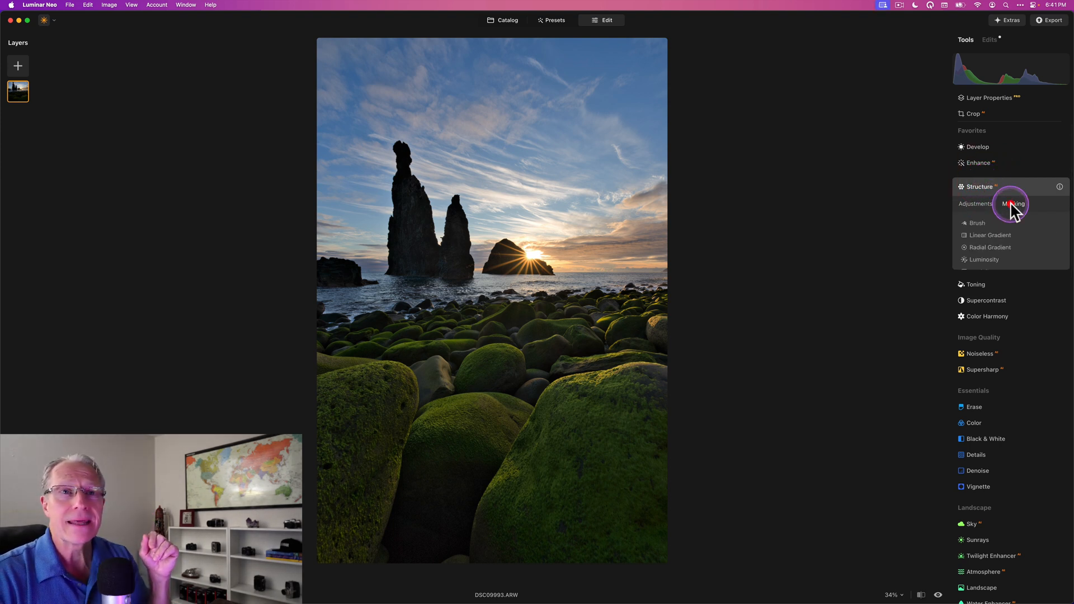
{"action": "left_click", "coordinate": [990, 235]}
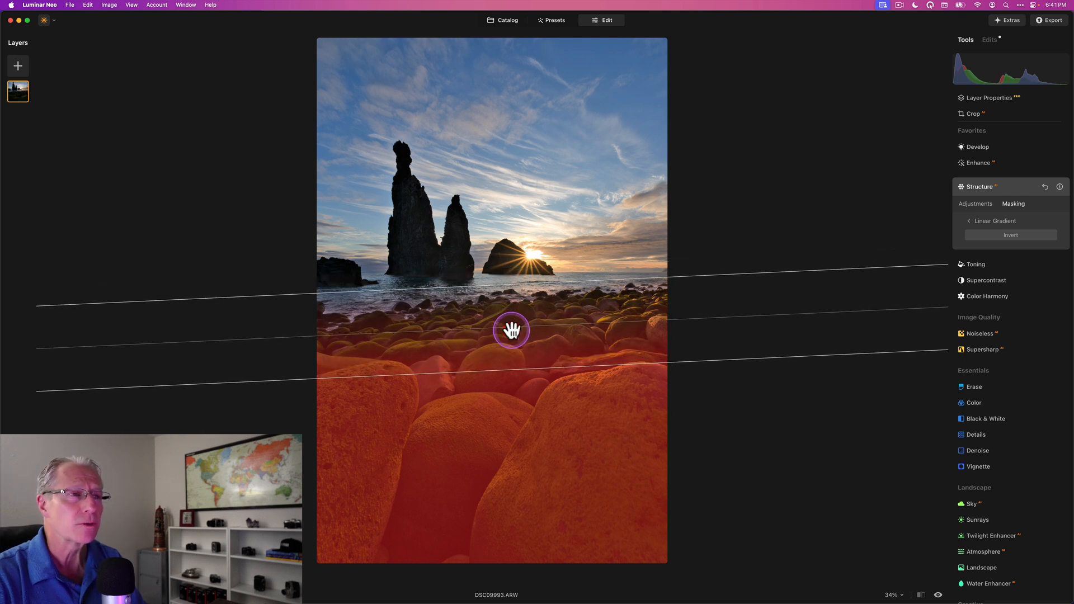
{"action": "left_click_drag", "start_coordinate": [511, 329], "coordinate": [518, 282]}
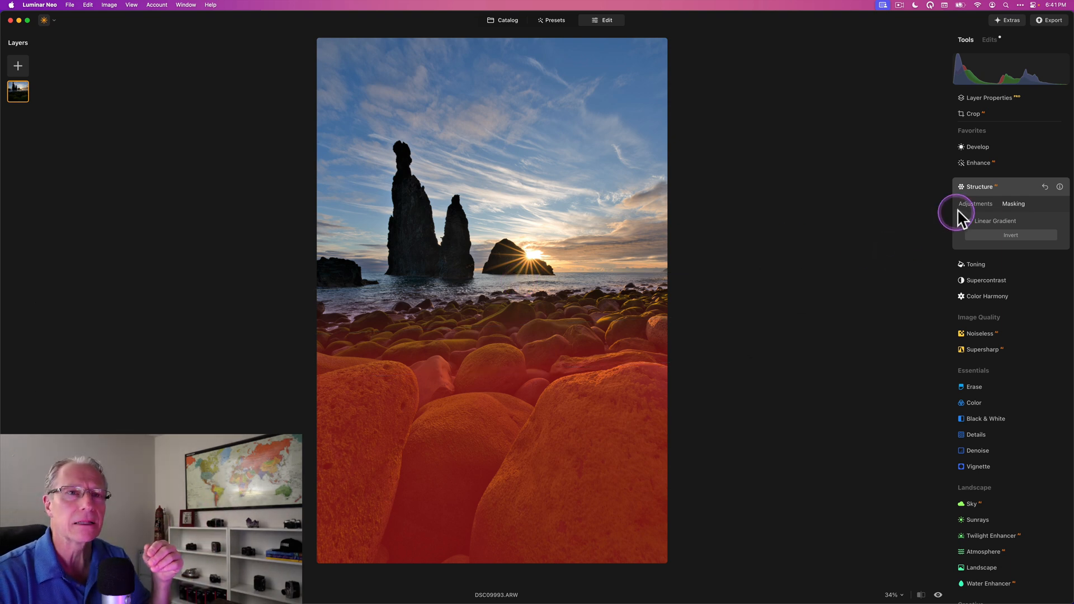
Set the masked Structure Amount to about 37 and collapse the tool
{"action": "left_click", "coordinate": [974, 204]}
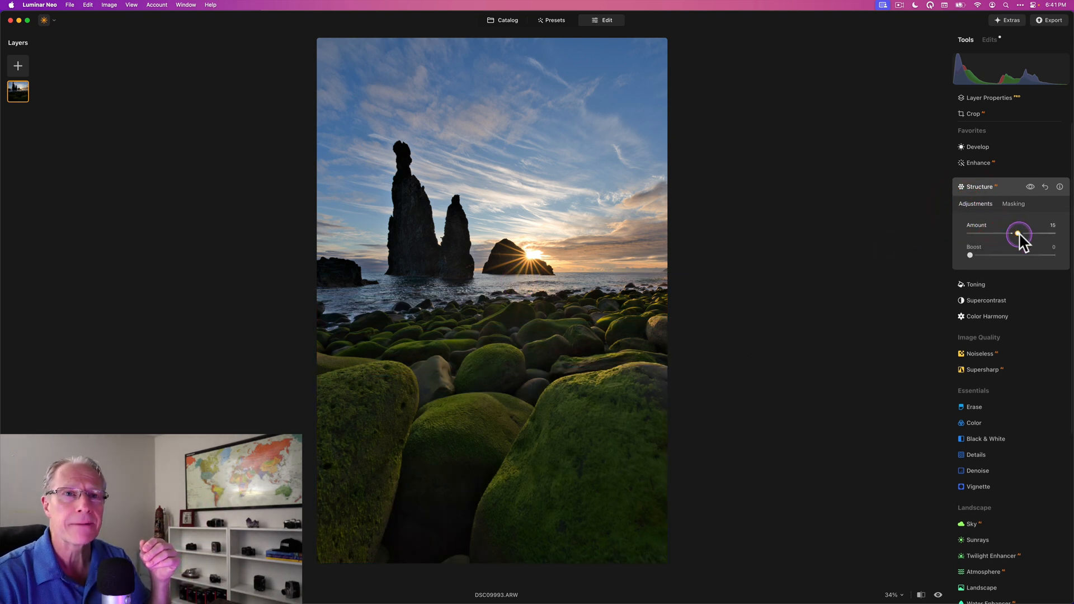
{"action": "left_click_drag", "start_coordinate": [1020, 234], "coordinate": [1034, 234]}
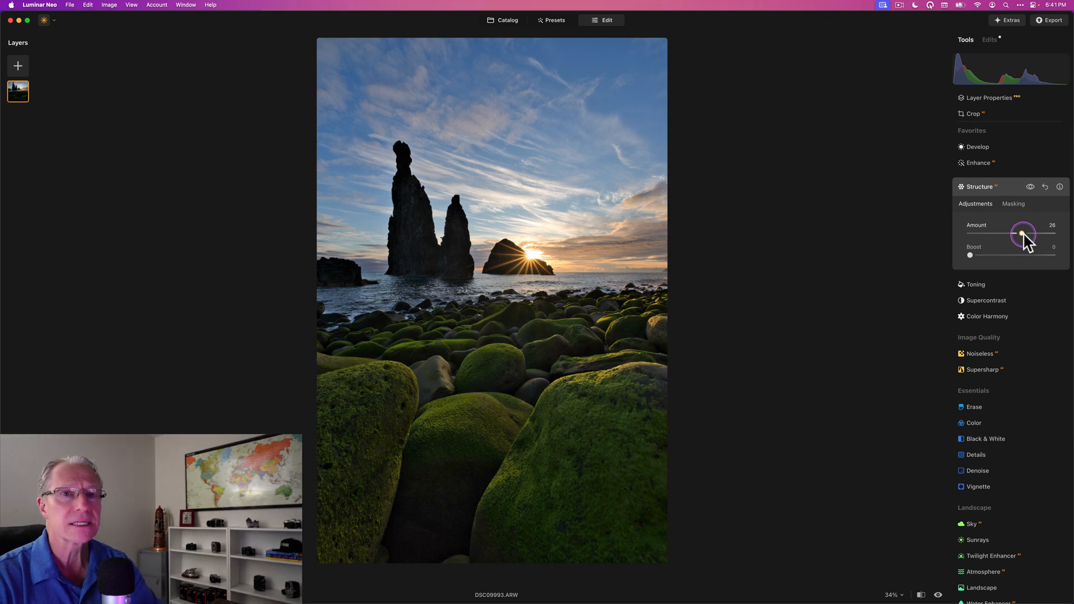
{"action": "left_click_drag", "start_coordinate": [1034, 235], "coordinate": [1024, 233]}
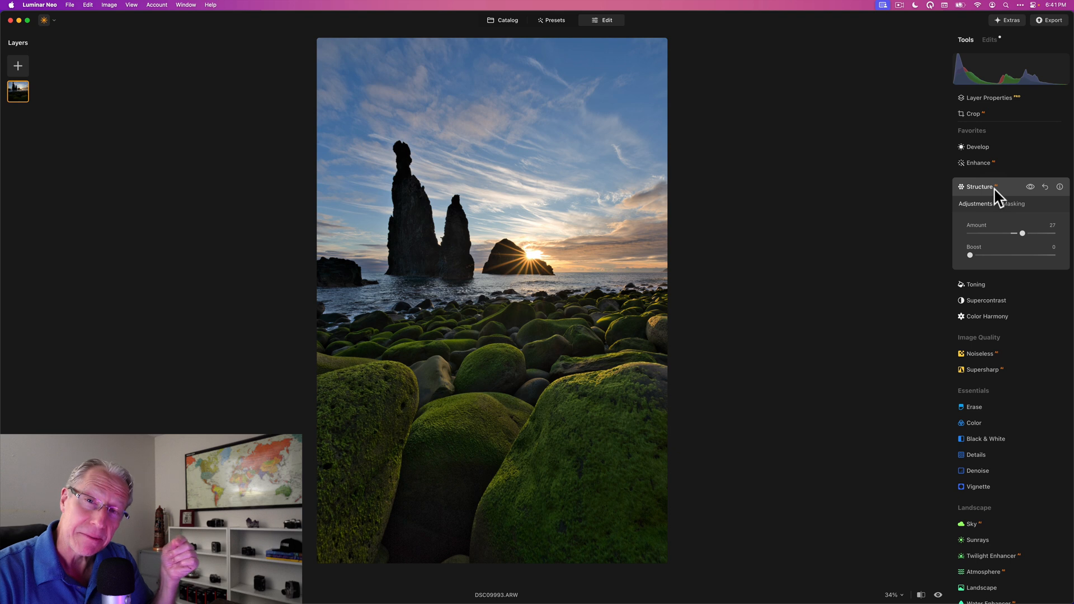
{"action": "left_click", "coordinate": [979, 187]}
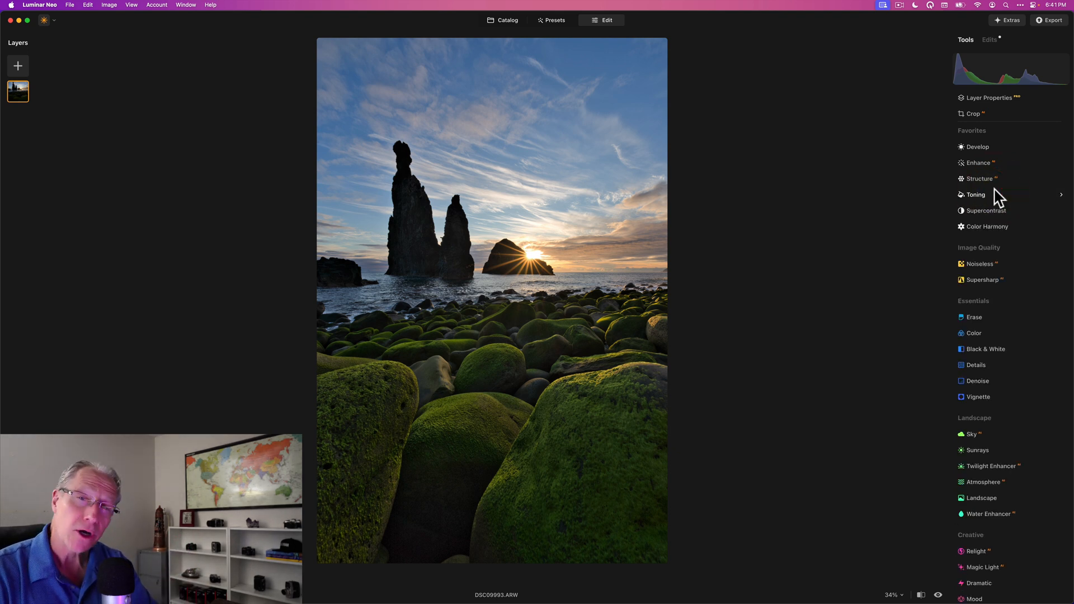
Add a luminosity mask to Structure narrowed to the bright sky tones
{"action": "left_click", "coordinate": [978, 179]}
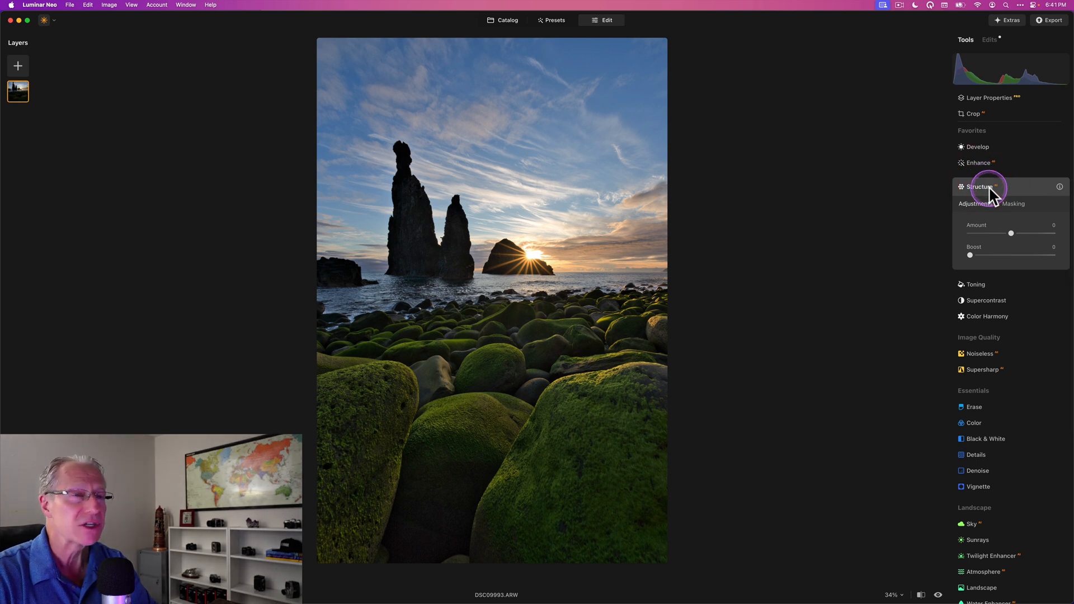
{"action": "mouse_move", "coordinate": [1014, 204]}
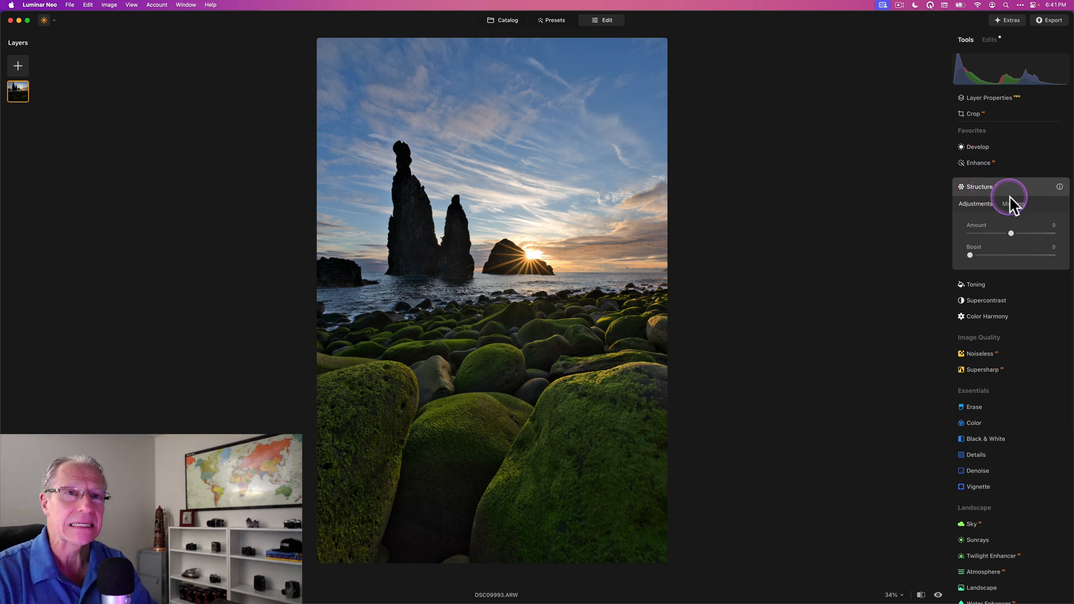
{"action": "left_click", "coordinate": [1014, 204]}
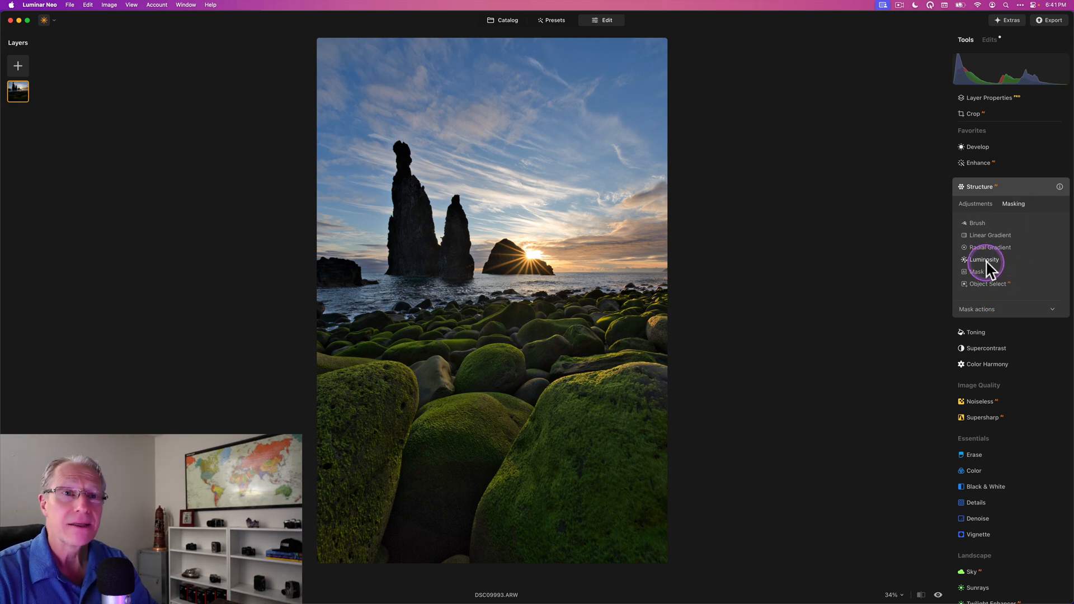
{"action": "left_click", "coordinate": [985, 259]}
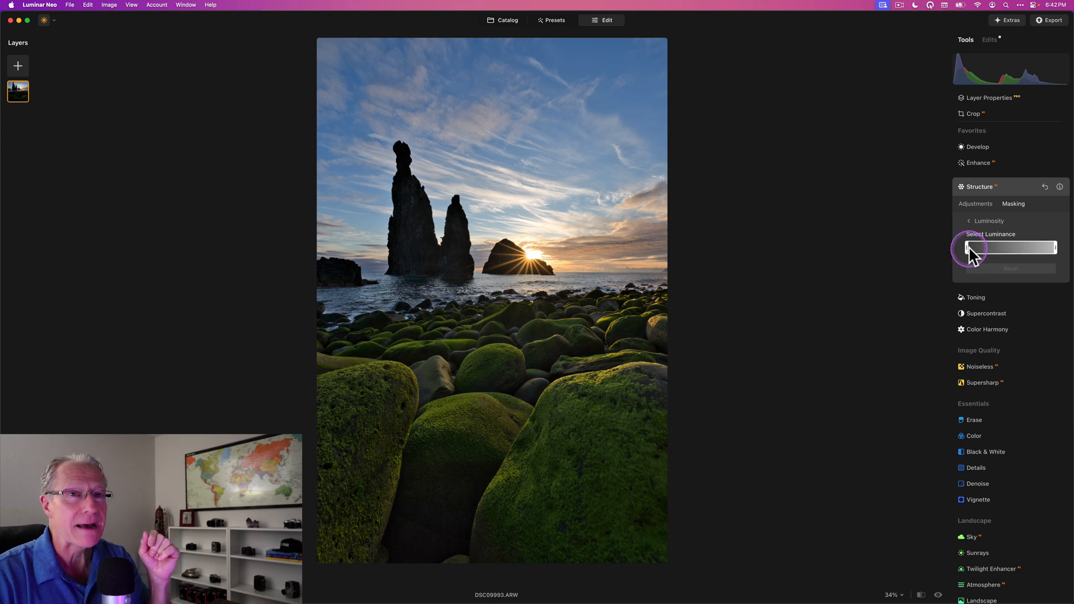
{"action": "left_click_drag", "start_coordinate": [968, 247], "coordinate": [997, 248]}
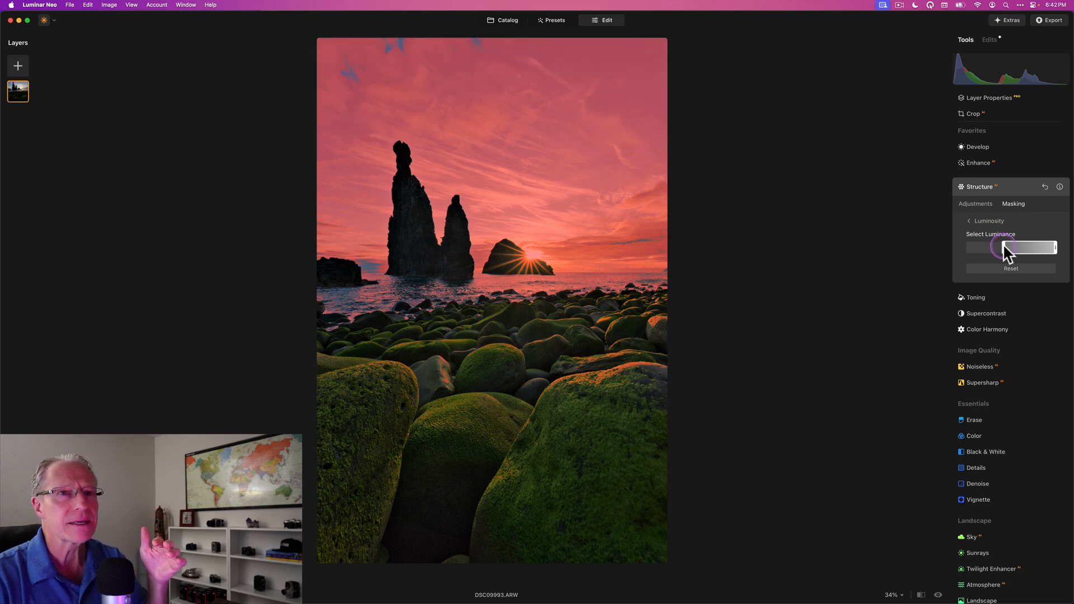
{"action": "left_click_drag", "start_coordinate": [1007, 248], "coordinate": [1000, 255]}
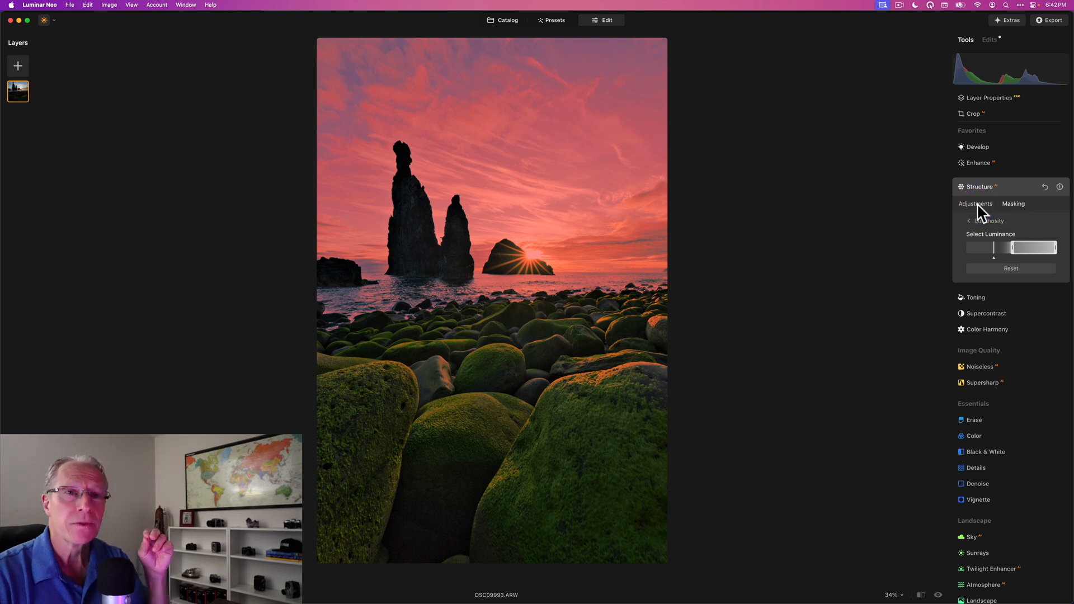
Lower the masked Structure Amount to about -36
{"action": "left_click", "coordinate": [976, 206]}
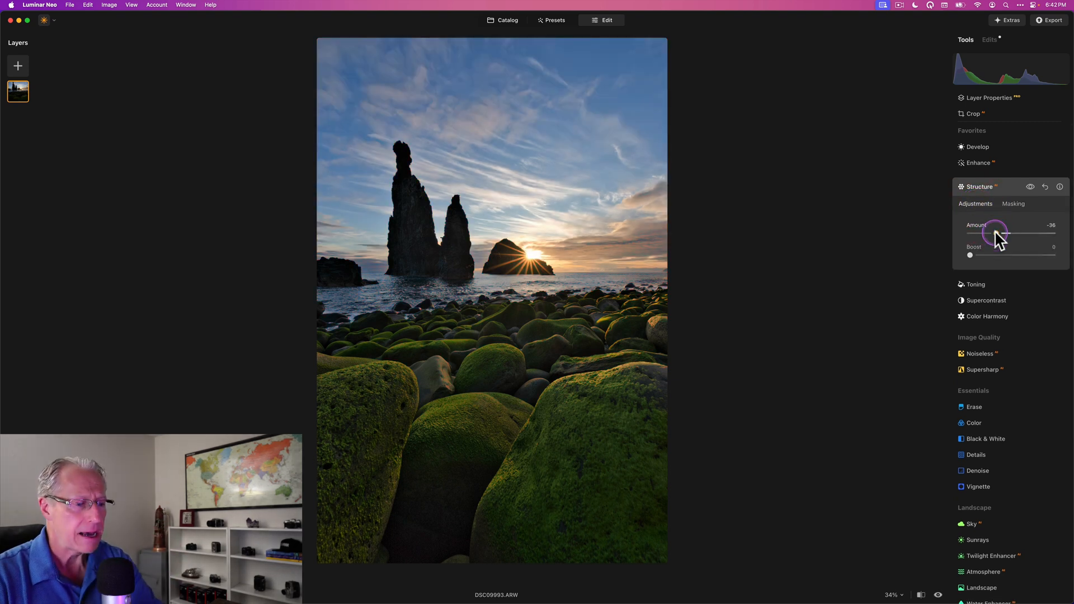
{"action": "left_click_drag", "start_coordinate": [992, 233], "coordinate": [984, 232]}
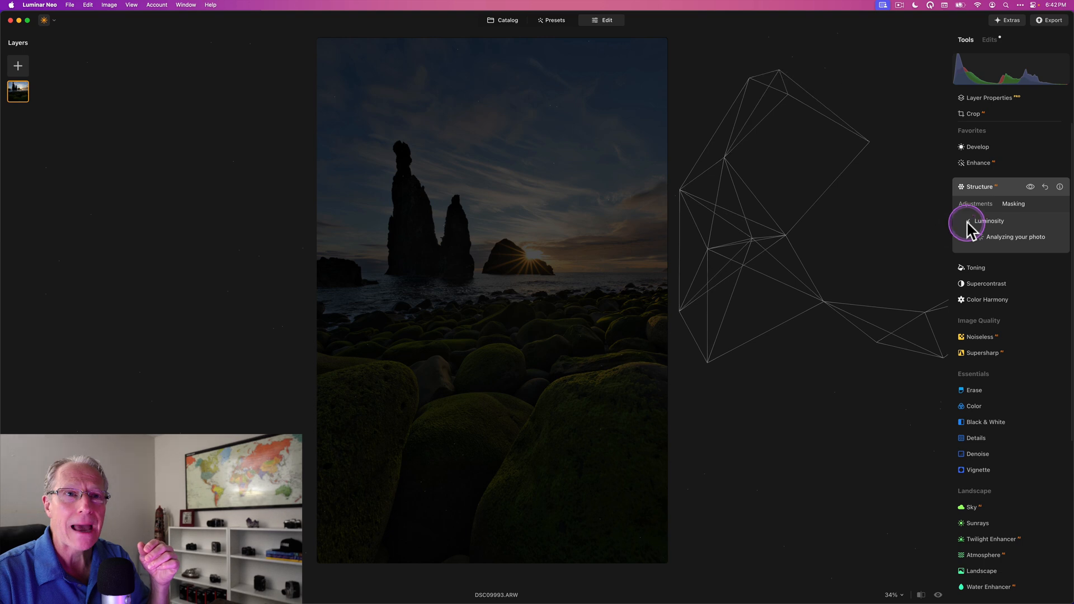
Preview the Structure mask overlay on the sky, hide it, and collapse Structure
{"action": "left_click", "coordinate": [1014, 203]}
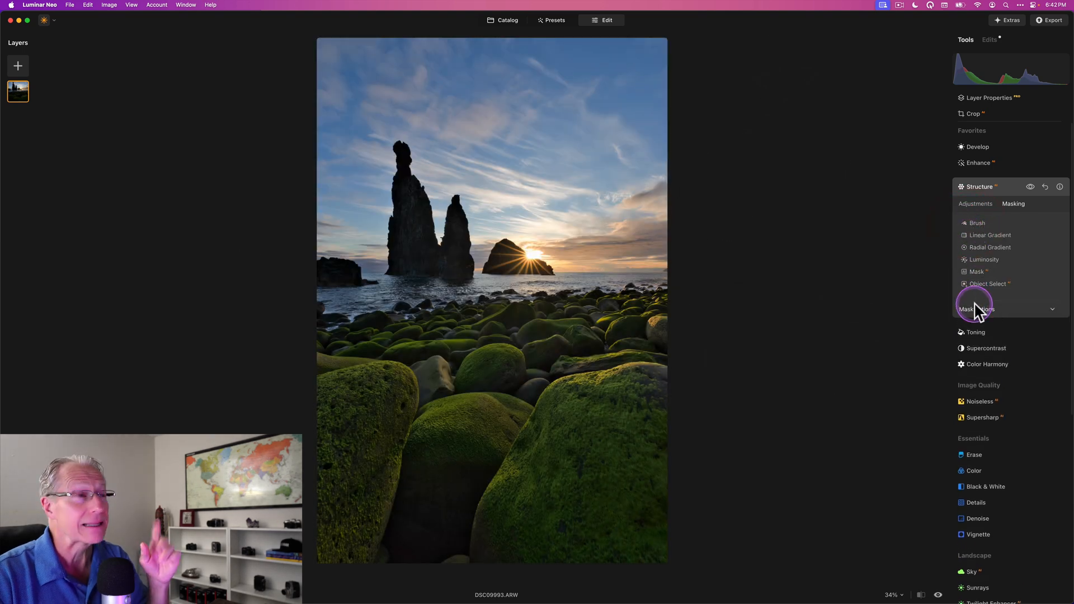
{"action": "left_click", "coordinate": [976, 308]}
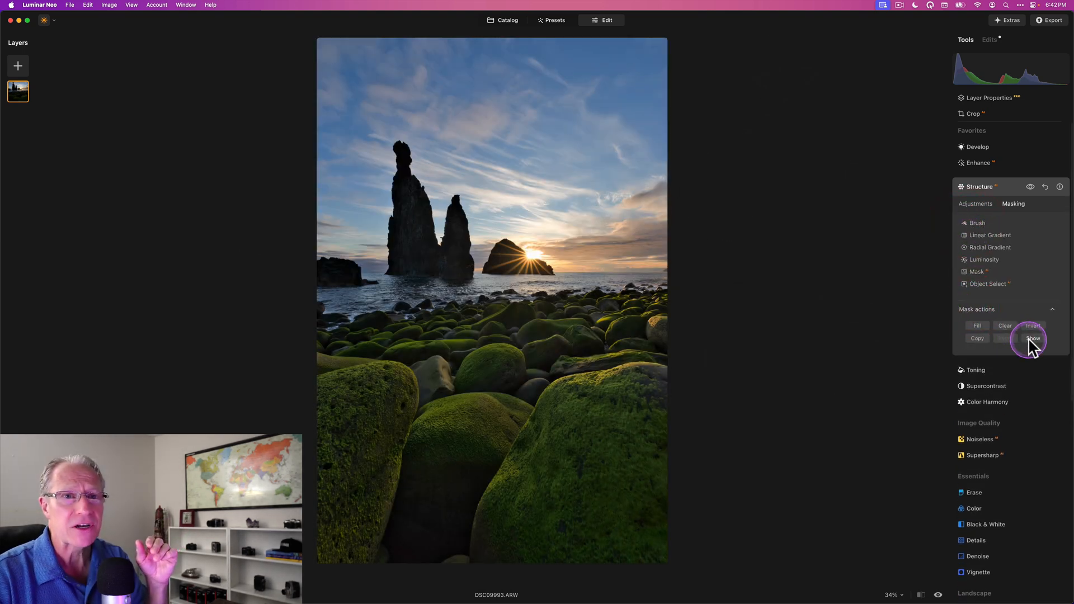
{"action": "left_click", "coordinate": [1030, 338]}
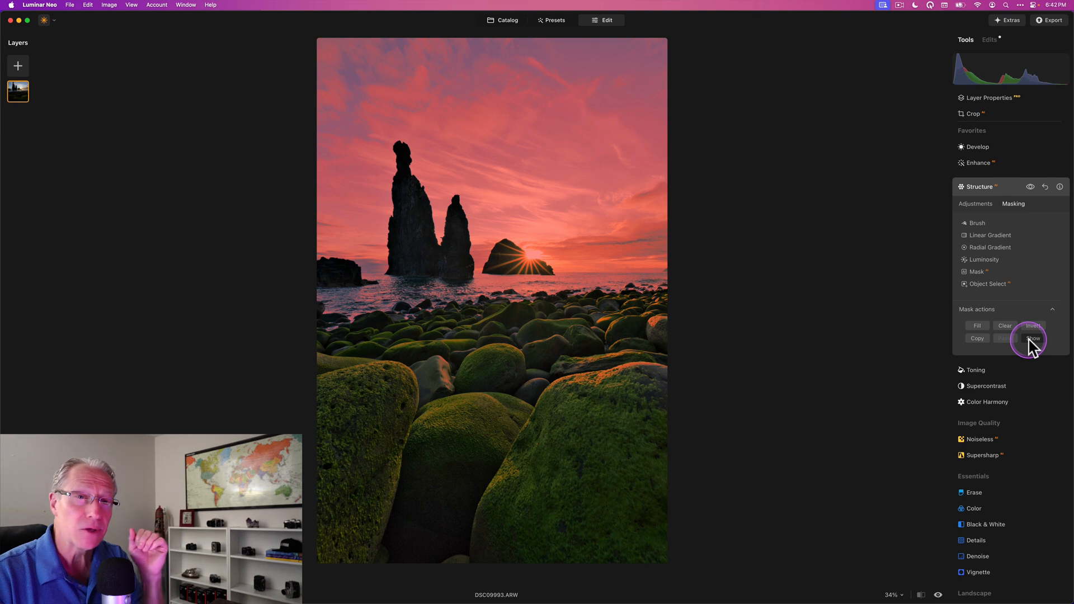
{"action": "left_click", "coordinate": [1032, 325]}
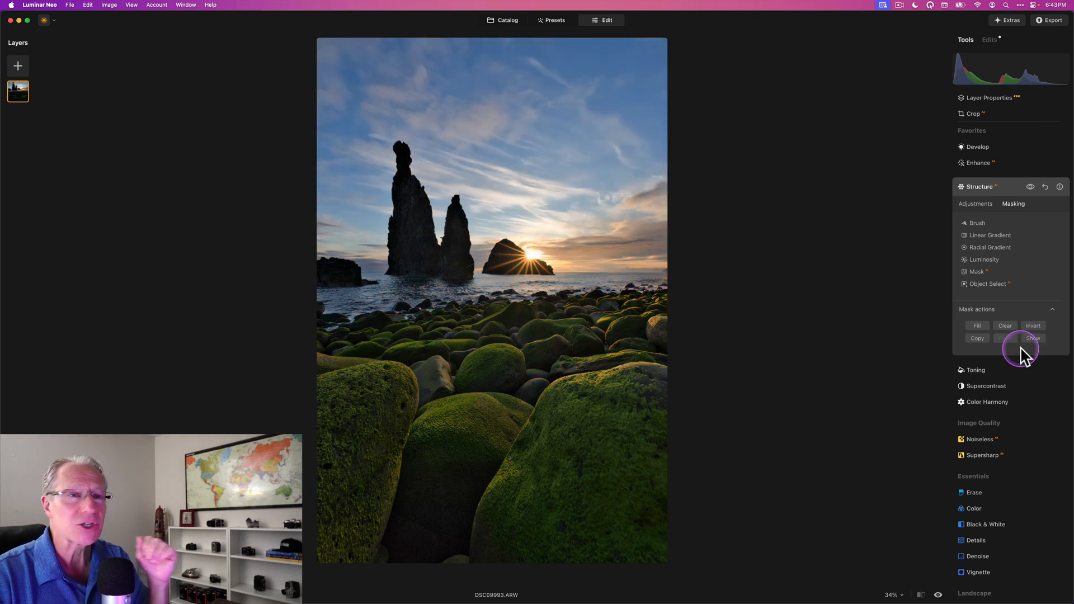
{"action": "left_click", "coordinate": [978, 338]}
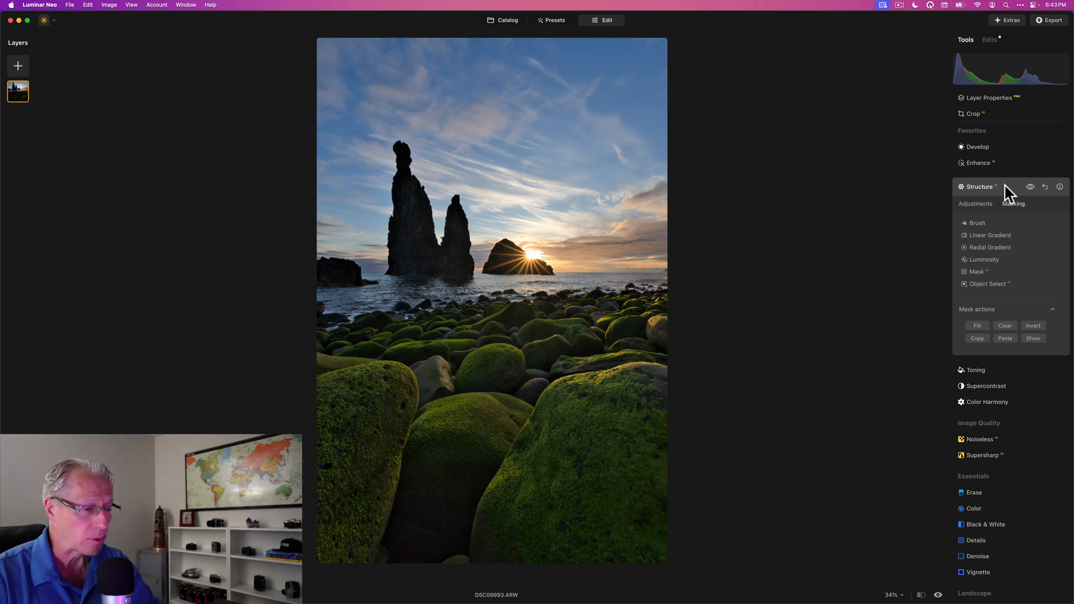
{"action": "left_click", "coordinate": [980, 186]}
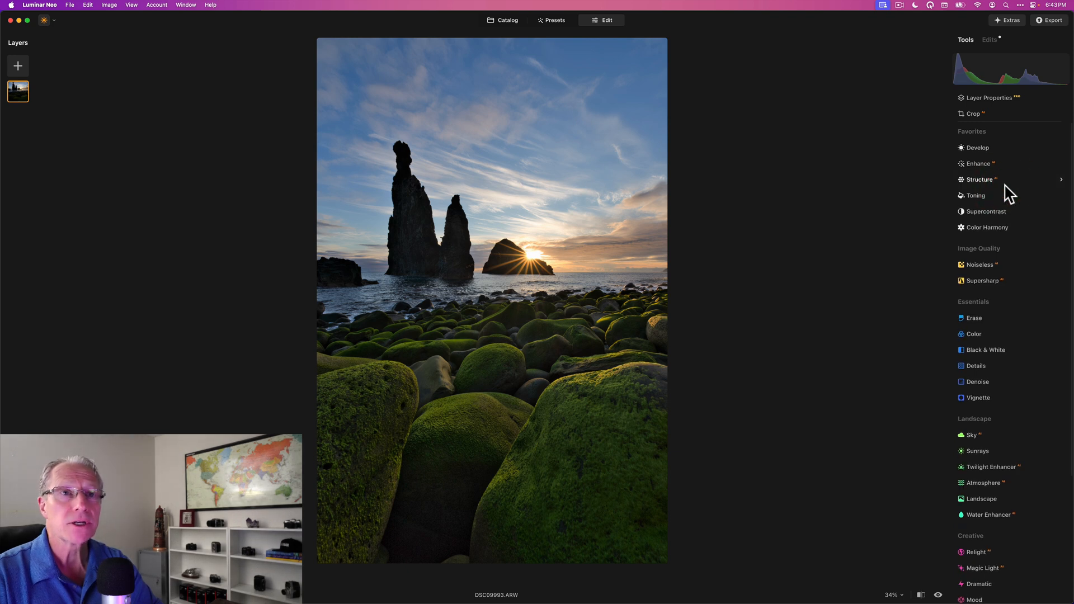
Mask Develop with AI Object Select over the central foreground boulders
{"action": "left_click", "coordinate": [978, 148]}
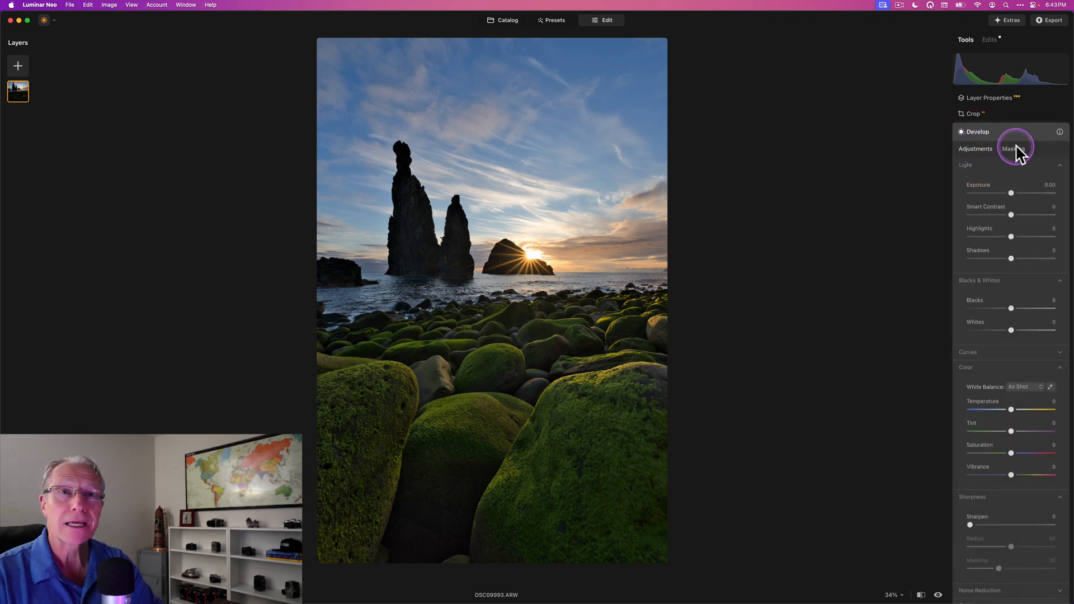
{"action": "left_click", "coordinate": [1013, 149]}
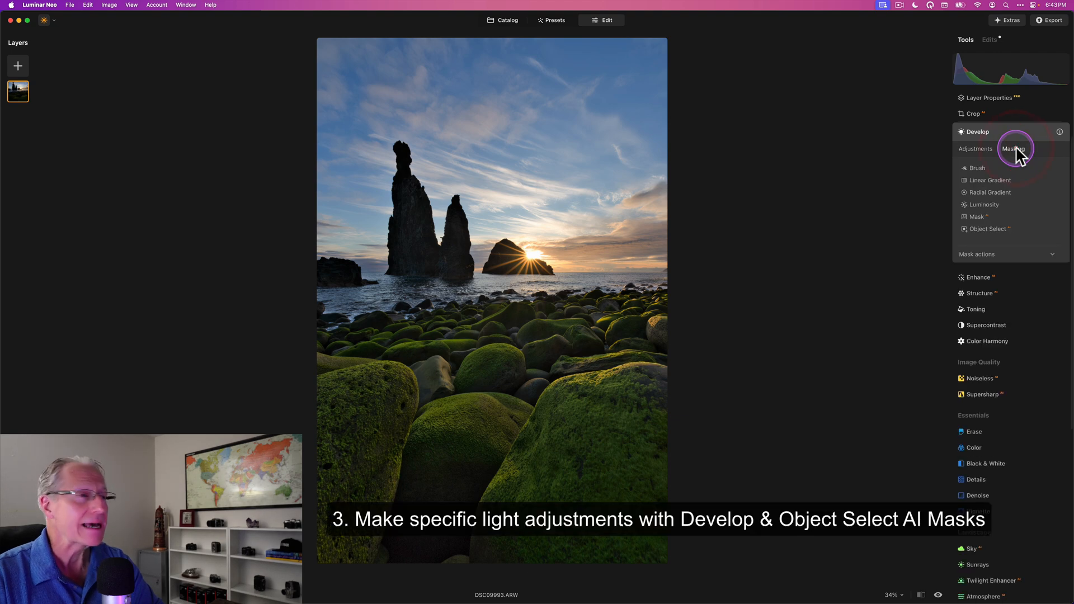
{"action": "mouse_move", "coordinate": [981, 229]}
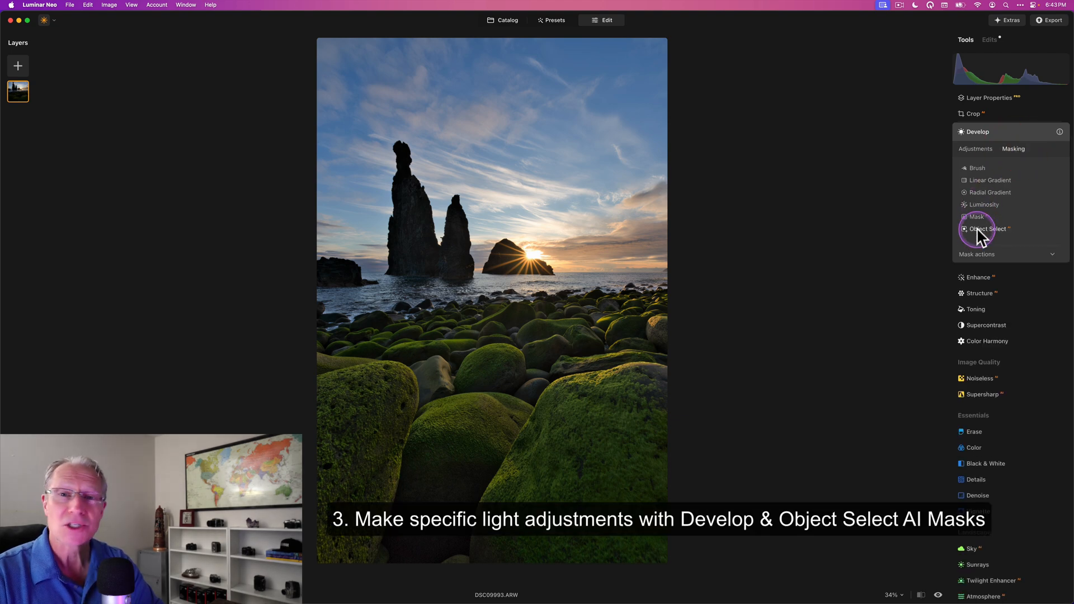
{"action": "left_click", "coordinate": [988, 228]}
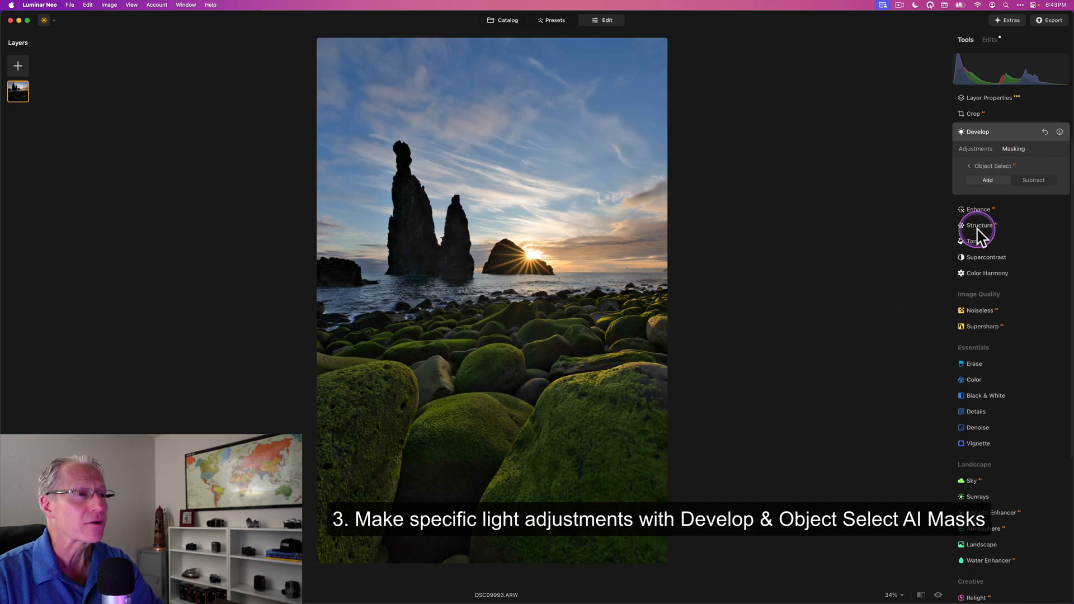
{"action": "left_click", "coordinate": [463, 423]}
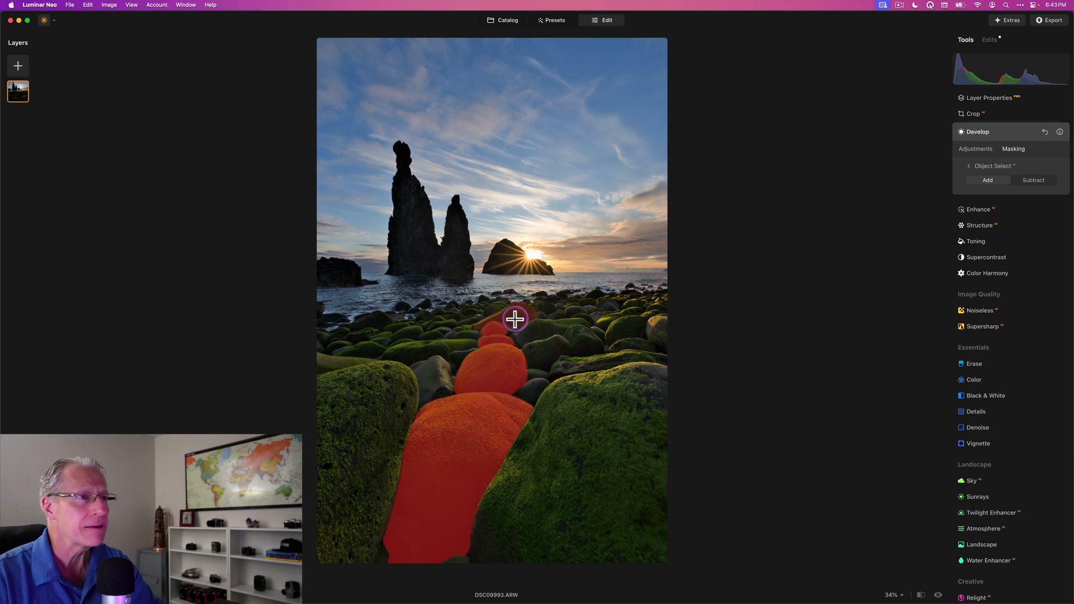
{"action": "left_click_drag", "start_coordinate": [515, 319], "coordinate": [528, 355]}
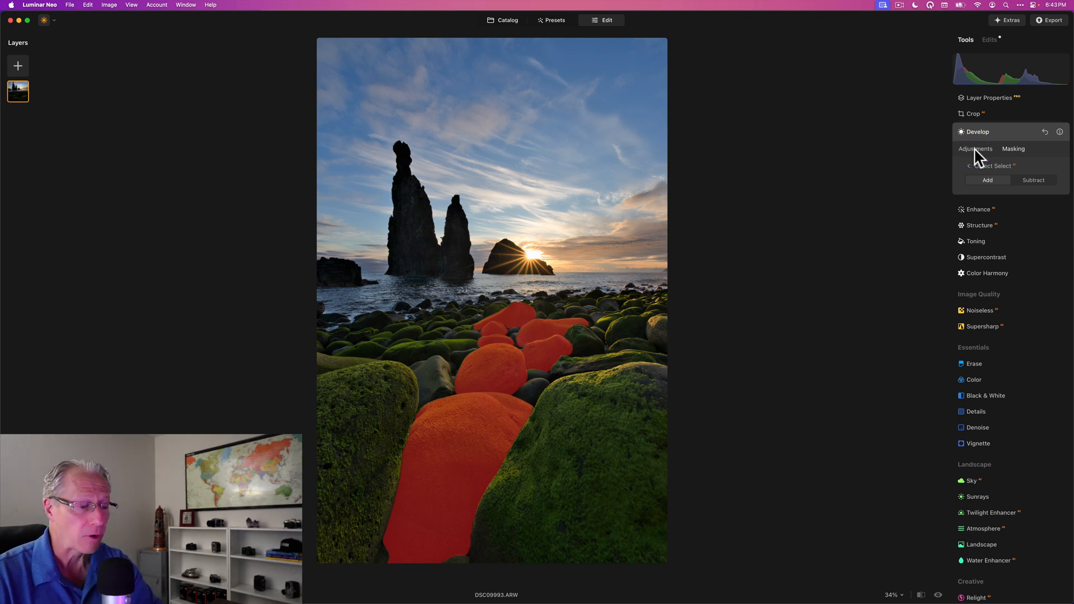
Raise the masked Develop Exposure to about +0.51, compare, and close Develop
{"action": "left_click", "coordinate": [976, 149]}
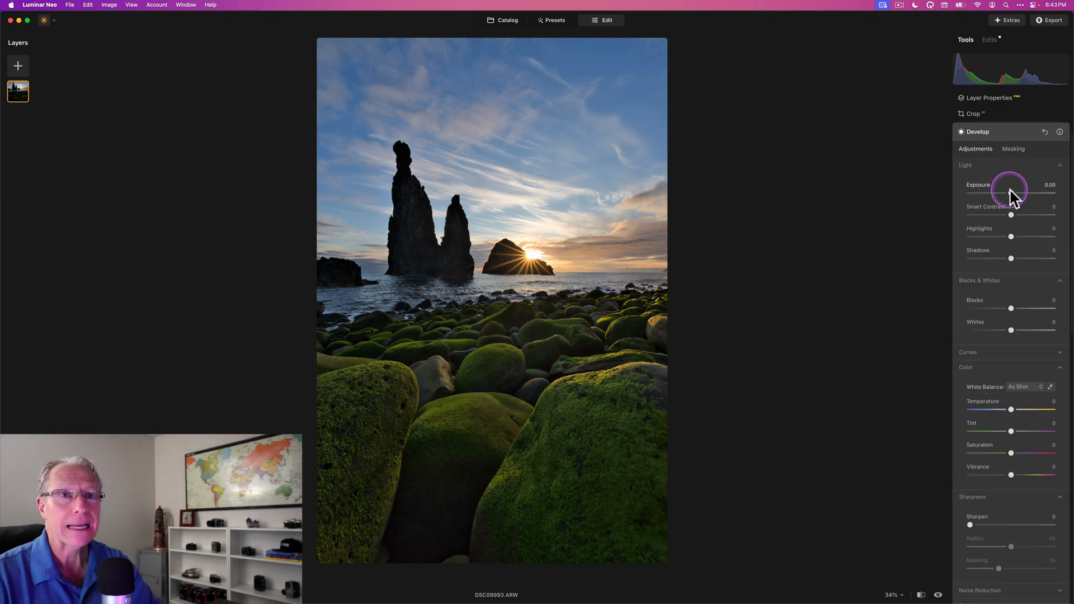
{"action": "left_click_drag", "start_coordinate": [1010, 192], "coordinate": [1016, 193]}
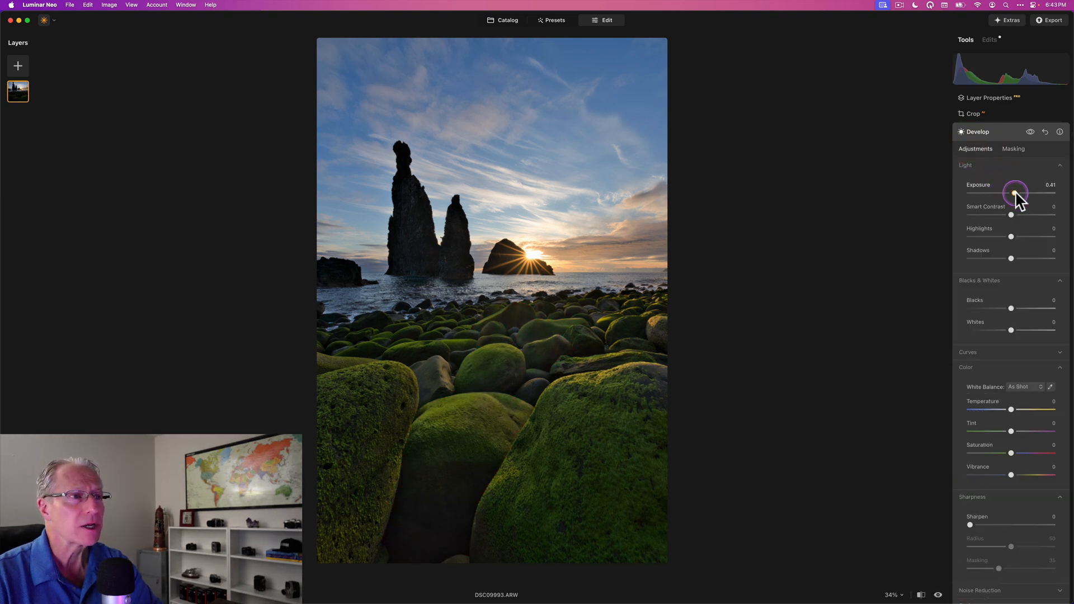
{"action": "left_click_drag", "start_coordinate": [1014, 192], "coordinate": [1017, 193]}
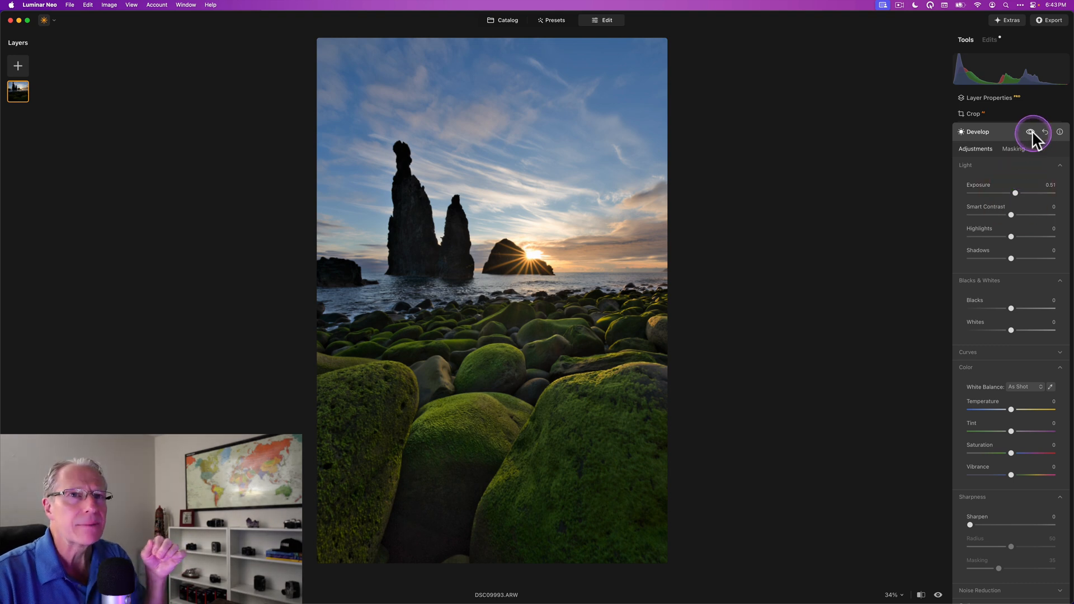
{"action": "left_click", "coordinate": [1031, 132]}
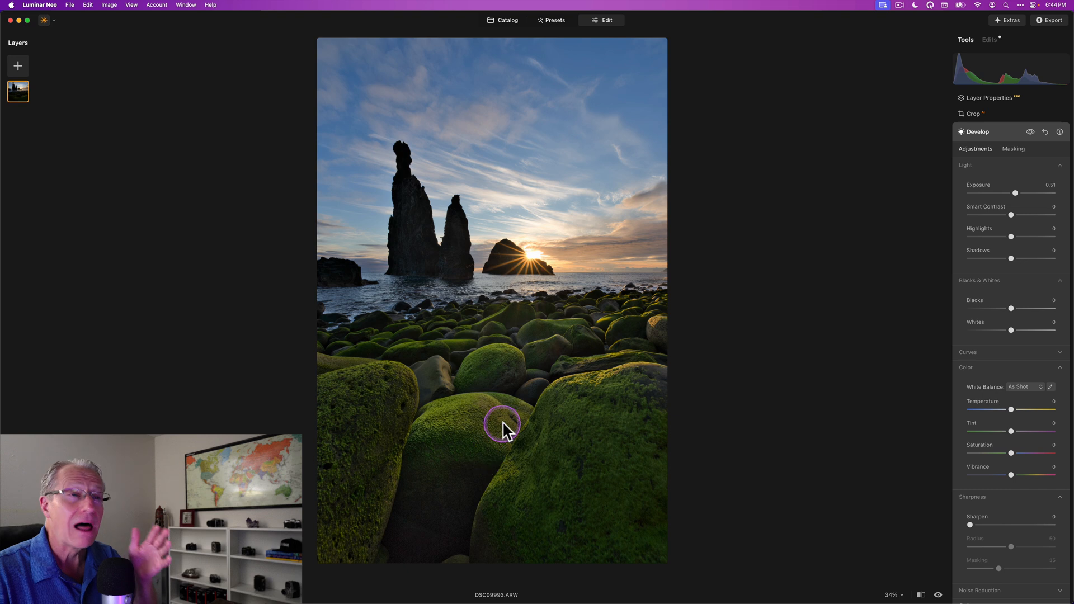
{"action": "mouse_move", "coordinate": [571, 460]}
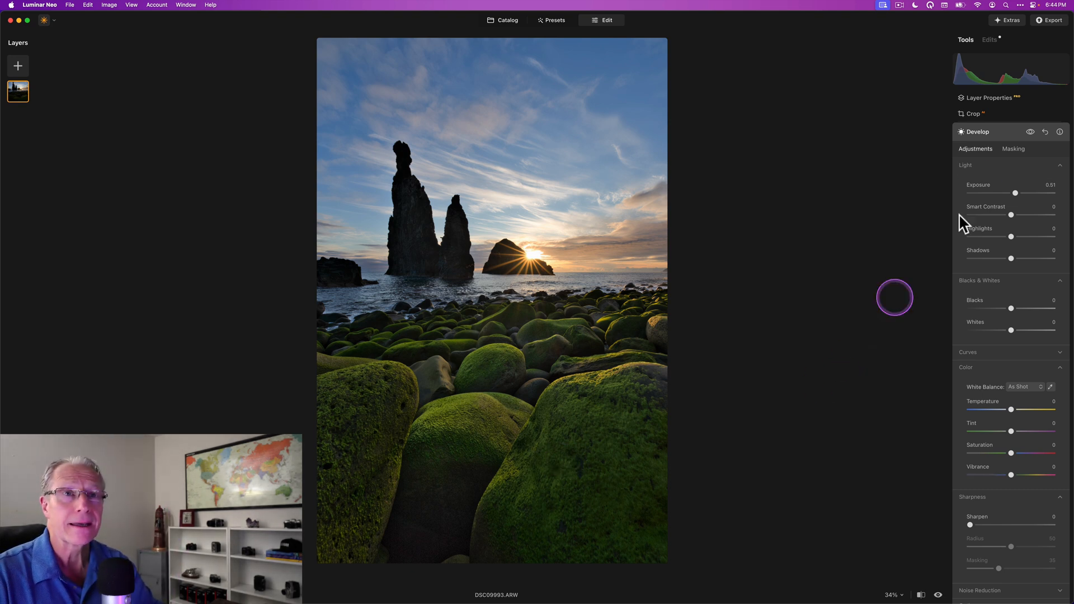
{"action": "left_click", "coordinate": [975, 132]}
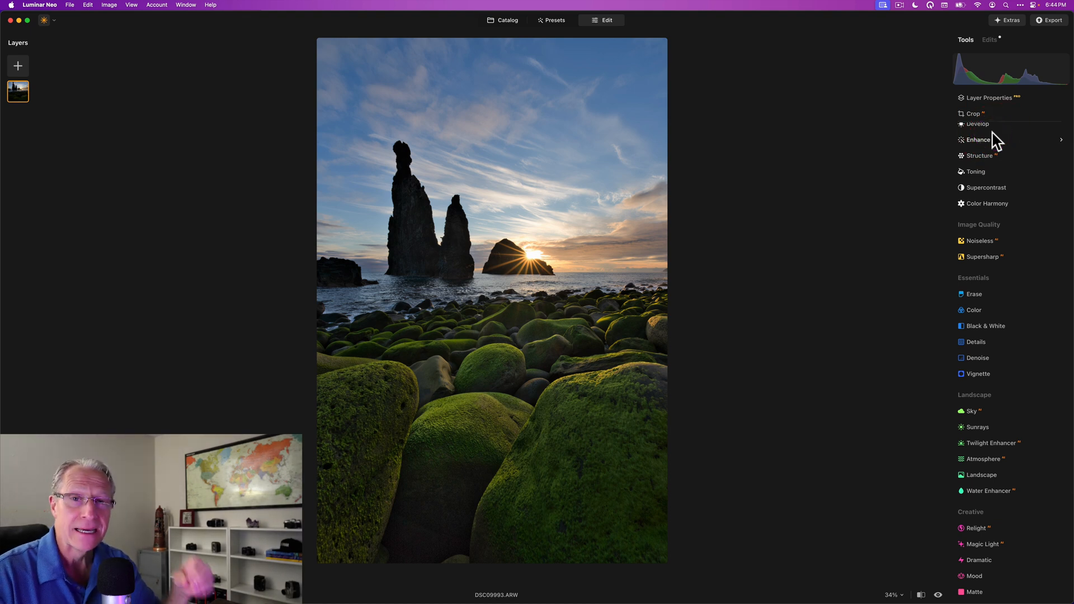
Apply the Golden twilight preset with Amount around 13
{"action": "left_click", "coordinate": [992, 242]}
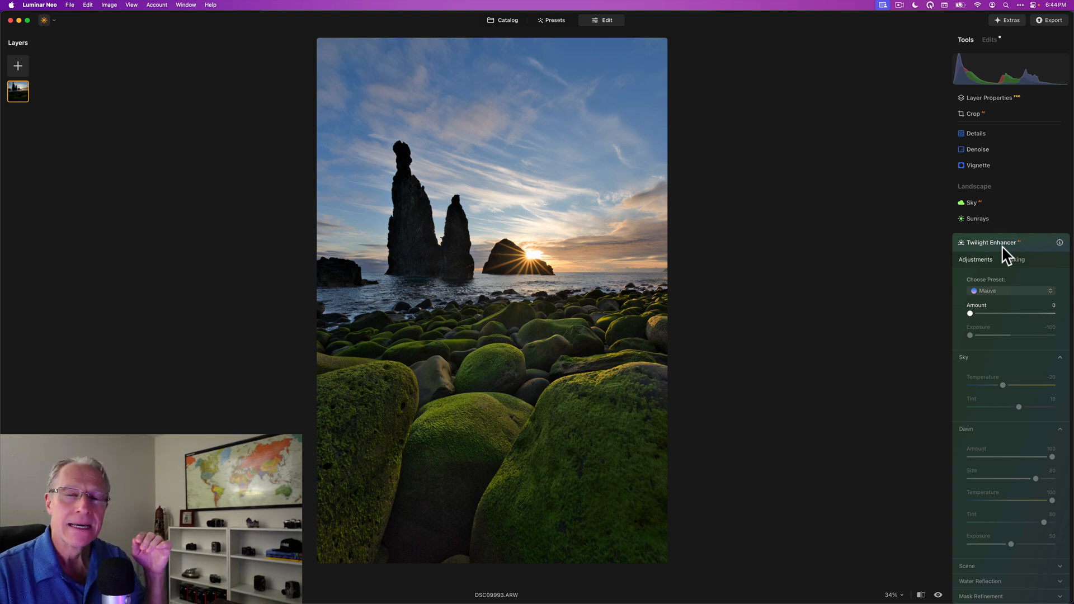
{"action": "left_click", "coordinate": [990, 291]}
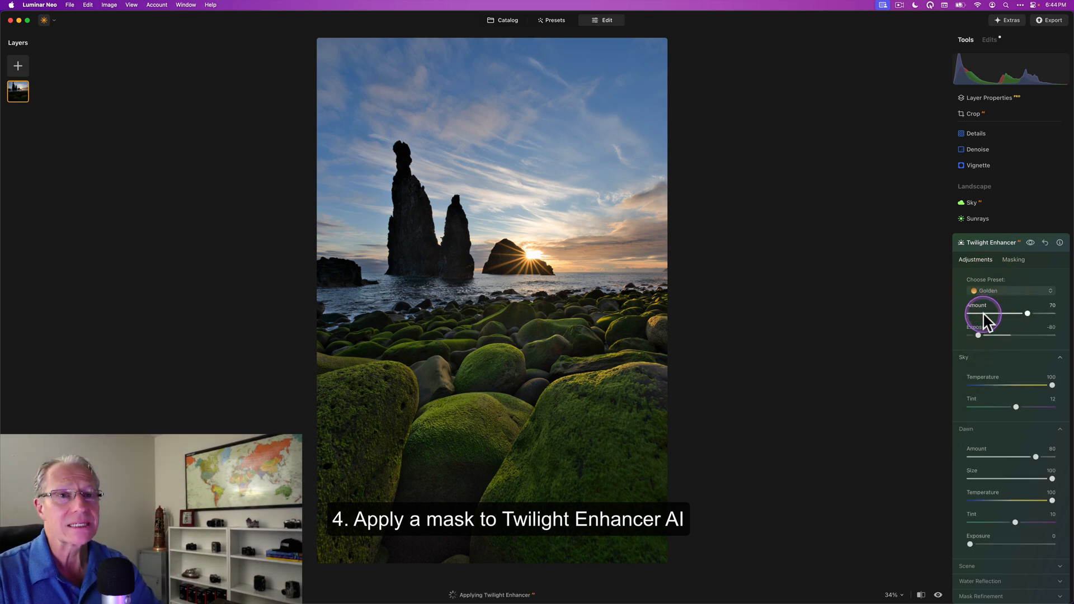
{"action": "left_click_drag", "start_coordinate": [1027, 314], "coordinate": [980, 316]}
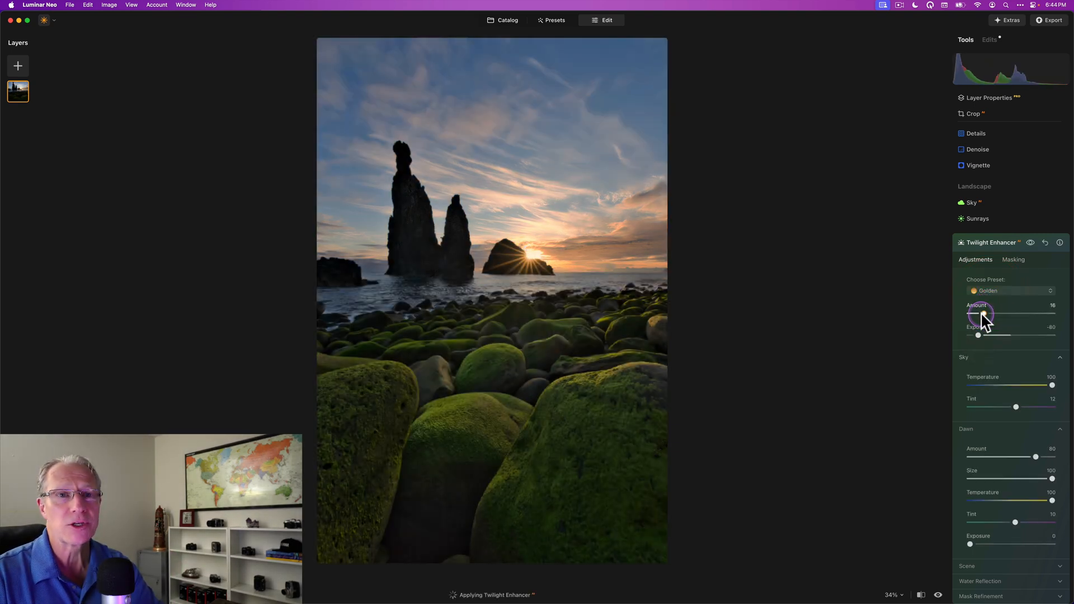
{"action": "left_click_drag", "start_coordinate": [983, 316], "coordinate": [978, 316]}
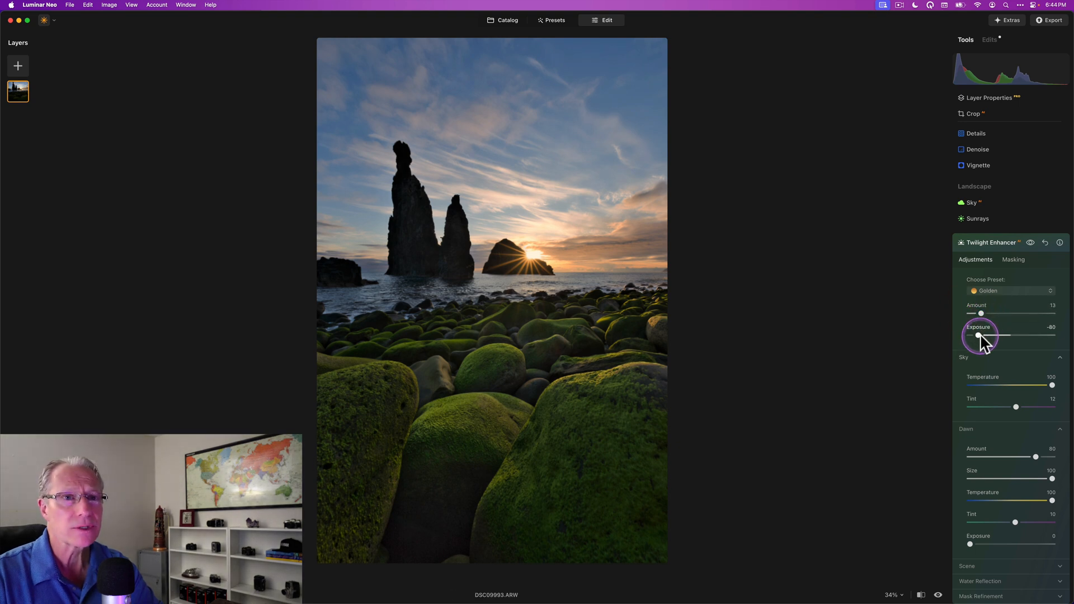
Set Twilight Exposure to about -51 and Dawn Amount to 100
{"action": "left_click_drag", "start_coordinate": [971, 335], "coordinate": [988, 335]}
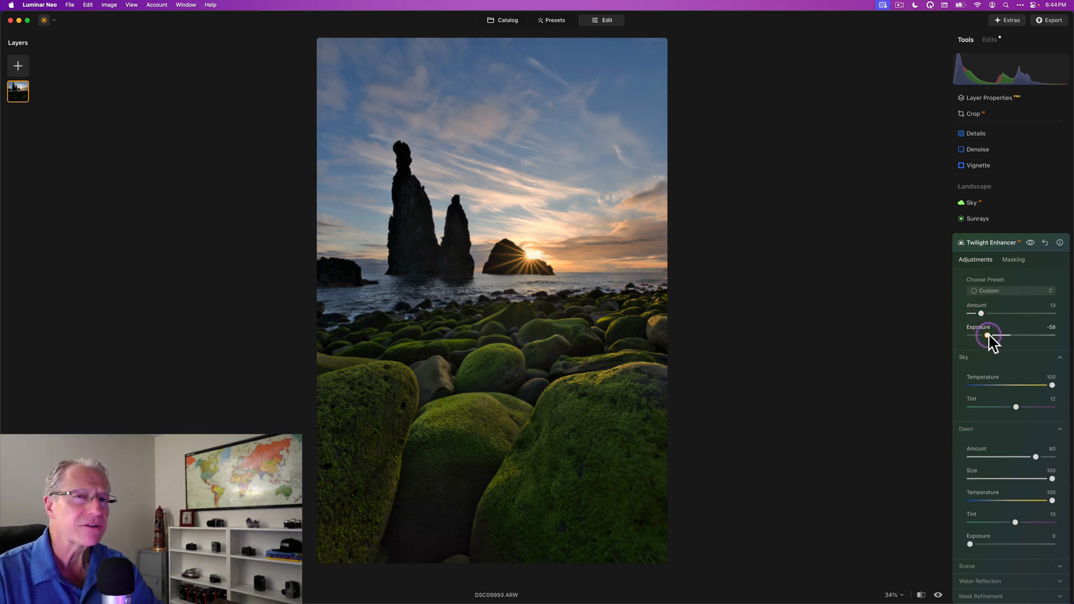
{"action": "left_click_drag", "start_coordinate": [985, 335], "coordinate": [994, 336]}
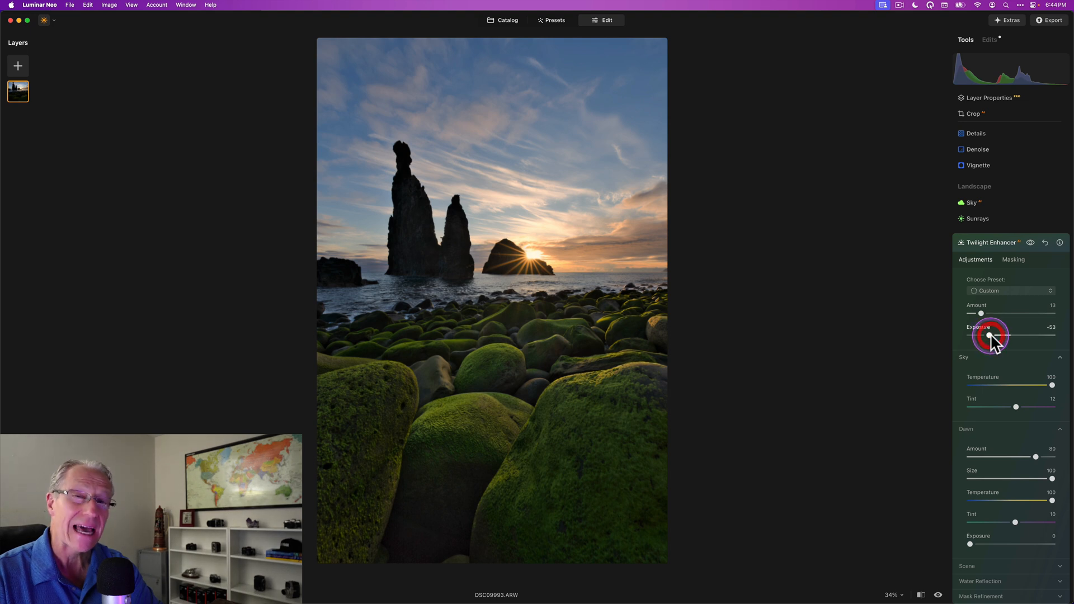
{"action": "left_click_drag", "start_coordinate": [992, 336], "coordinate": [976, 328]}
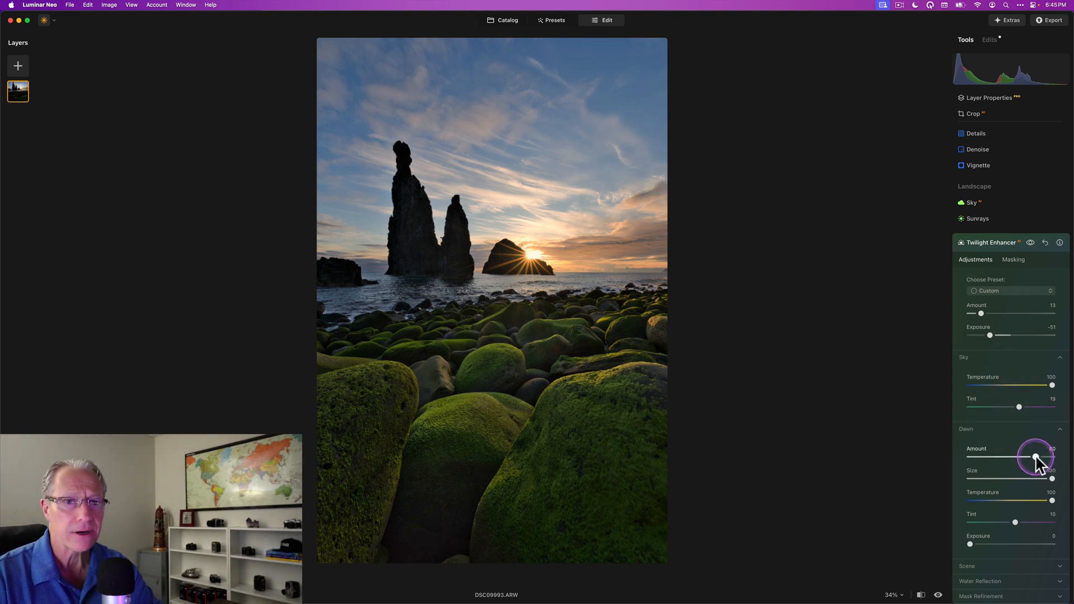
{"action": "left_click_drag", "start_coordinate": [1034, 457], "coordinate": [1051, 456]}
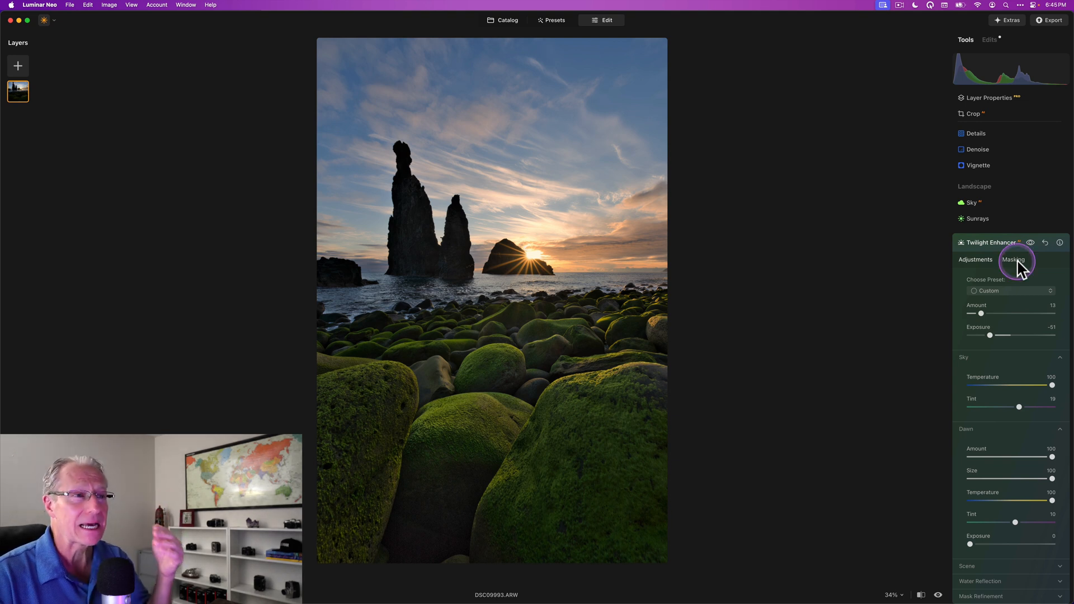
Mask Twilight Enhancer with a linear gradient from sky down to the shoreline, excluding near boulders
{"action": "left_click", "coordinate": [1014, 259]}
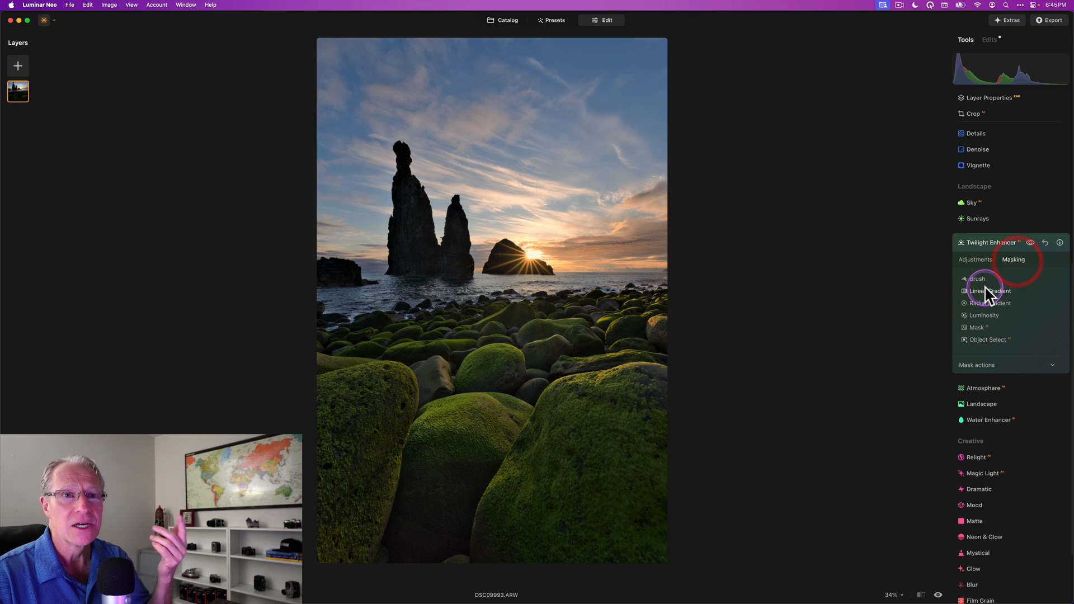
{"action": "left_click", "coordinate": [983, 291]}
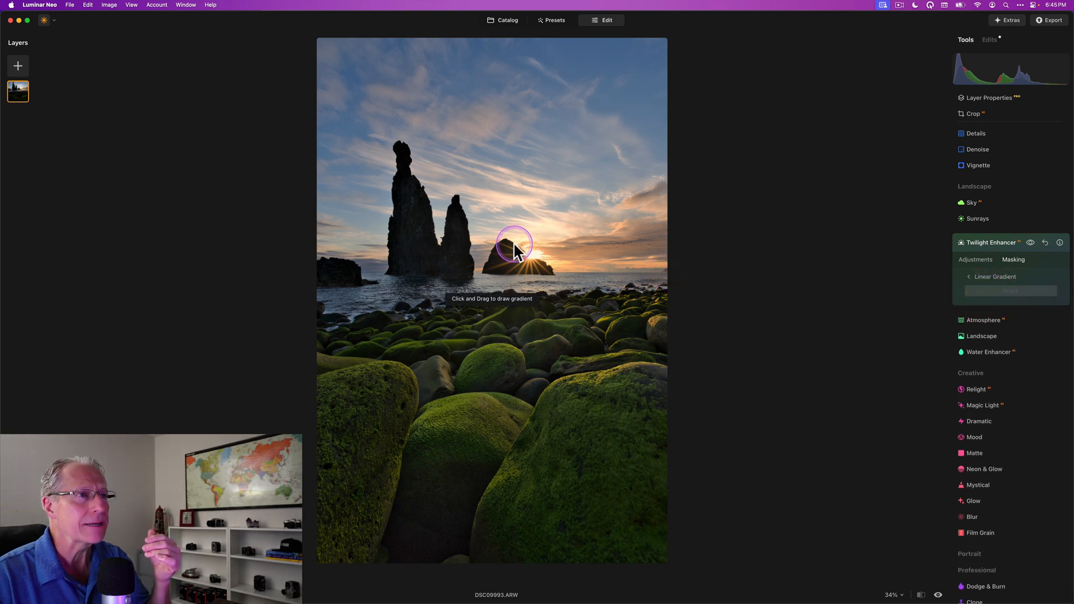
{"action": "left_click_drag", "start_coordinate": [514, 245], "coordinate": [511, 315]}
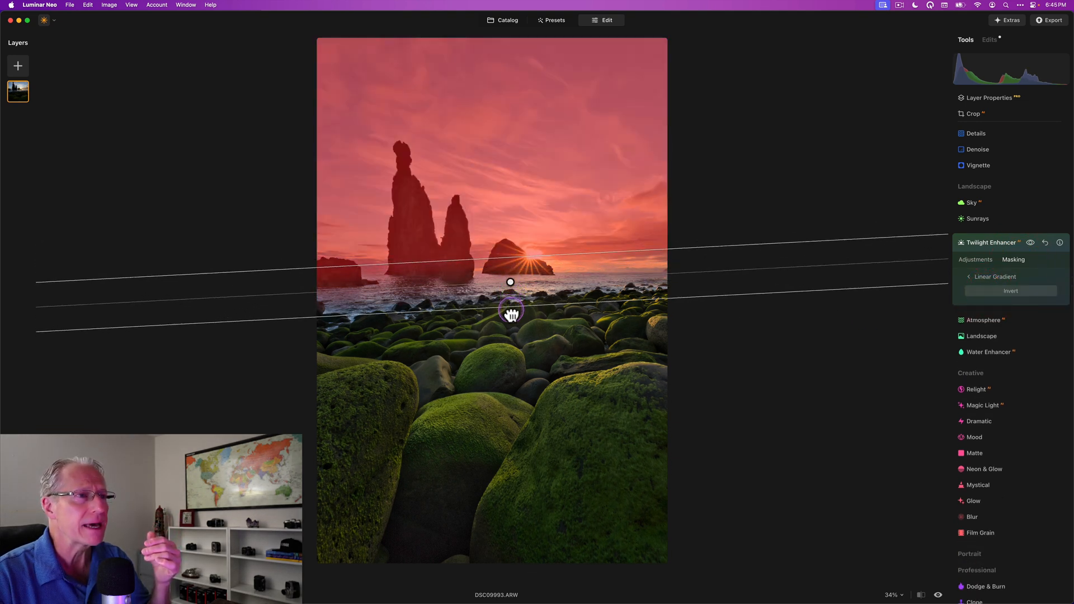
{"action": "left_click_drag", "start_coordinate": [511, 316], "coordinate": [517, 355]}
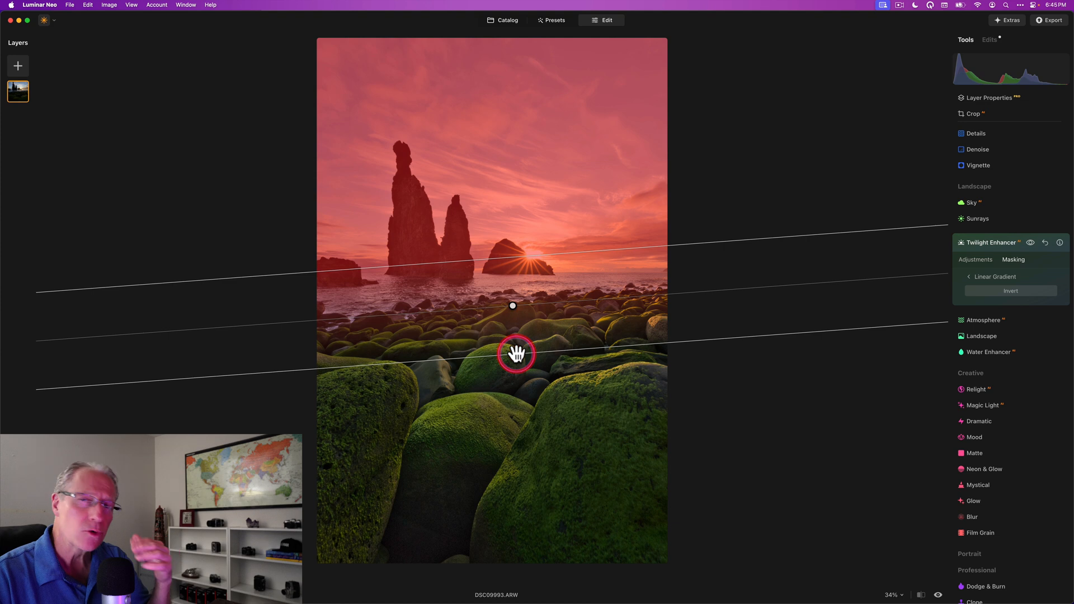
{"action": "left_click_drag", "start_coordinate": [513, 355], "coordinate": [512, 294]}
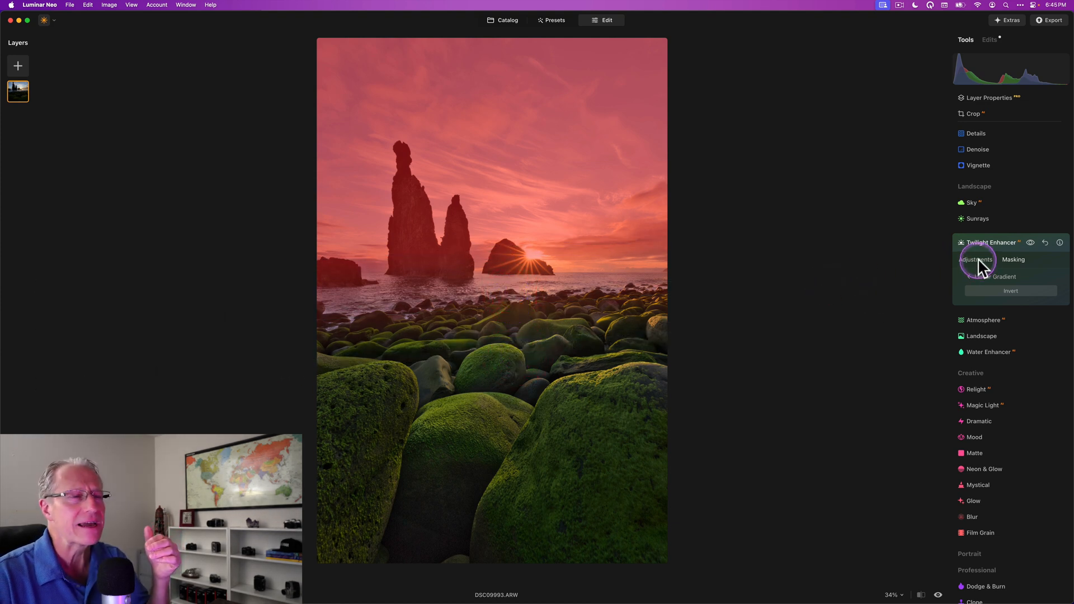
{"action": "left_click", "coordinate": [1031, 243]}
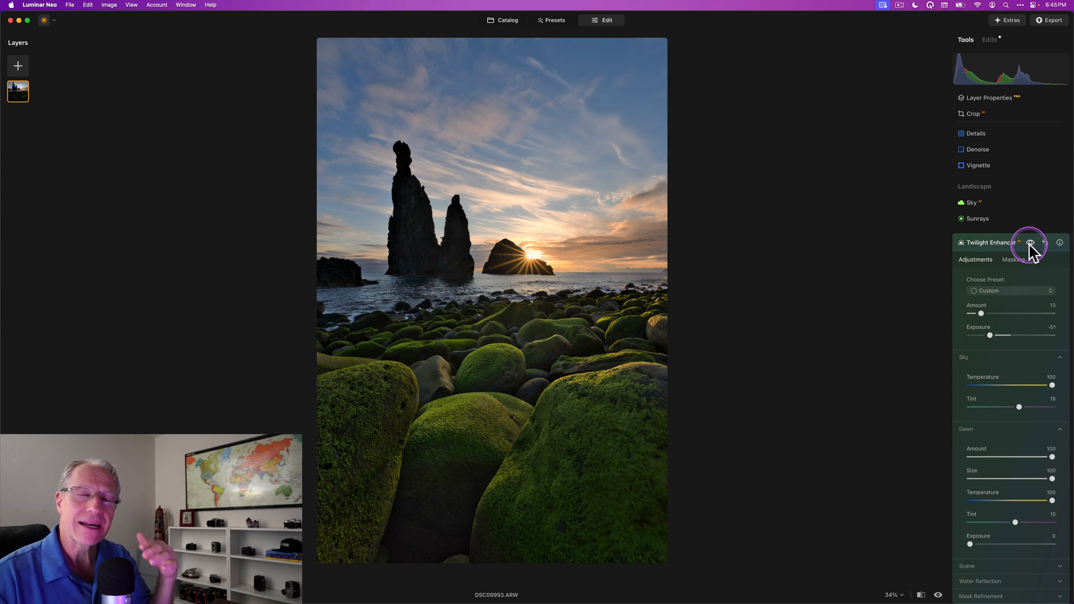
{"action": "mouse_move", "coordinate": [1030, 243]}
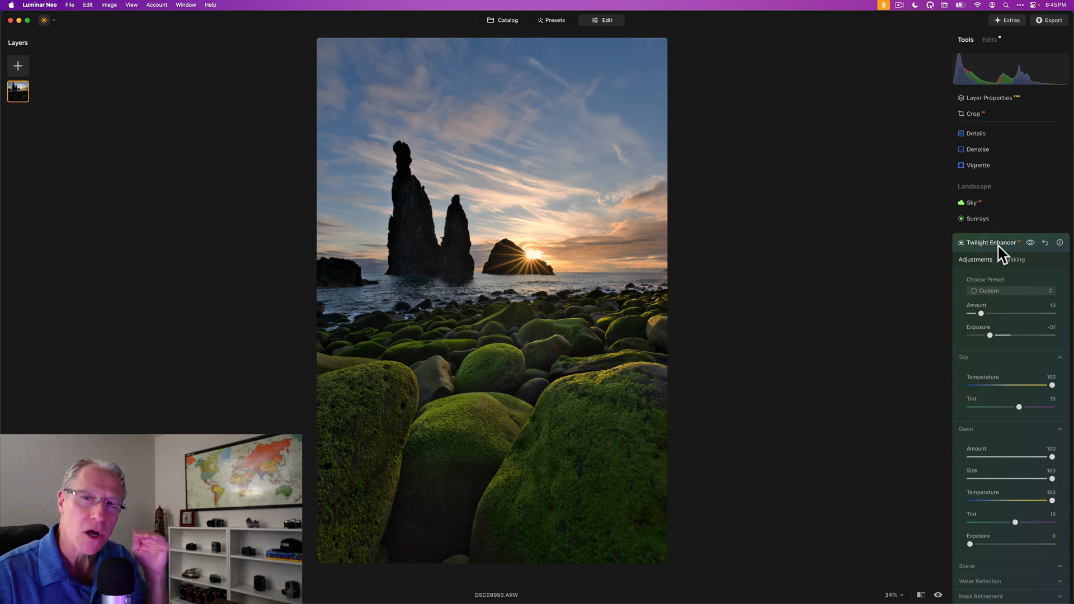
Close Twilight Enhancer and raise Color Harmony brilliance to about 10
{"action": "left_click", "coordinate": [990, 242]}
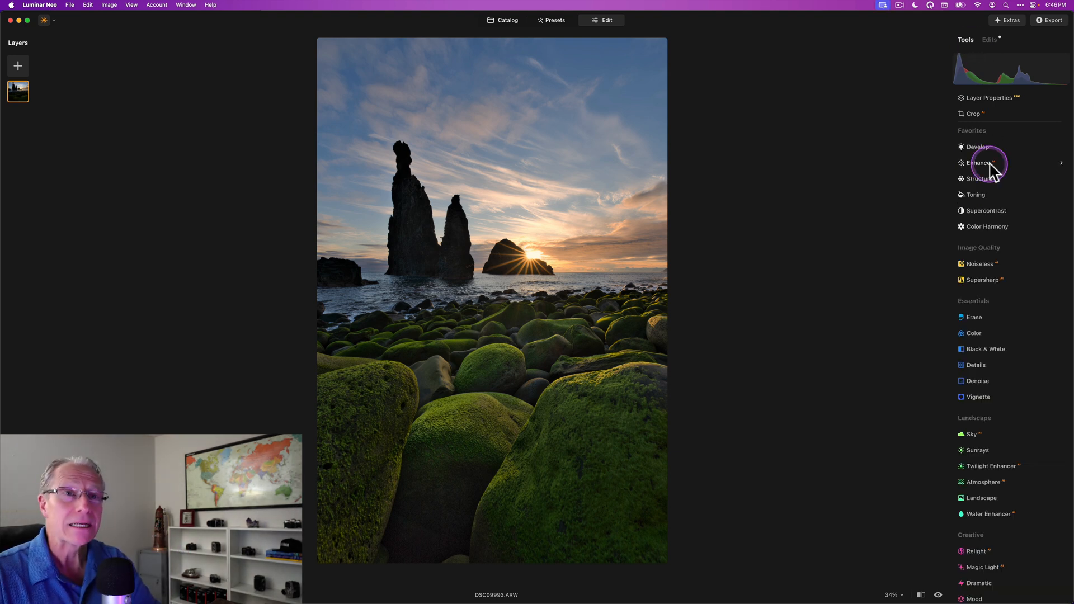
{"action": "left_click", "coordinate": [987, 228]}
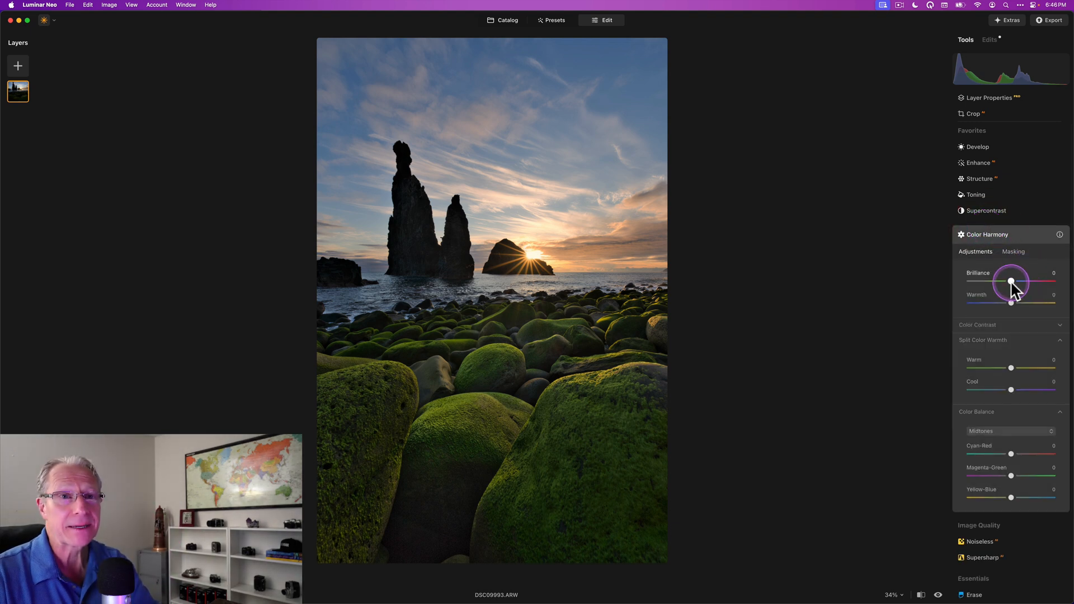
{"action": "left_click_drag", "start_coordinate": [1012, 282], "coordinate": [1016, 282]}
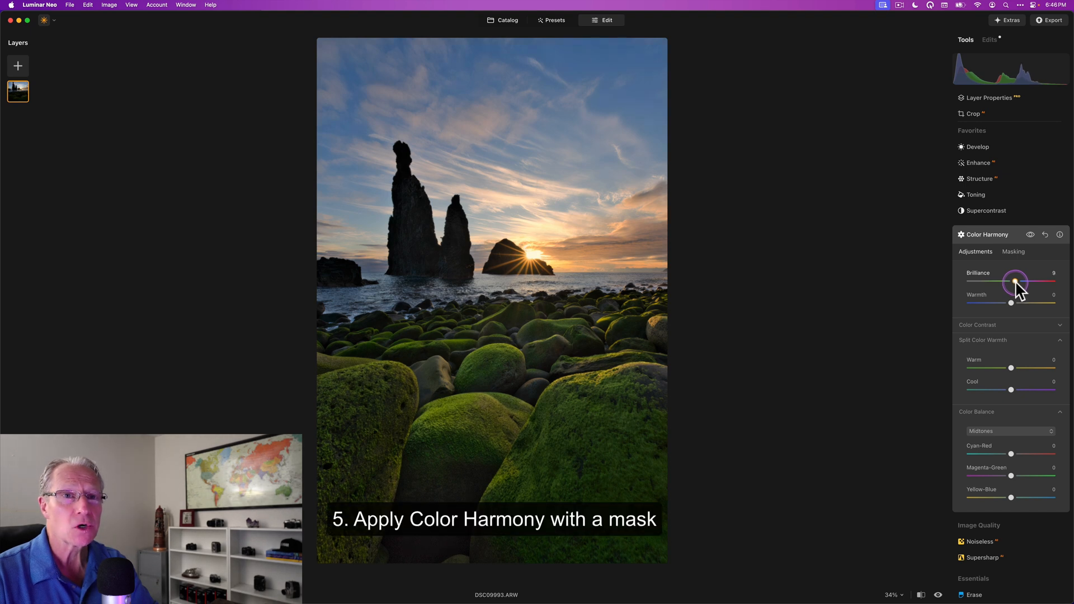
{"action": "left_click_drag", "start_coordinate": [1015, 282], "coordinate": [1018, 282]}
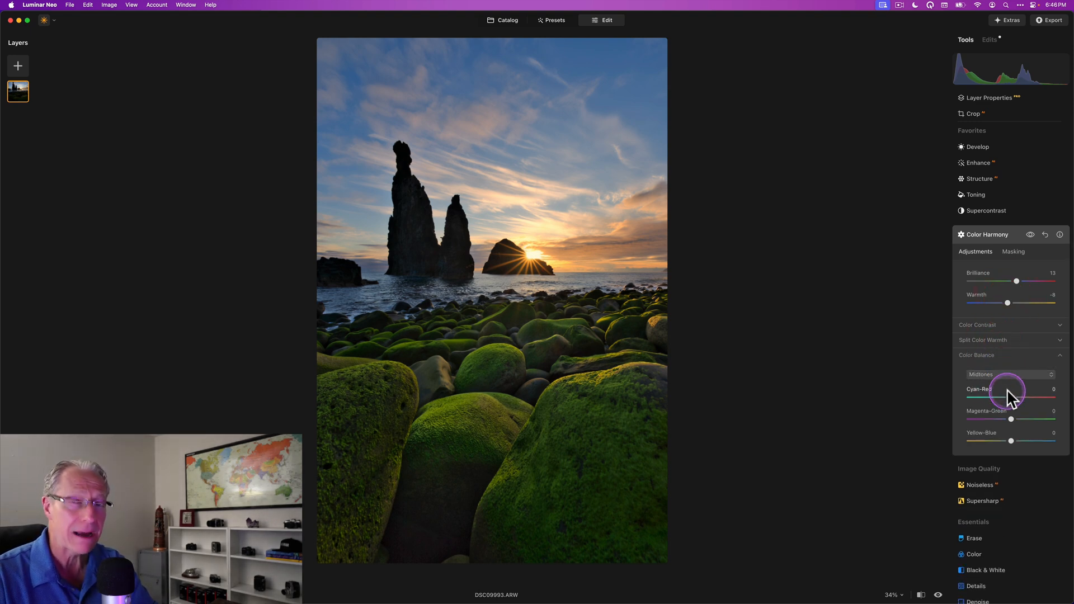
Shift midtone balance to cyan-red 18 and magenta-green -8
{"action": "left_click_drag", "start_coordinate": [1006, 396], "coordinate": [1017, 396]}
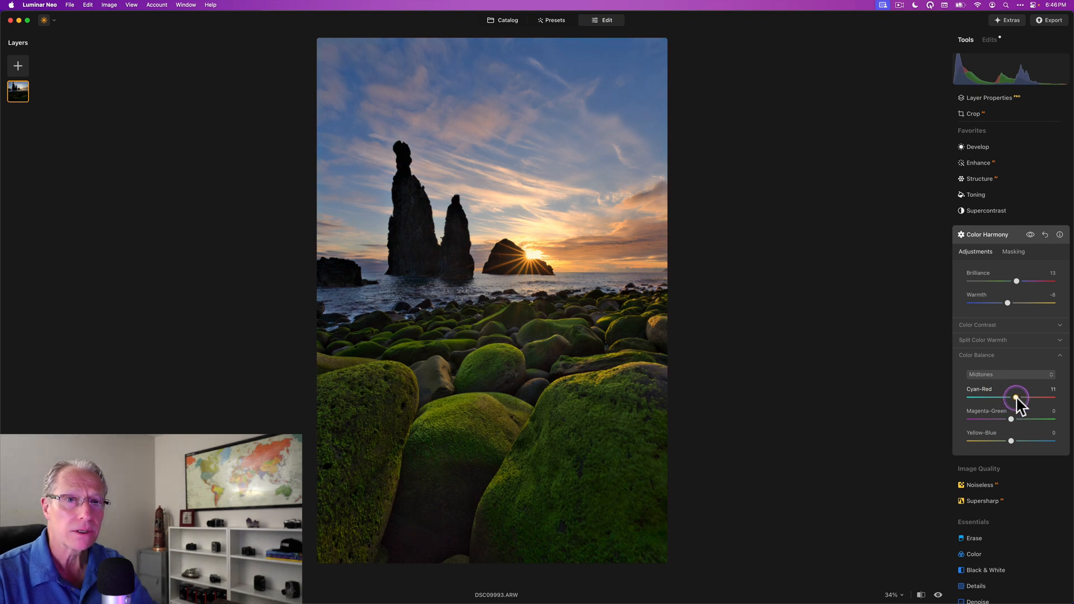
{"action": "left_click_drag", "start_coordinate": [1014, 397], "coordinate": [1021, 397]}
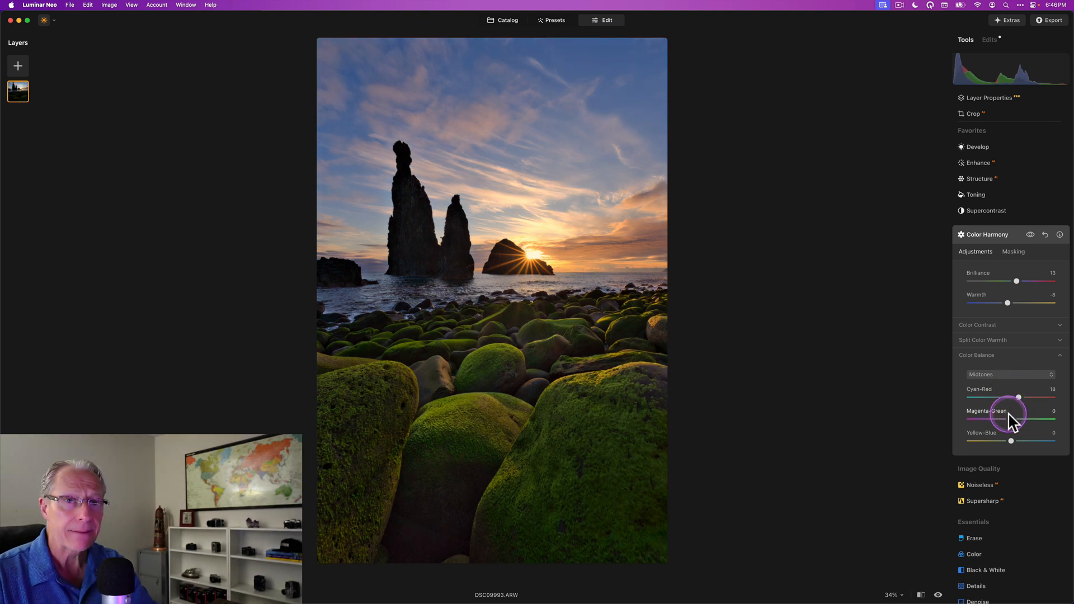
{"action": "left_click_drag", "start_coordinate": [1018, 419], "coordinate": [1007, 420]}
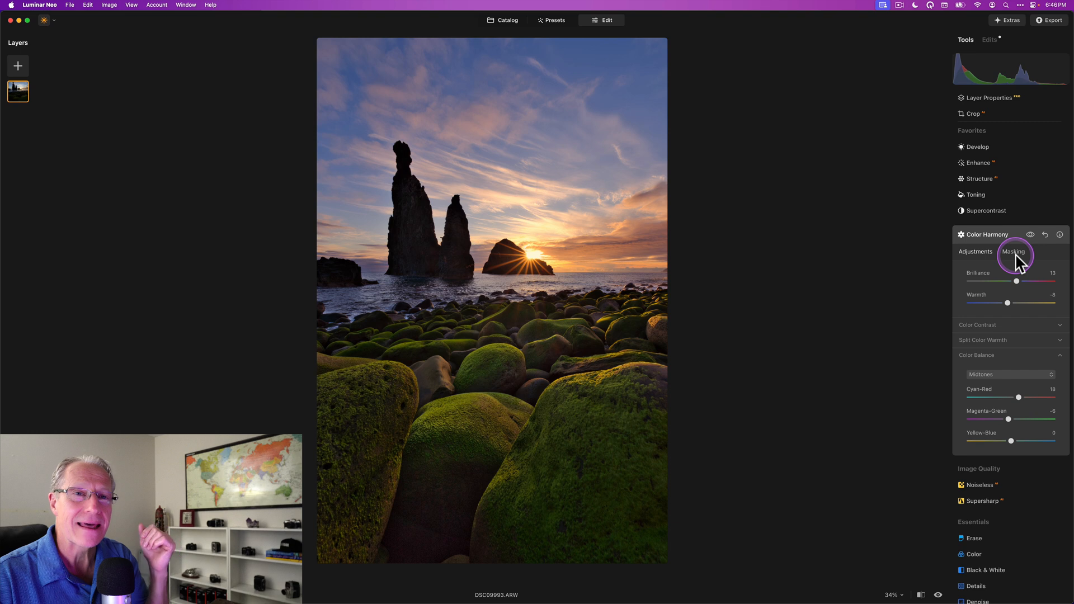
Paste the copied sky-and-sea mask onto Color Harmony, show it, and compare the effect
{"action": "left_click", "coordinate": [1014, 251]}
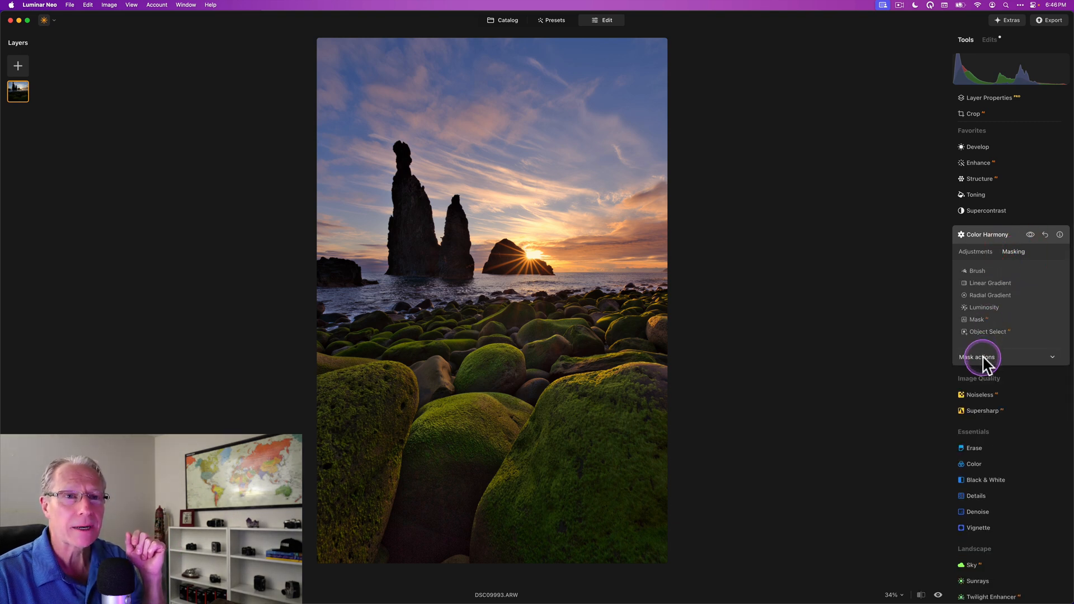
{"action": "left_click", "coordinate": [981, 357]}
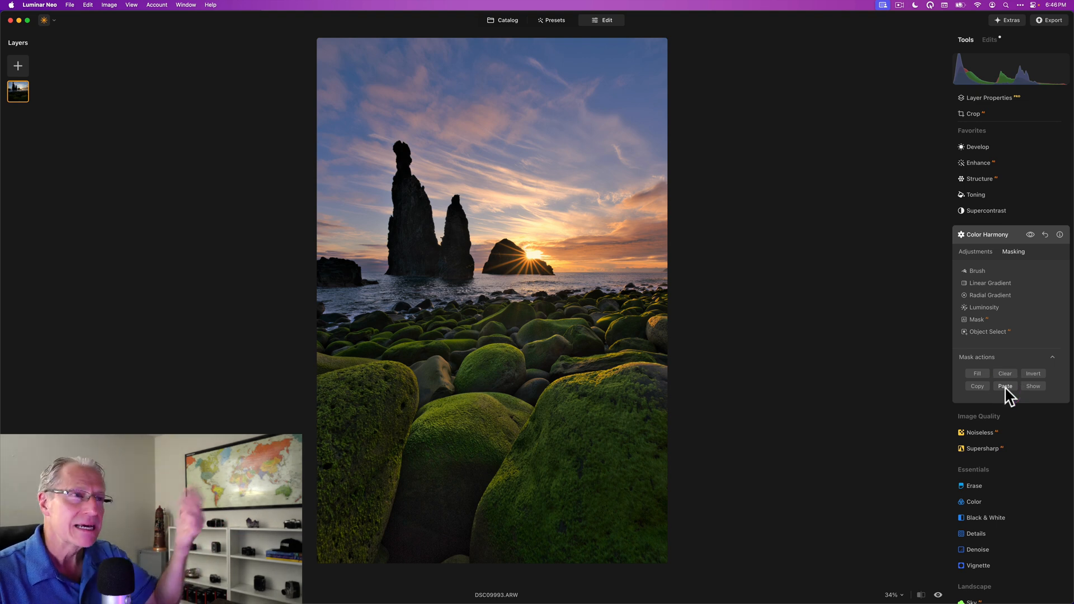
{"action": "left_click", "coordinate": [1033, 386]}
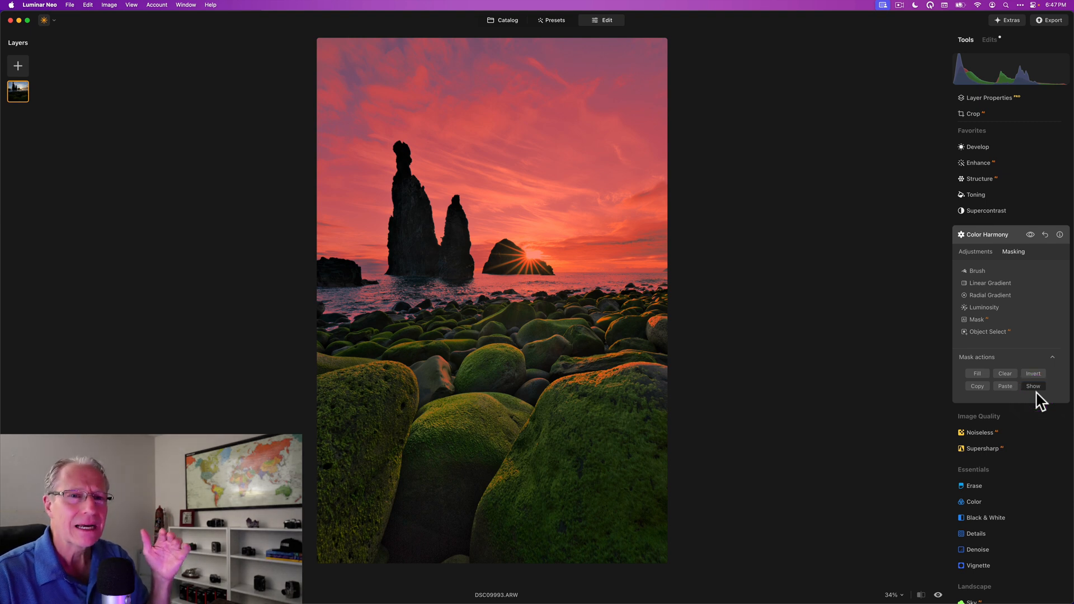
{"action": "left_click", "coordinate": [1033, 386]}
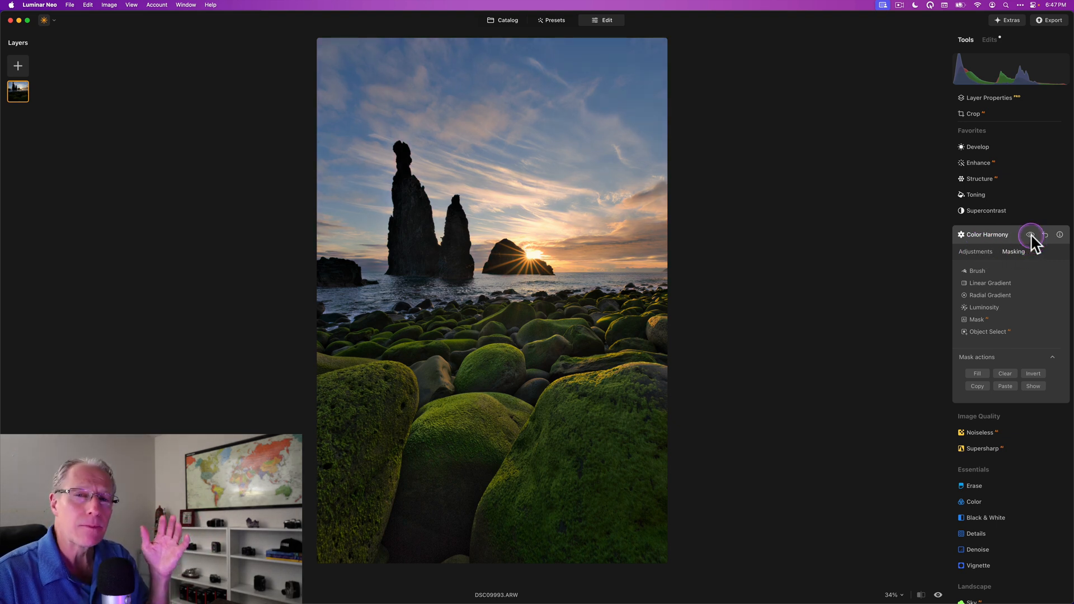
{"action": "left_click", "coordinate": [1032, 234]}
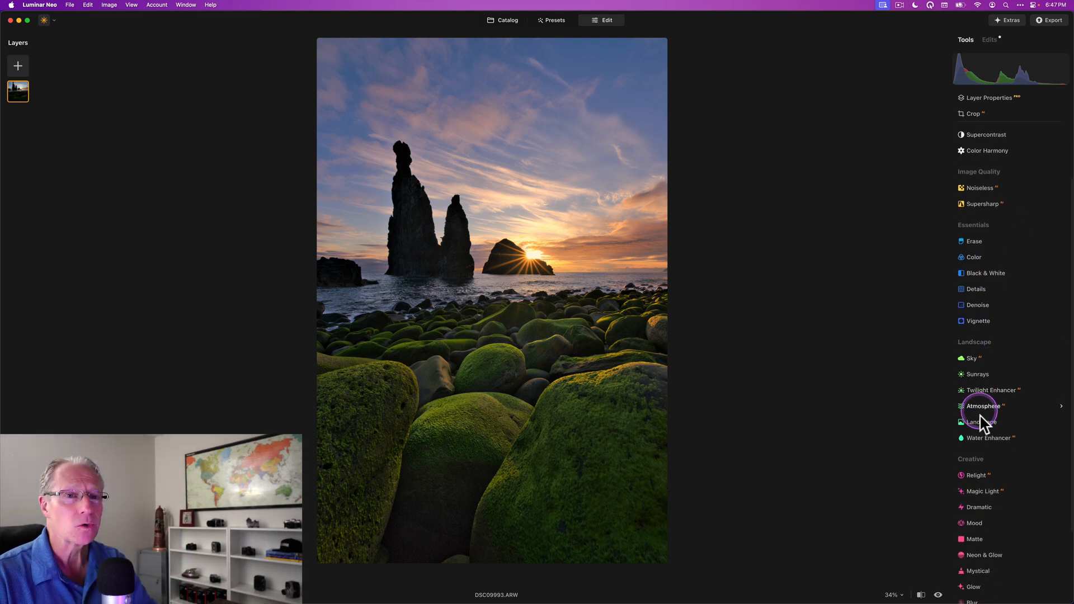
Set Landscape Golden Hour to 30 and go to its masking options
{"action": "left_click", "coordinate": [976, 421]}
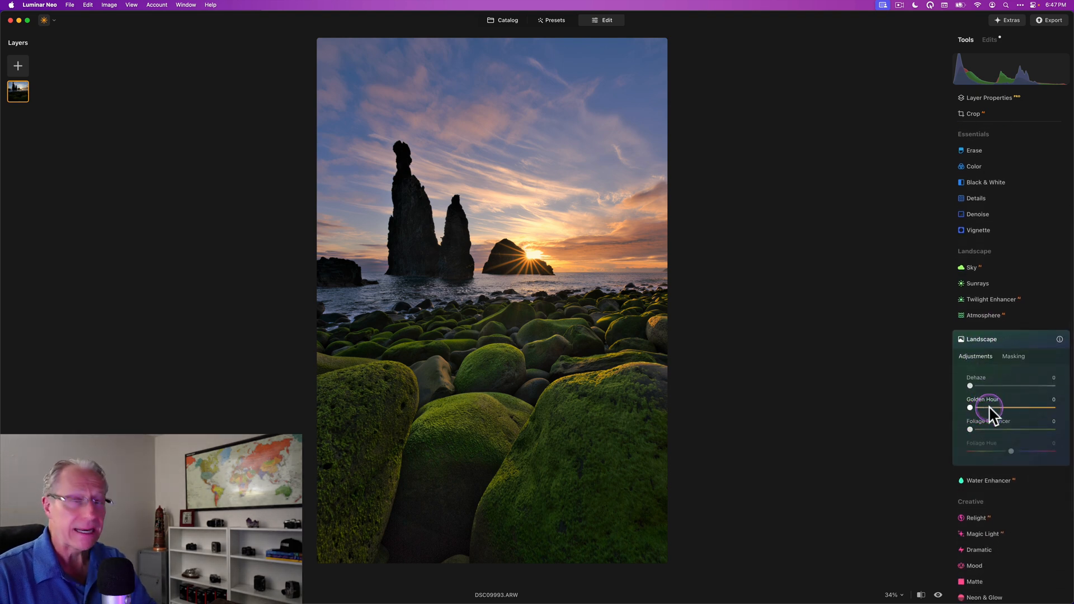
{"action": "left_click_drag", "start_coordinate": [970, 408], "coordinate": [1003, 407]}
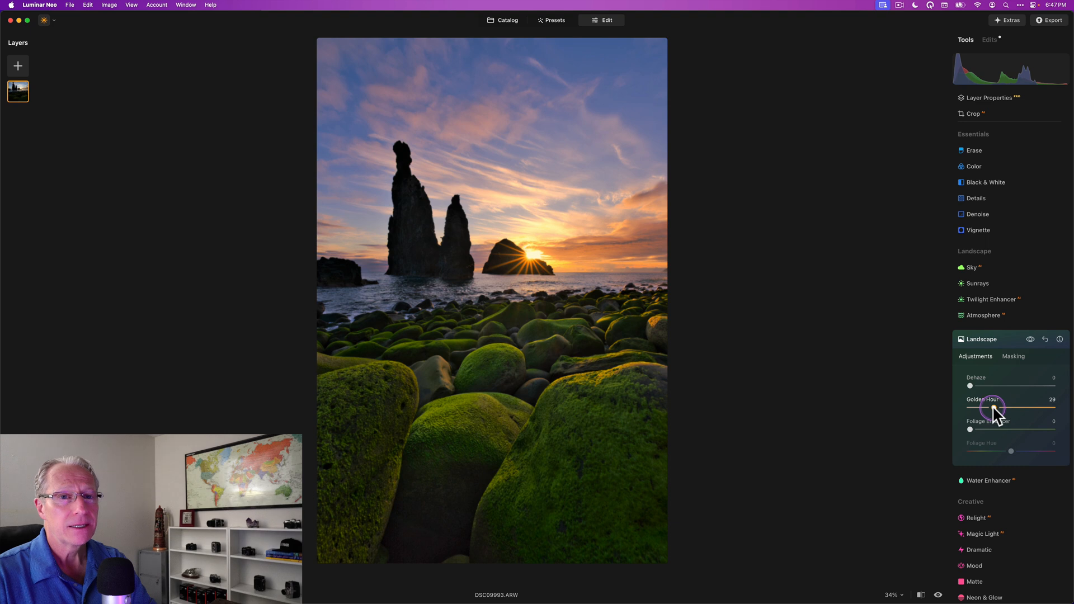
{"action": "left_click_drag", "start_coordinate": [997, 408], "coordinate": [1000, 407]}
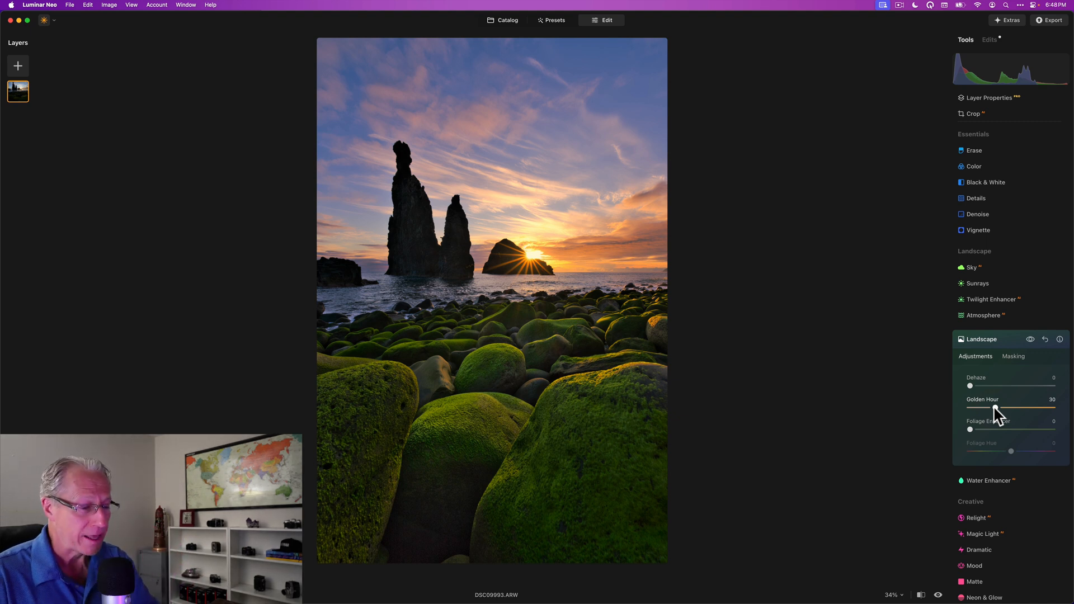
{"action": "left_click", "coordinate": [1014, 356]}
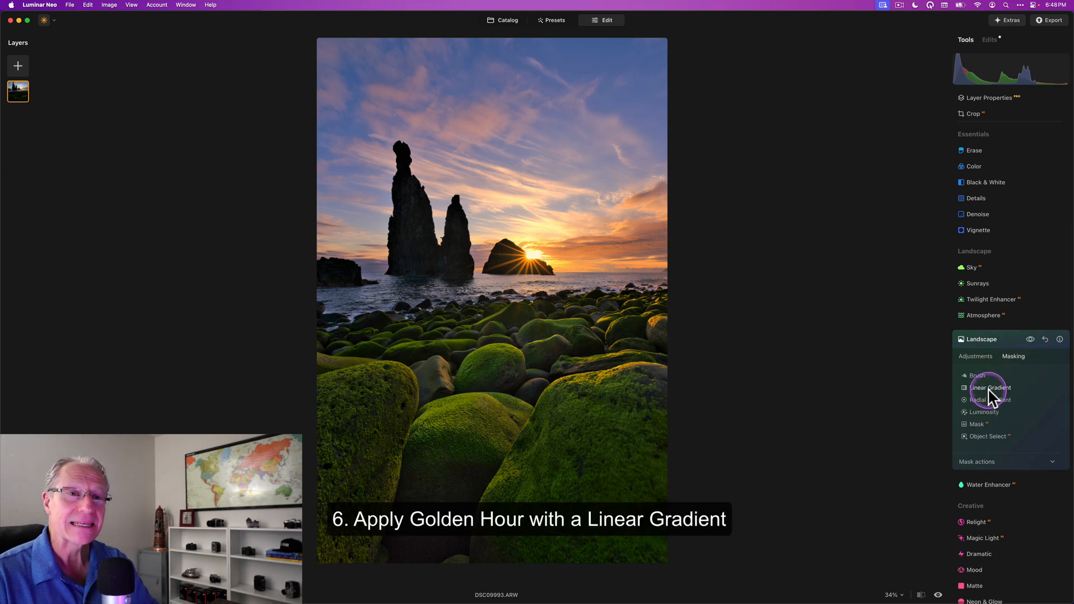
Mask the Golden Hour warmth of 30 to the foreground rocks with a tilted linear gradient and compare it
{"action": "left_click", "coordinate": [991, 388]}
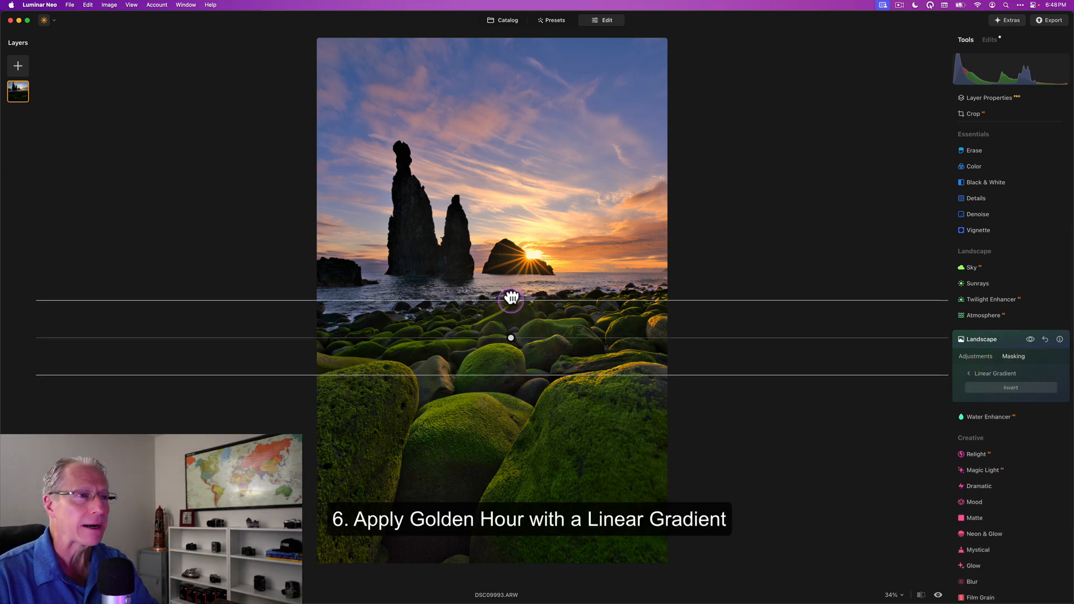
{"action": "left_click_drag", "start_coordinate": [511, 300], "coordinate": [507, 279]}
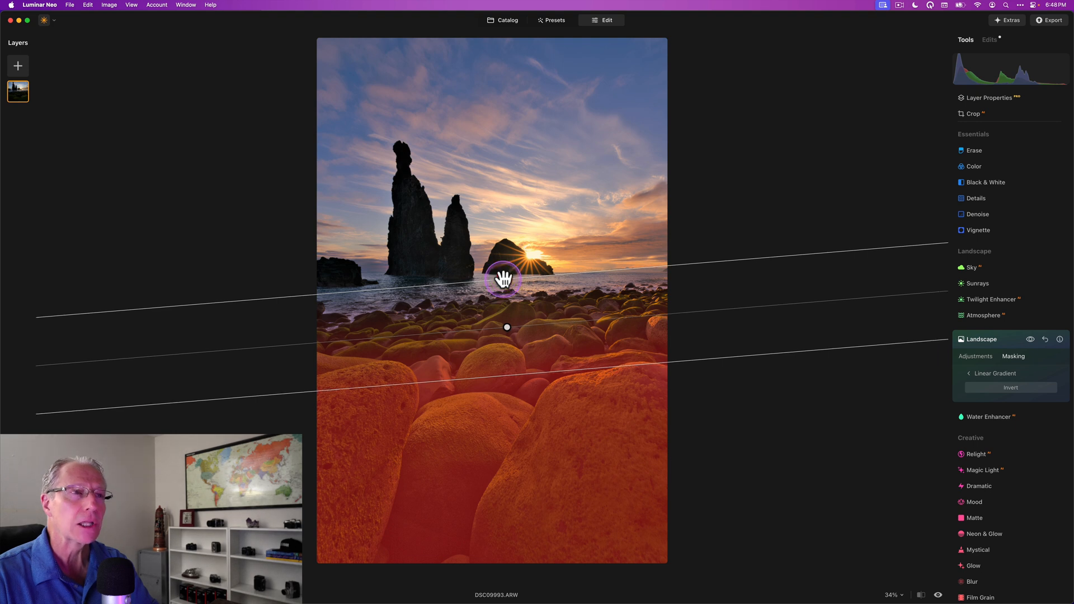
{"action": "left_click", "coordinate": [1031, 339]}
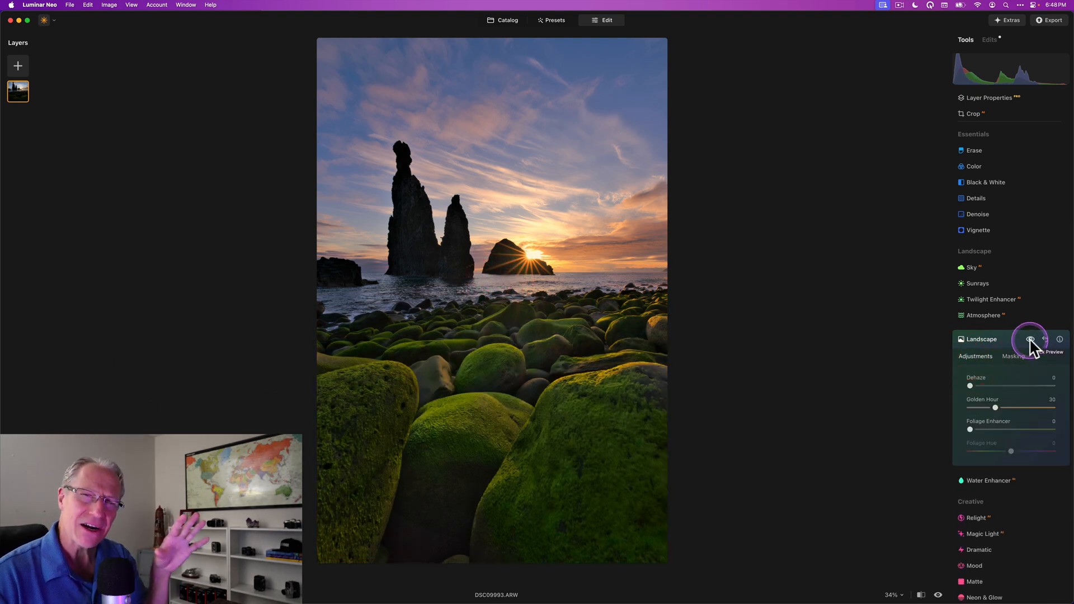
{"action": "left_click", "coordinate": [1030, 340]}
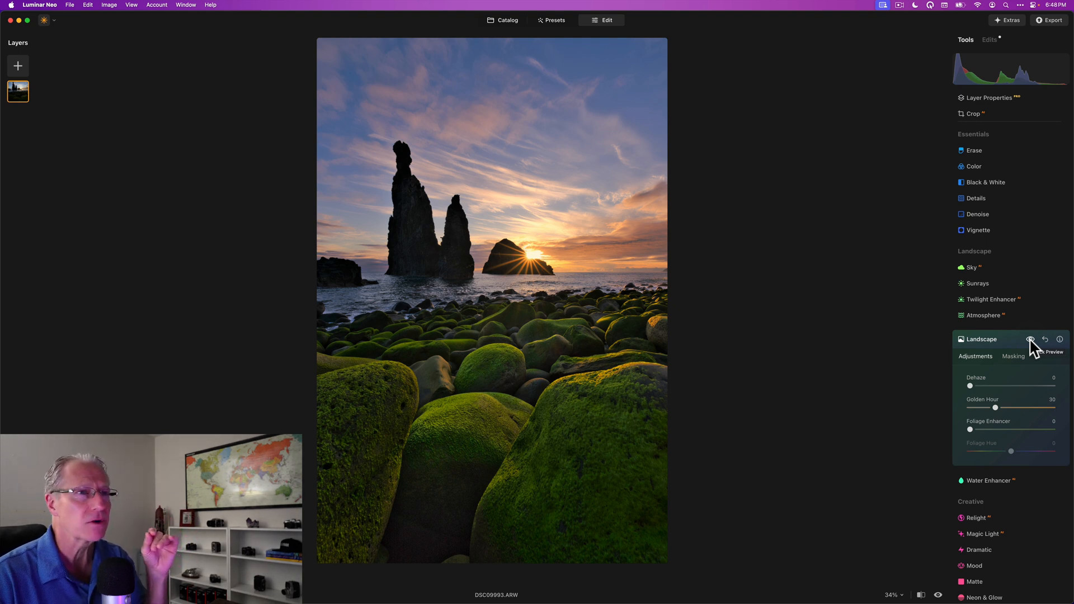
{"action": "left_click", "coordinate": [1029, 340]}
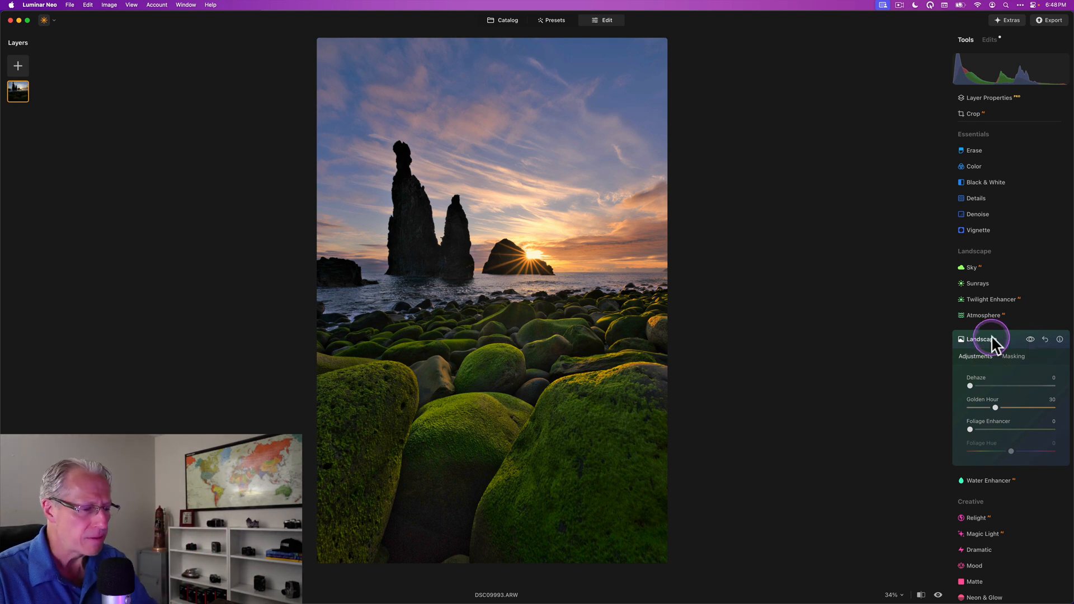
{"action": "mouse_move", "coordinate": [996, 345]}
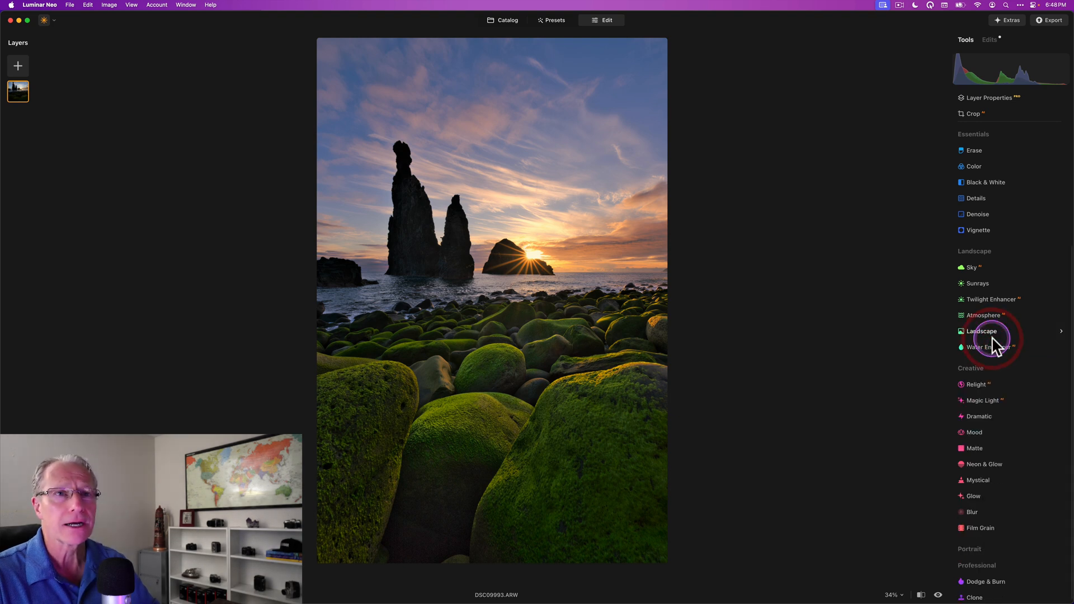
In the Color tool's HSL, shift the green hue to about +12
{"action": "left_click", "coordinate": [973, 166]}
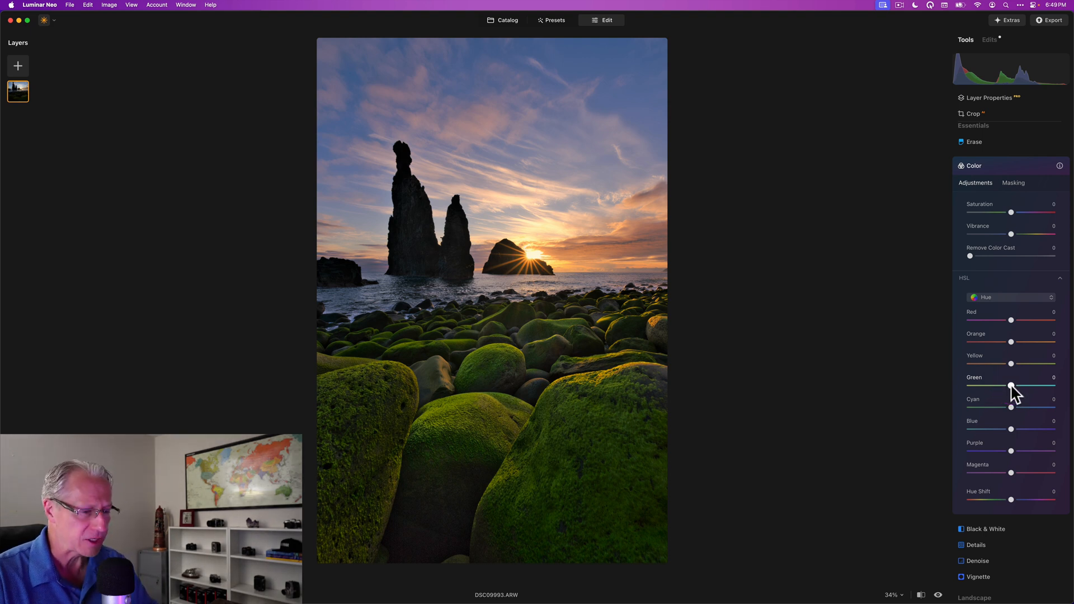
{"action": "left_click", "coordinate": [1011, 382]}
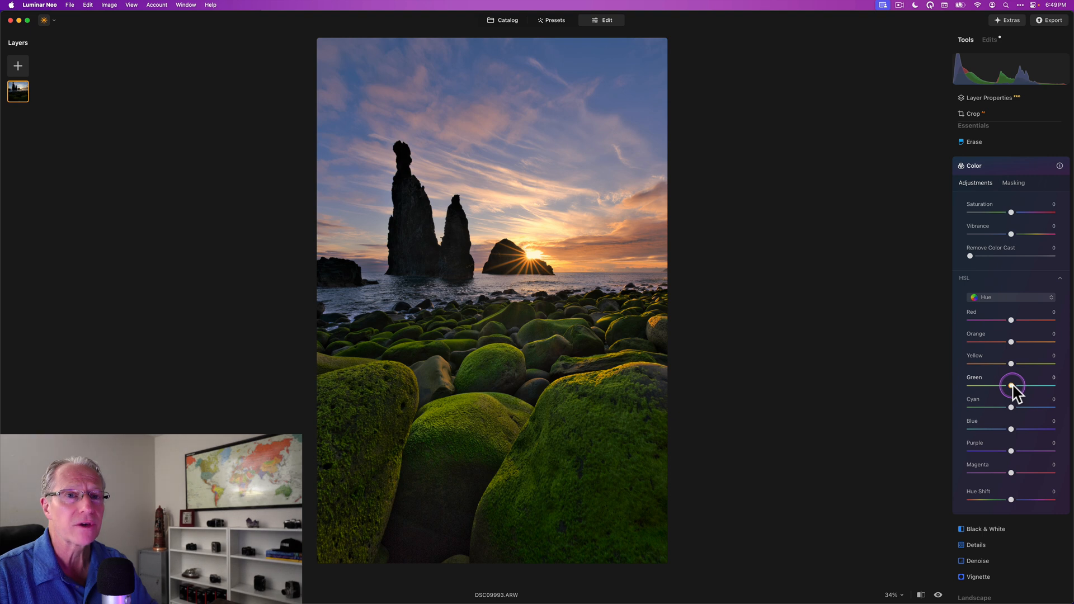
{"action": "left_click_drag", "start_coordinate": [1009, 387], "coordinate": [1016, 386]}
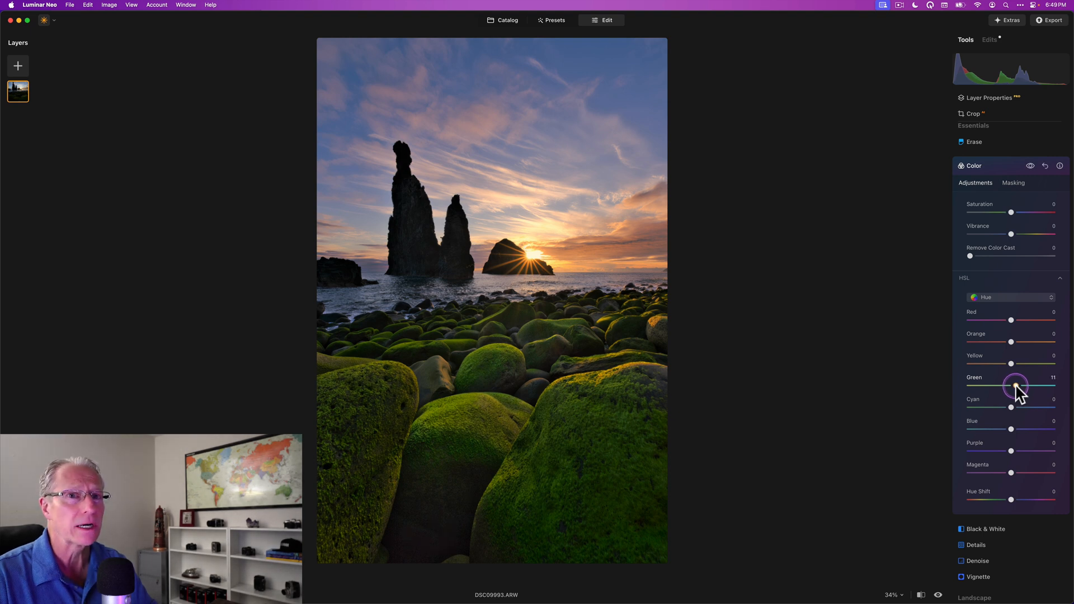
{"action": "left_click_drag", "start_coordinate": [1014, 386], "coordinate": [1017, 386]}
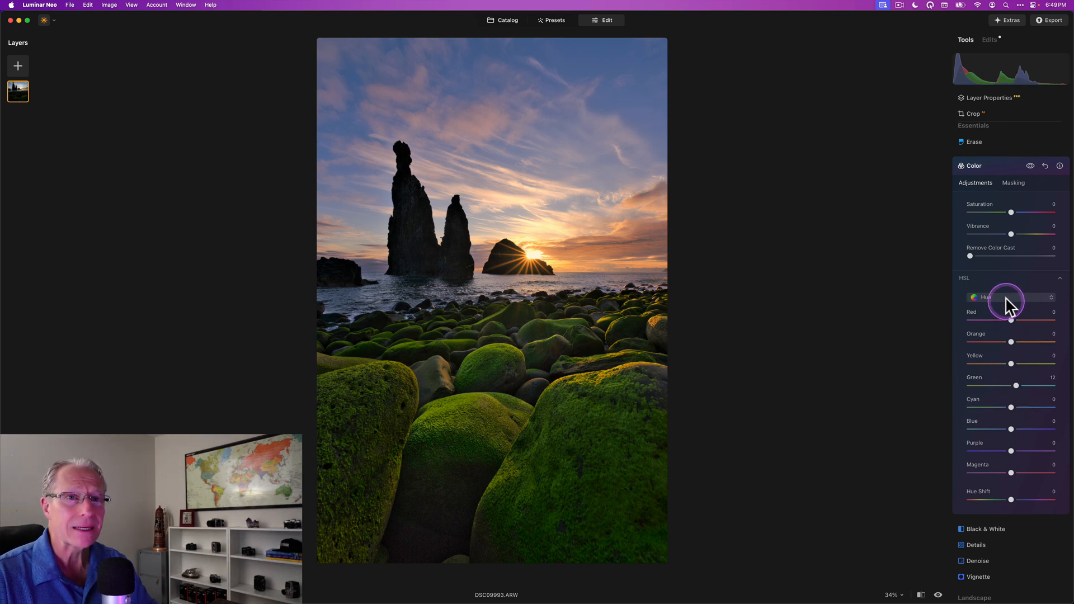
Switch HSL to Saturation and lower the greens to about -13
{"action": "left_click", "coordinate": [1009, 297]}
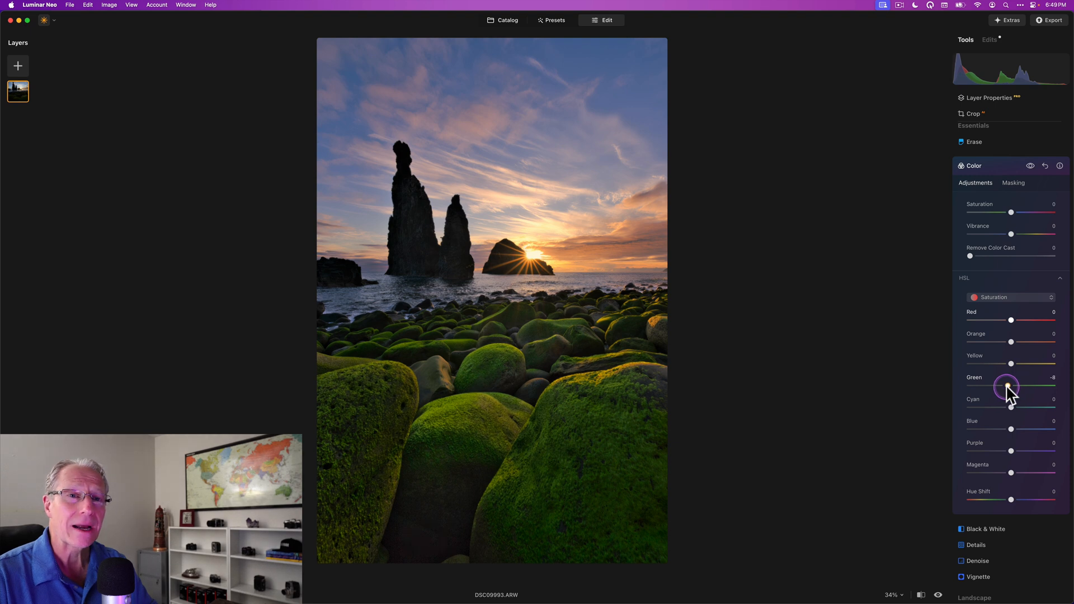
{"action": "left_click_drag", "start_coordinate": [1007, 385], "coordinate": [1006, 385]}
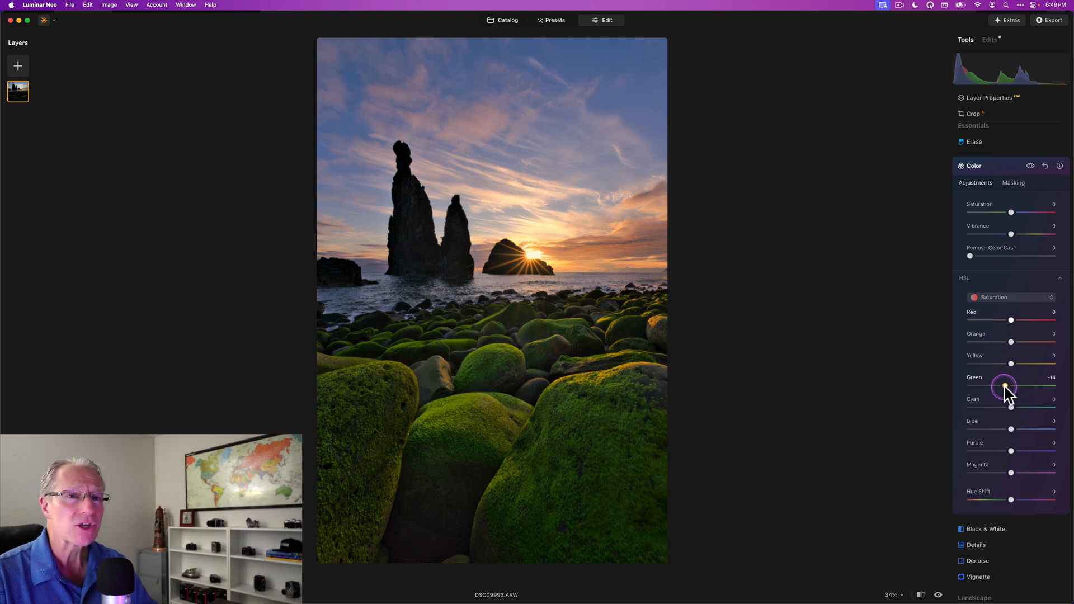
{"action": "left_click_drag", "start_coordinate": [1003, 386], "coordinate": [1006, 386]}
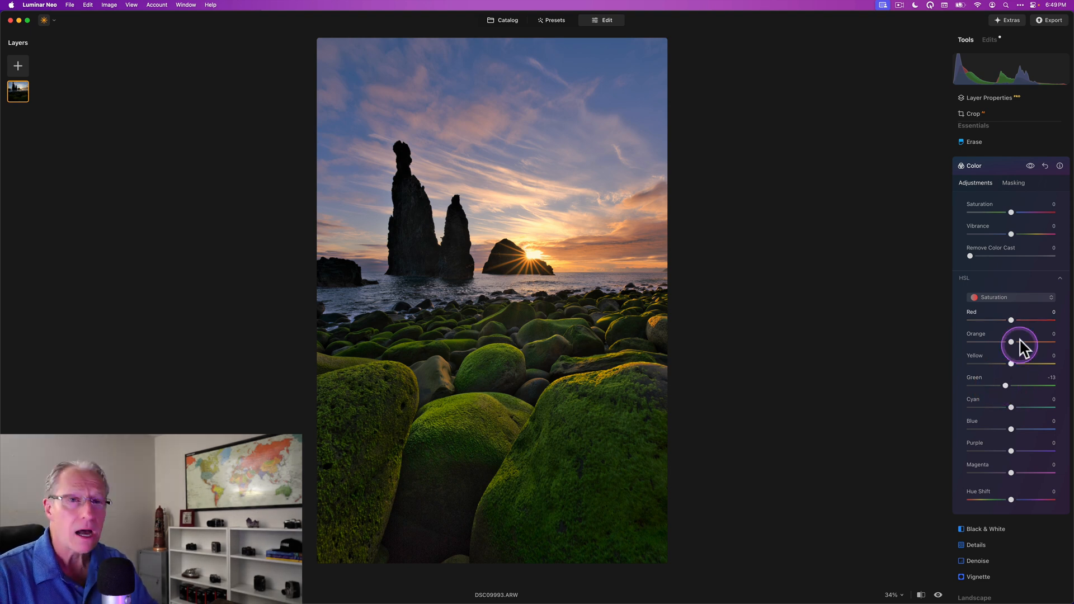
In HSL Luminance raise yellow to about 15 and green to about 20, compare, then collapse Color
{"action": "left_click", "coordinate": [1010, 297]}
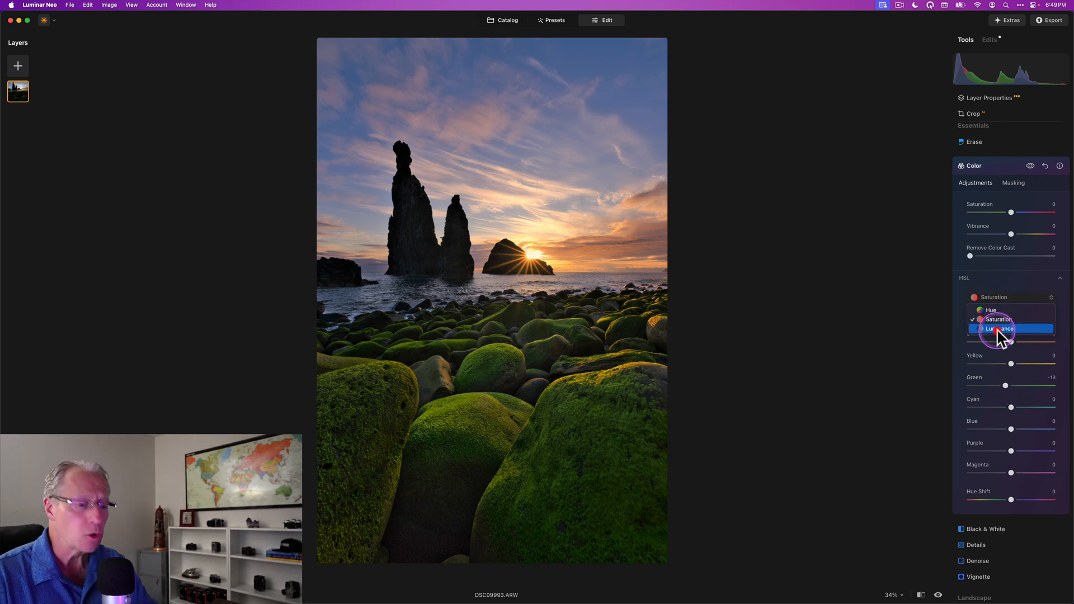
{"action": "left_click", "coordinate": [1003, 328]}
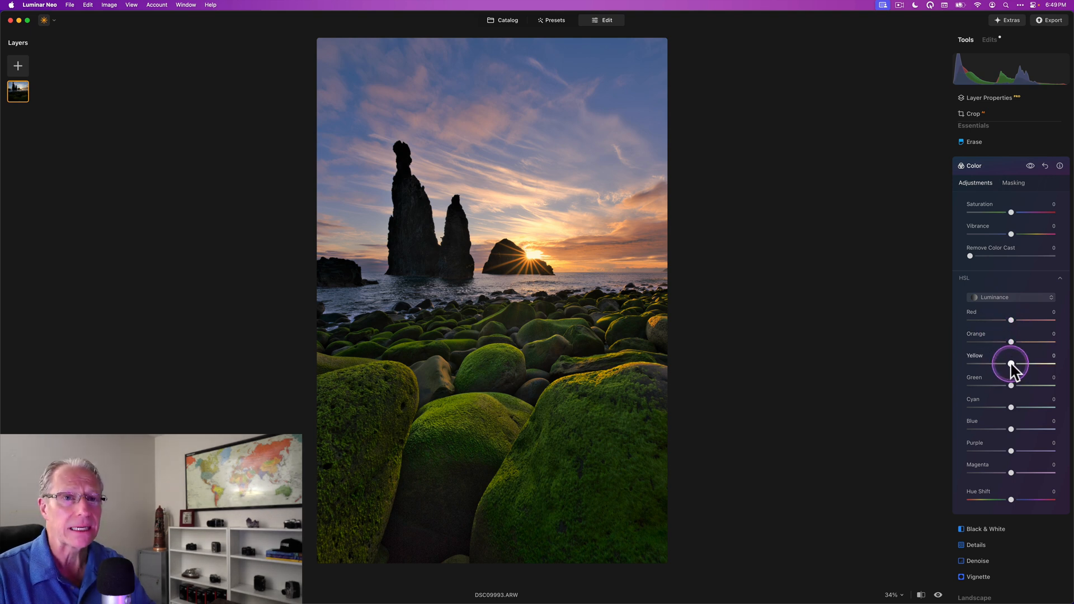
{"action": "left_click_drag", "start_coordinate": [1011, 363], "coordinate": [1017, 364]}
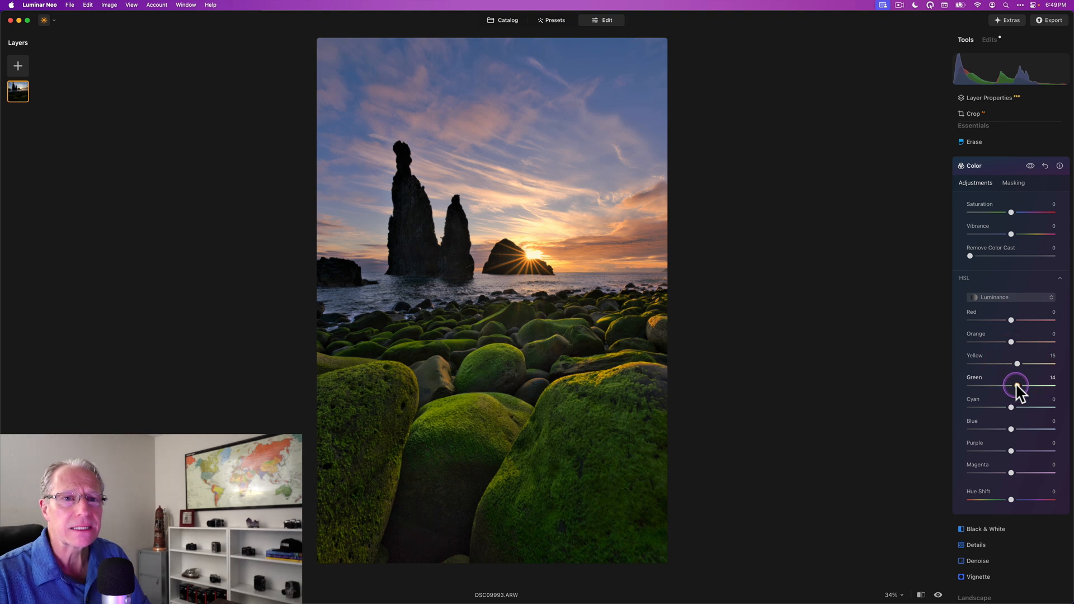
{"action": "left_click_drag", "start_coordinate": [1016, 384], "coordinate": [1020, 381]}
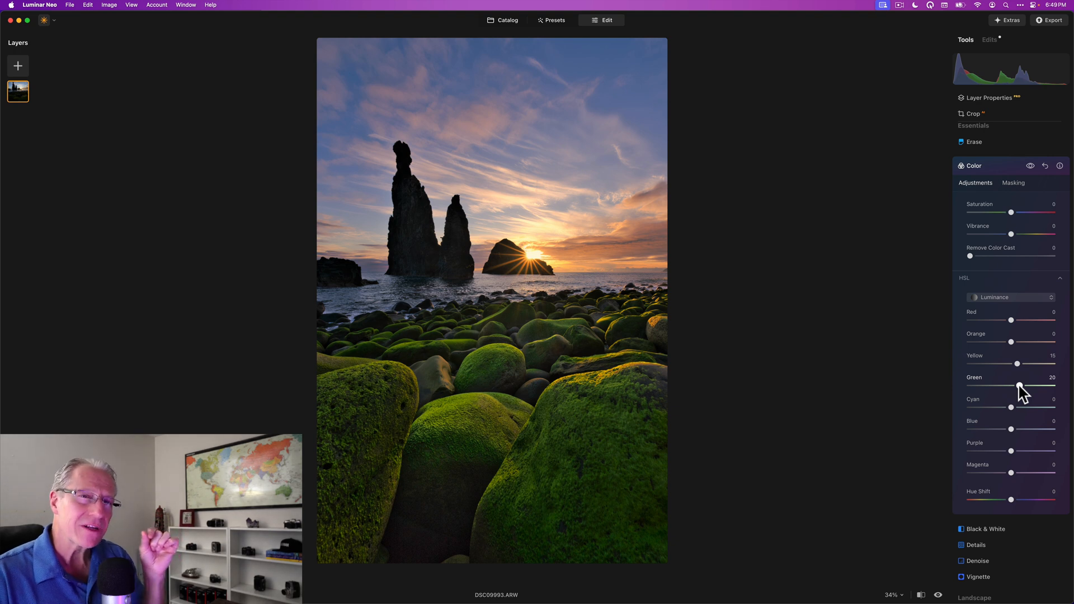
{"action": "left_click", "coordinate": [1030, 165]}
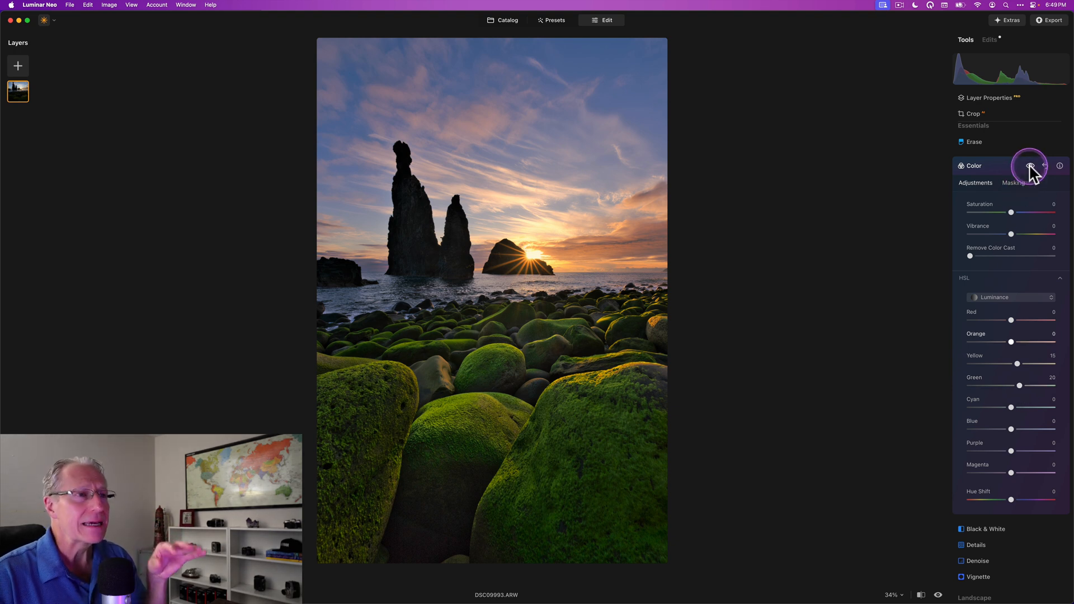
{"action": "mouse_move", "coordinate": [1031, 169]}
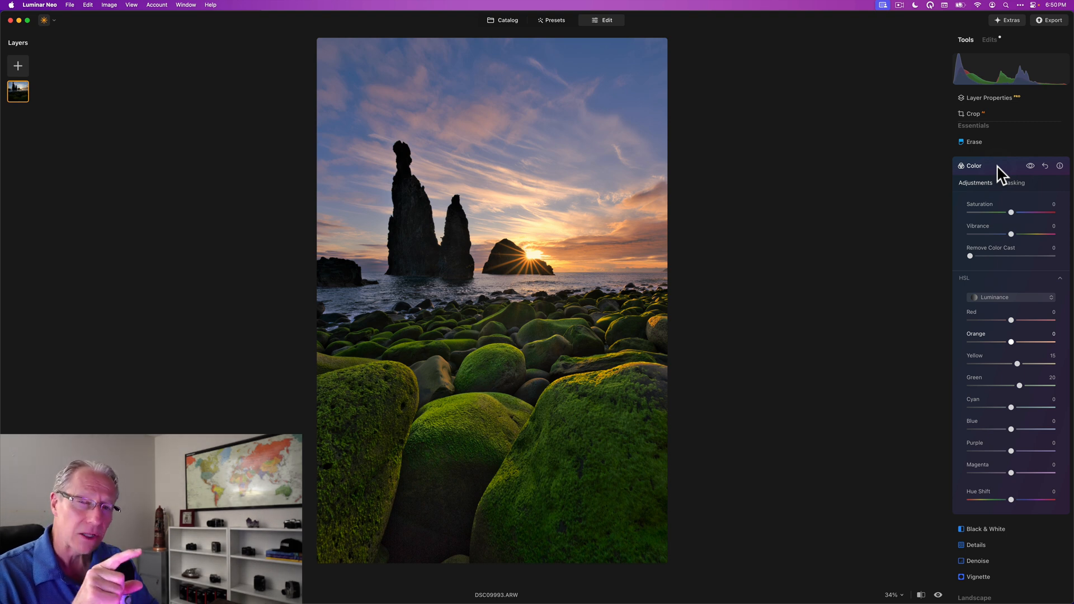
{"action": "left_click", "coordinate": [973, 166]}
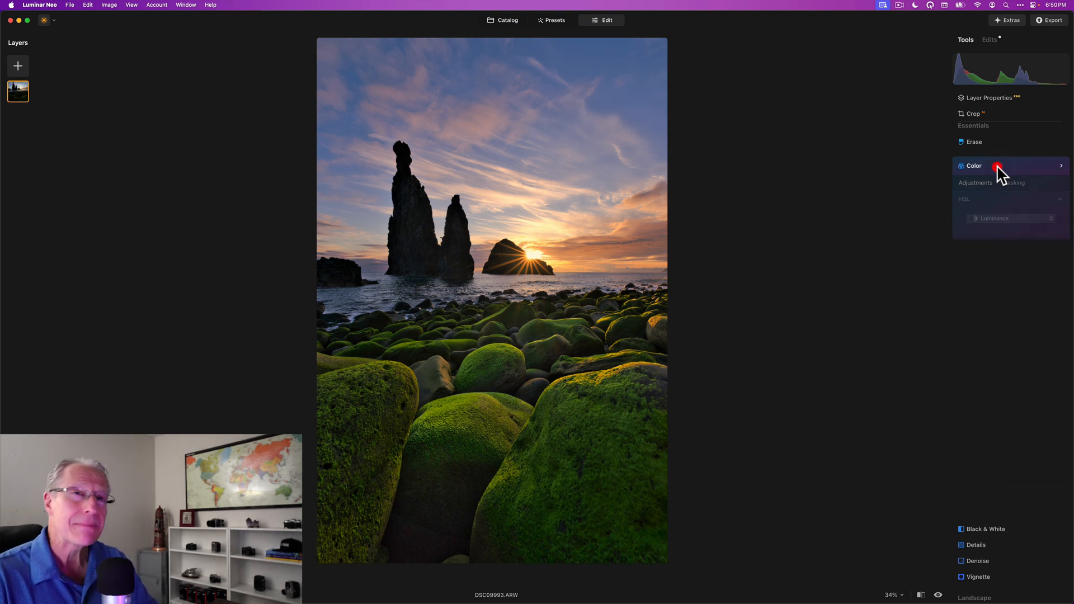
Add the Creative Mystical effect and raise its Amount slider
{"action": "left_click", "coordinate": [972, 166]}
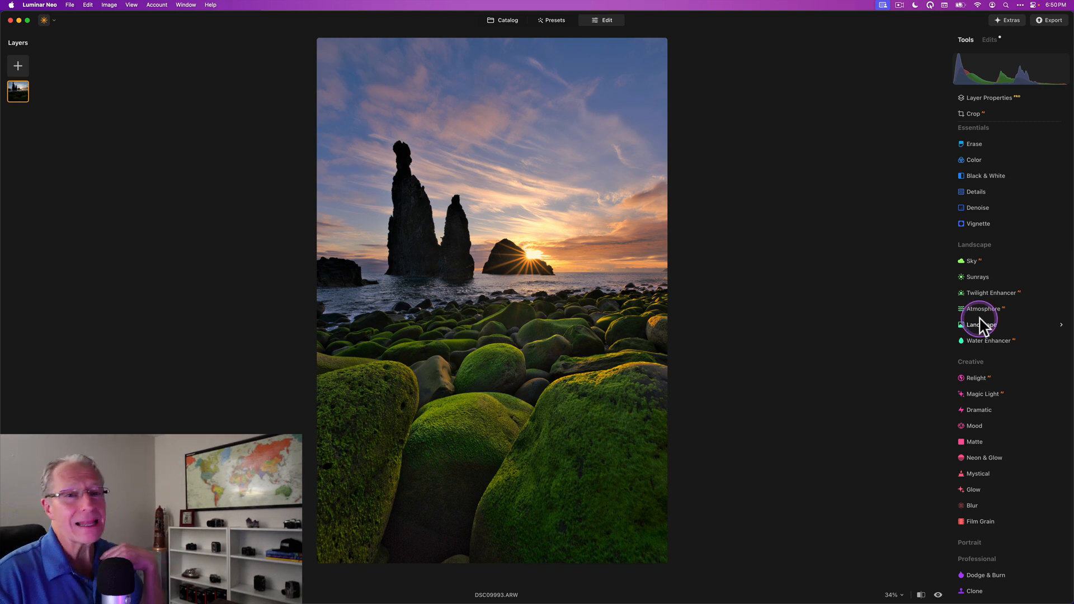
{"action": "mouse_move", "coordinate": [980, 432]}
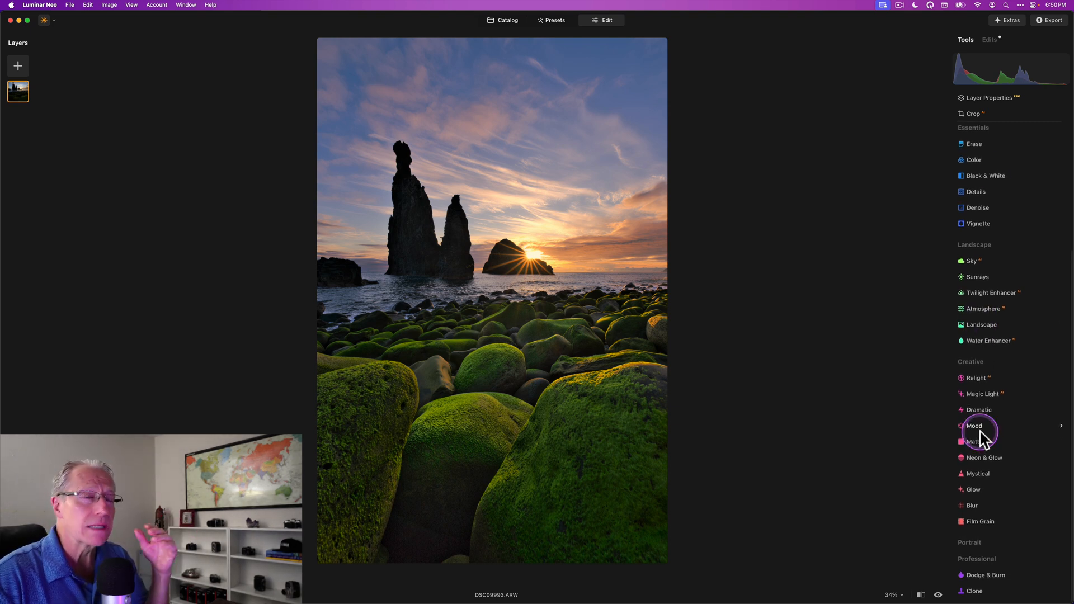
{"action": "left_click", "coordinate": [979, 473]}
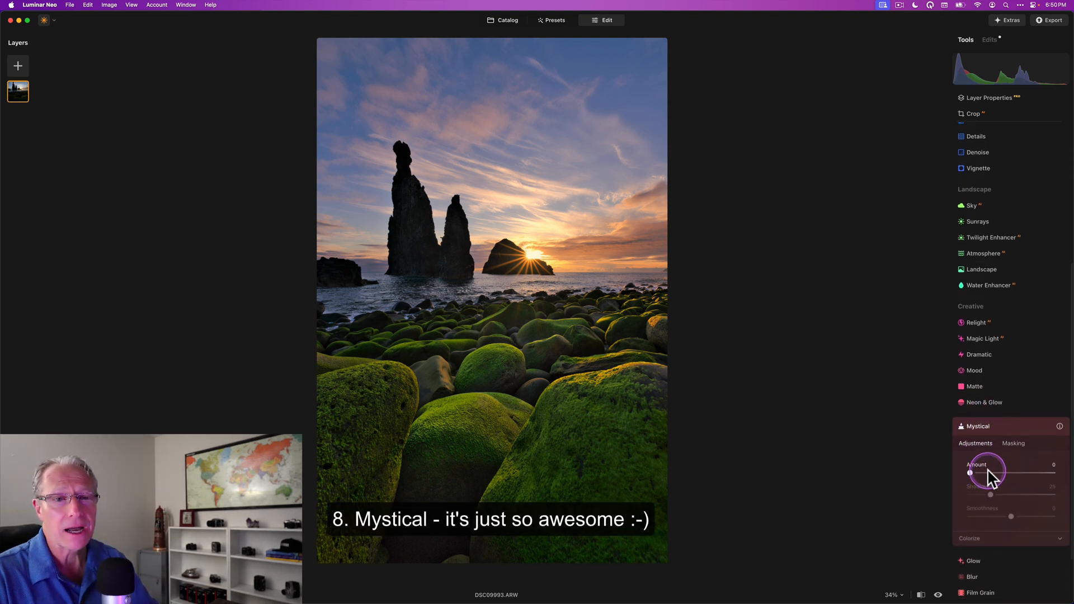
{"action": "left_click_drag", "start_coordinate": [970, 473], "coordinate": [990, 473]}
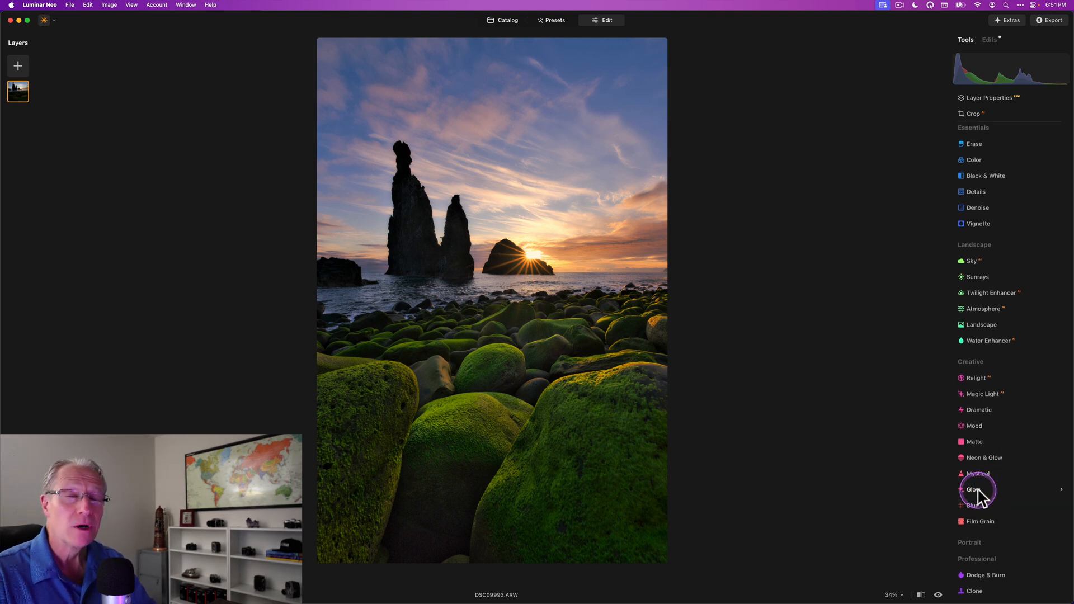
Set Glow to Orton Effect Soft with an amount of about 15
{"action": "left_click", "coordinate": [972, 489]}
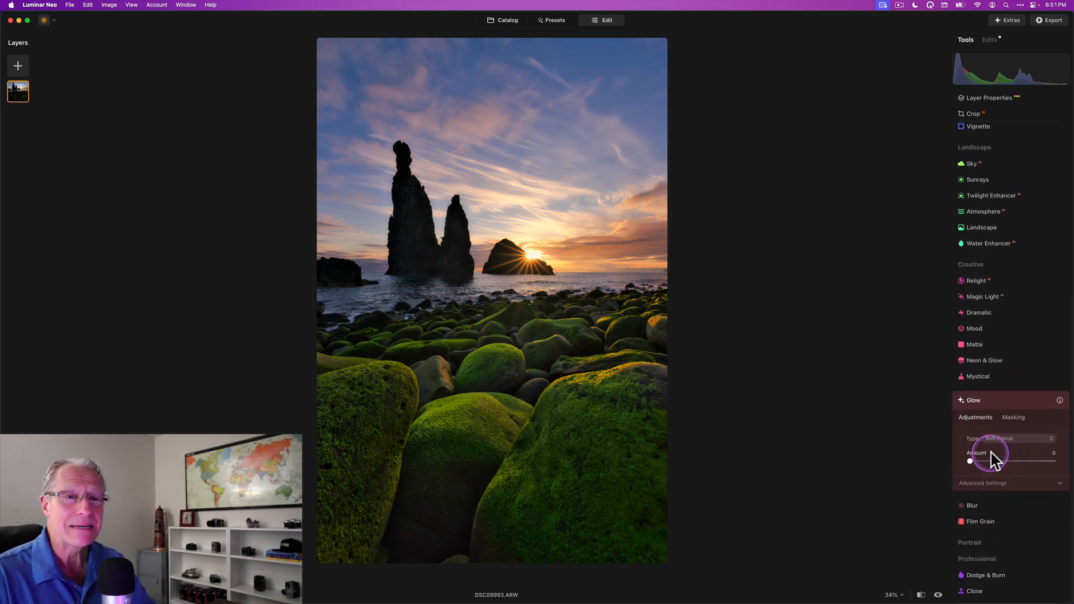
{"action": "left_click", "coordinate": [1020, 437]}
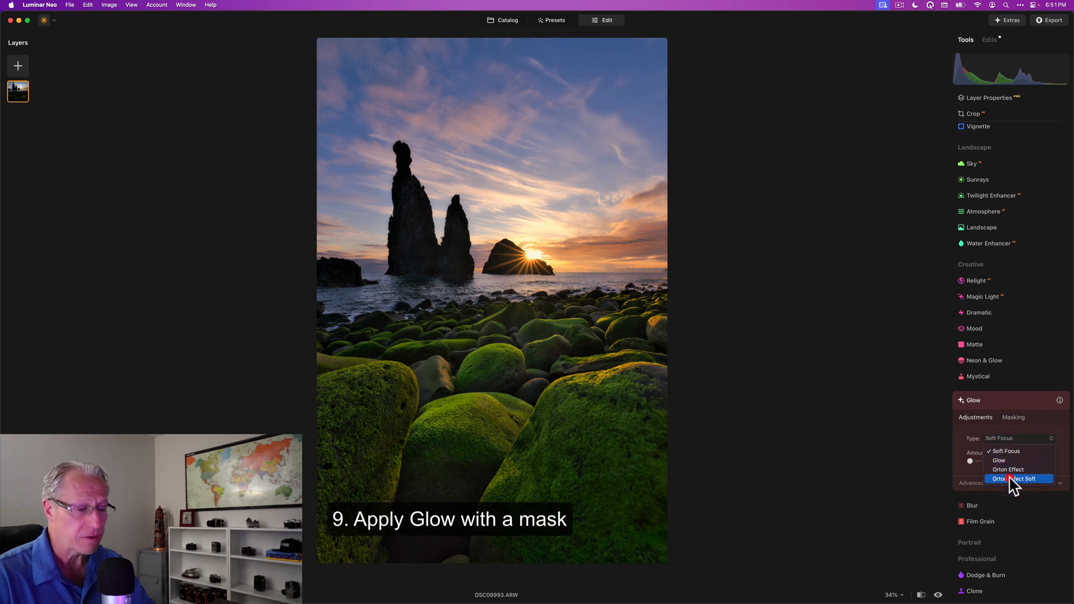
{"action": "left_click", "coordinate": [1024, 479]}
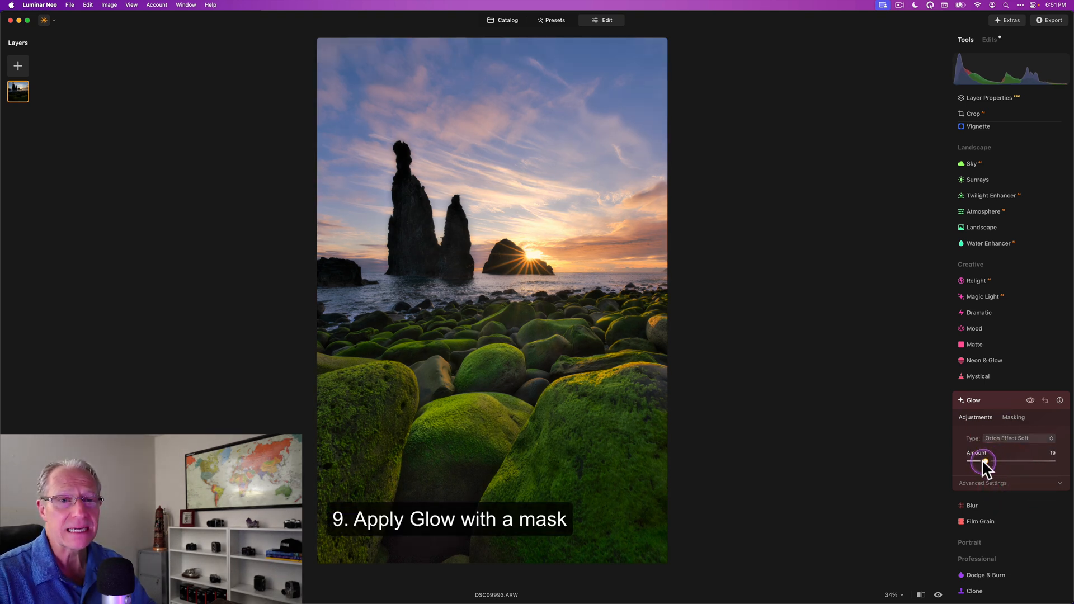
{"action": "left_click_drag", "start_coordinate": [987, 463], "coordinate": [976, 463]}
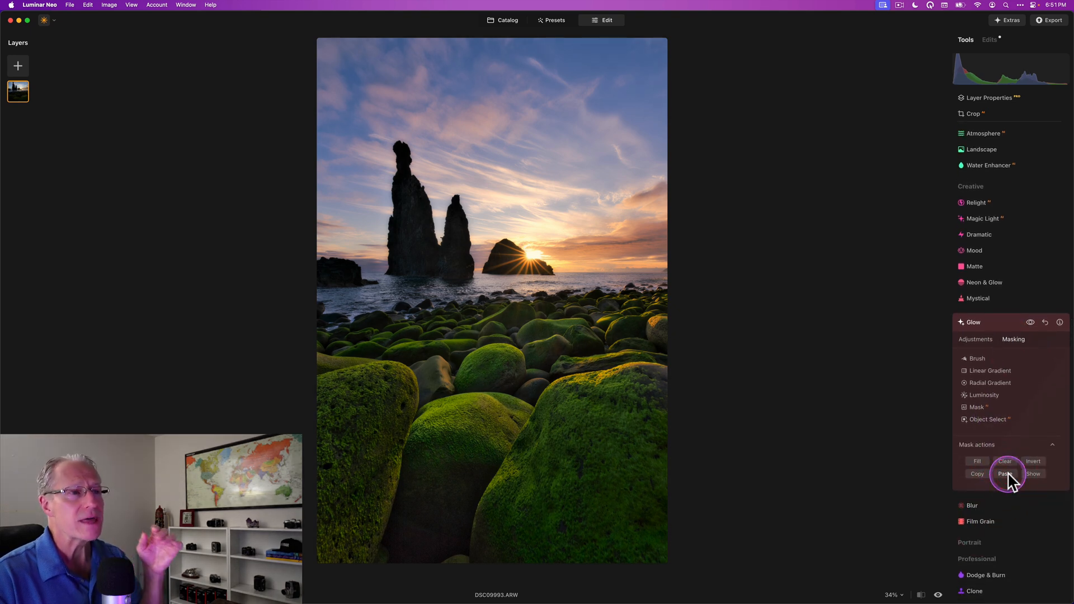
Paste the saved sky mask onto Glow, invert it to cover the stacks and rocks, and preview it
{"action": "left_click", "coordinate": [1033, 474]}
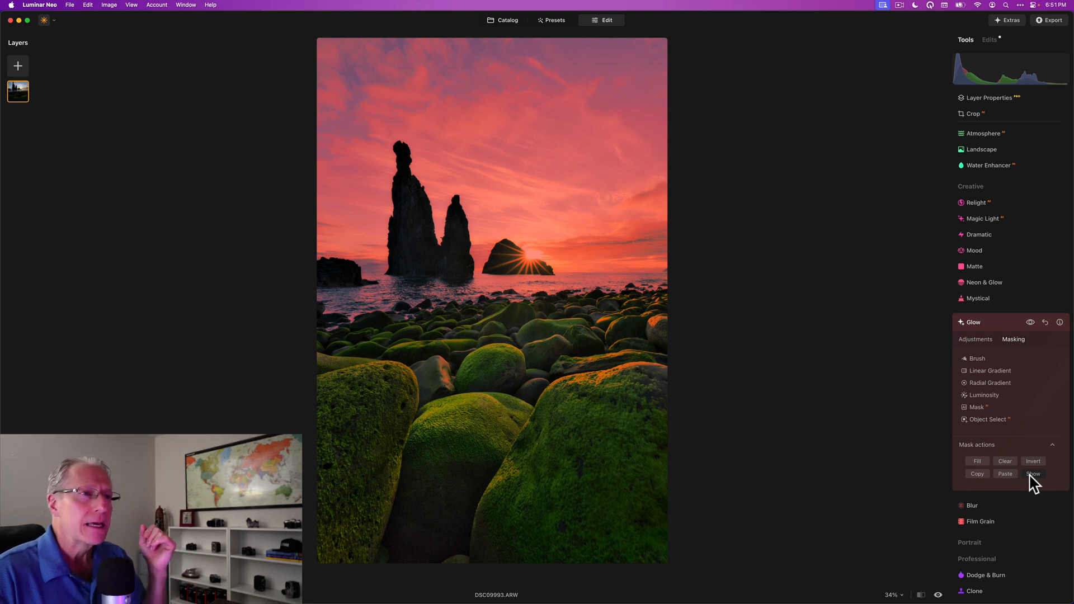
{"action": "left_click", "coordinate": [1033, 461]}
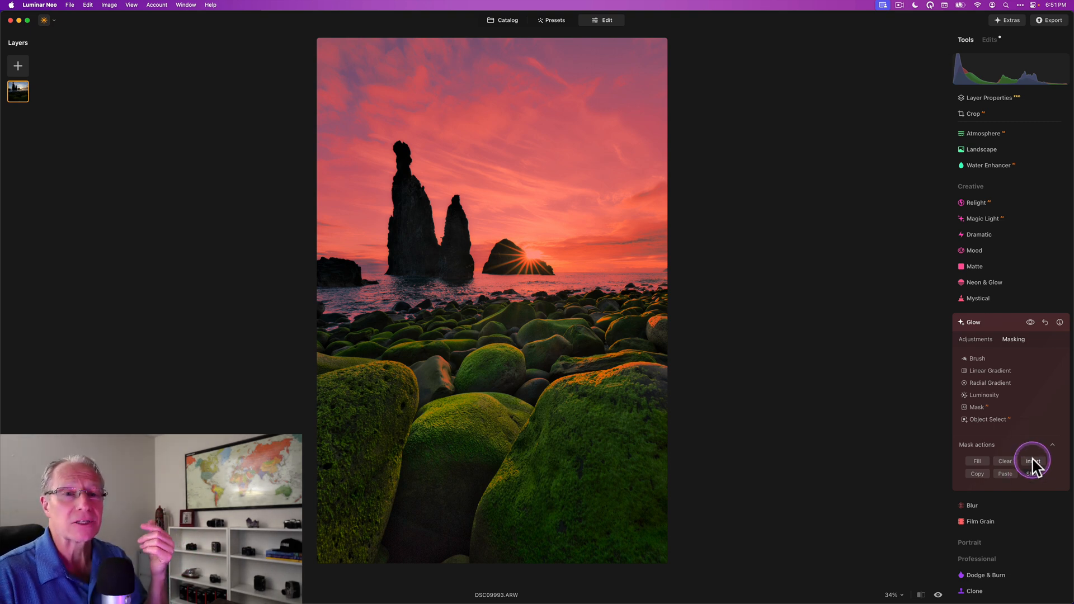
{"action": "left_click", "coordinate": [1034, 474]}
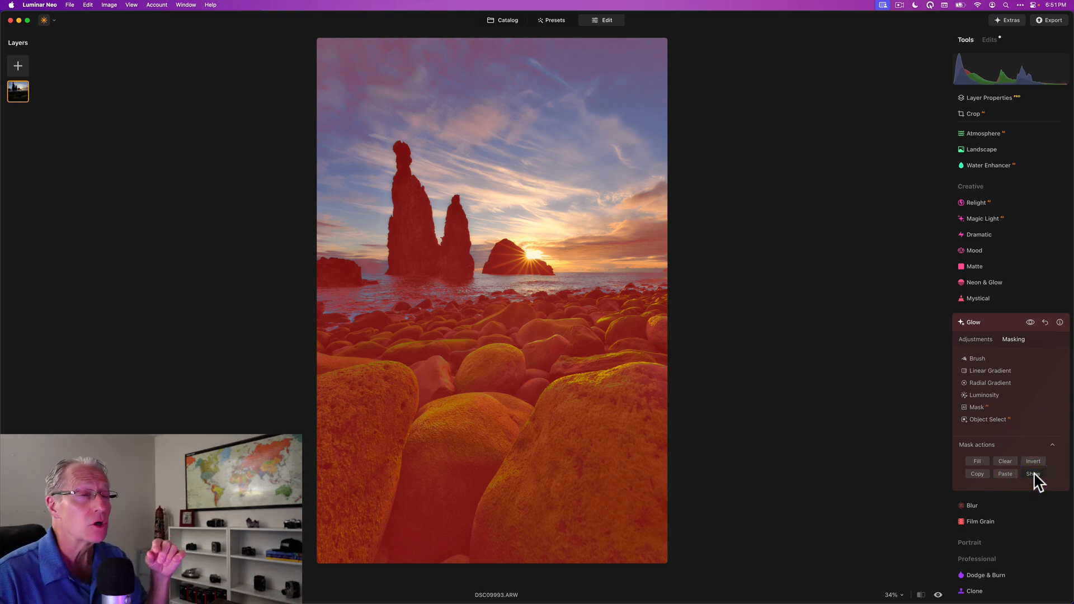
{"action": "left_click", "coordinate": [1034, 474]}
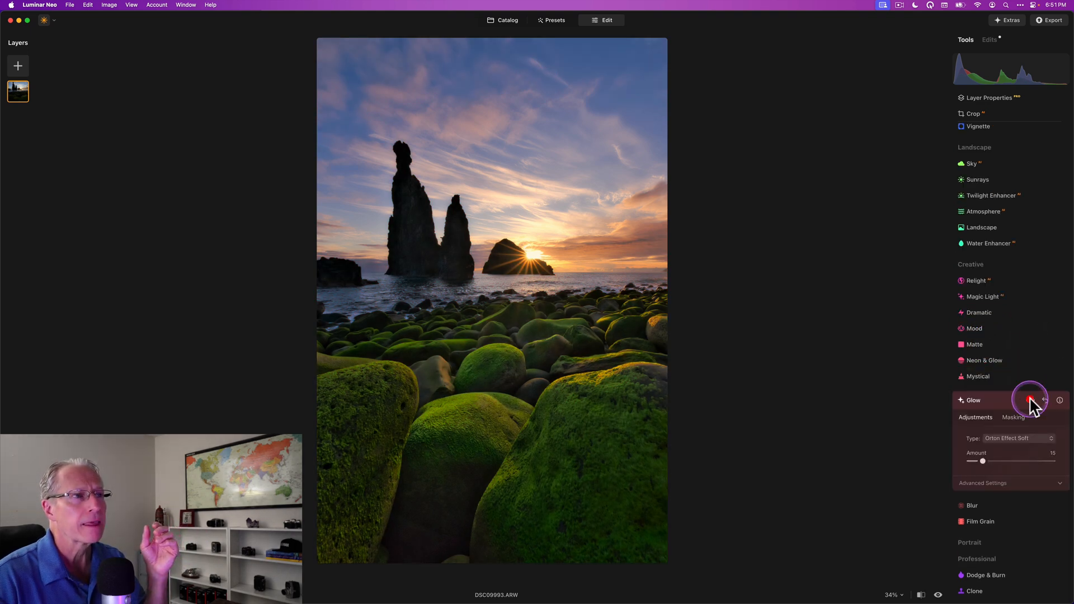
Compare the photo with and without the masked glow, then collapse Glow
{"action": "left_click", "coordinate": [1031, 400]}
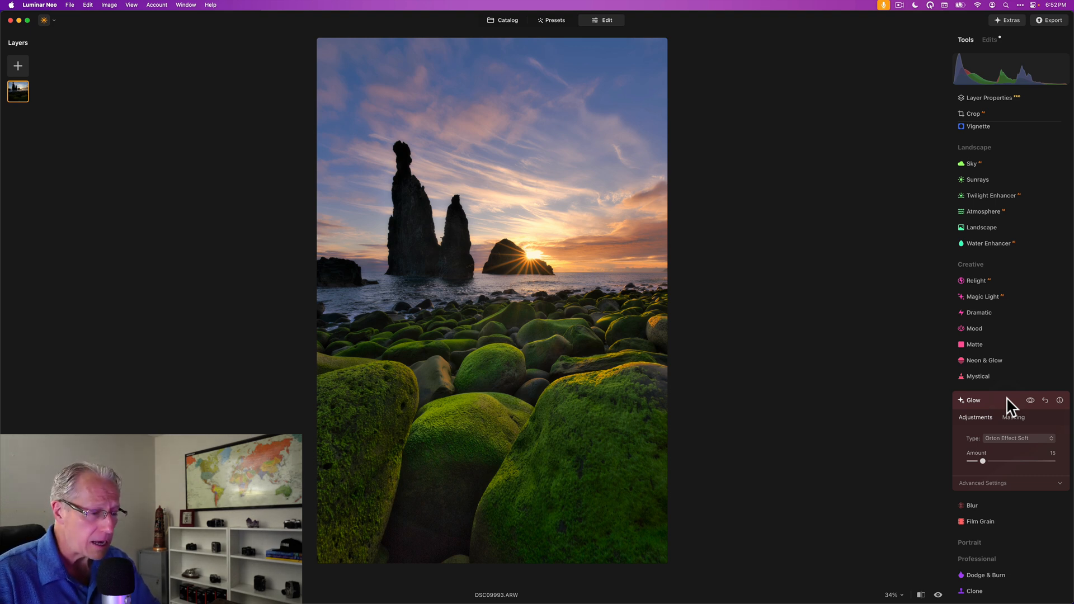
{"action": "left_click", "coordinate": [1001, 403]}
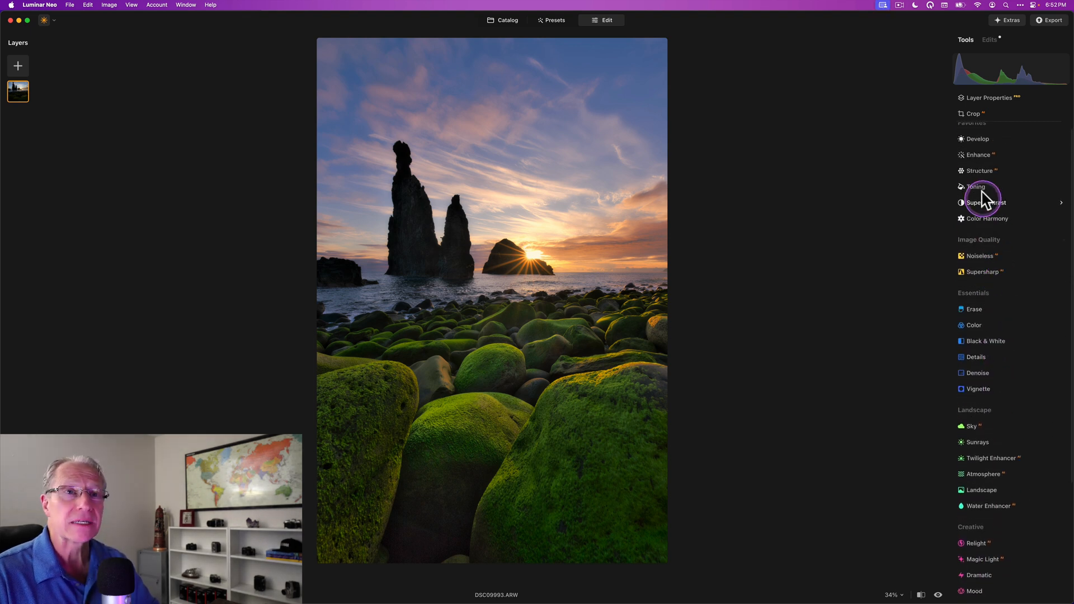
{"action": "mouse_move", "coordinate": [981, 174]}
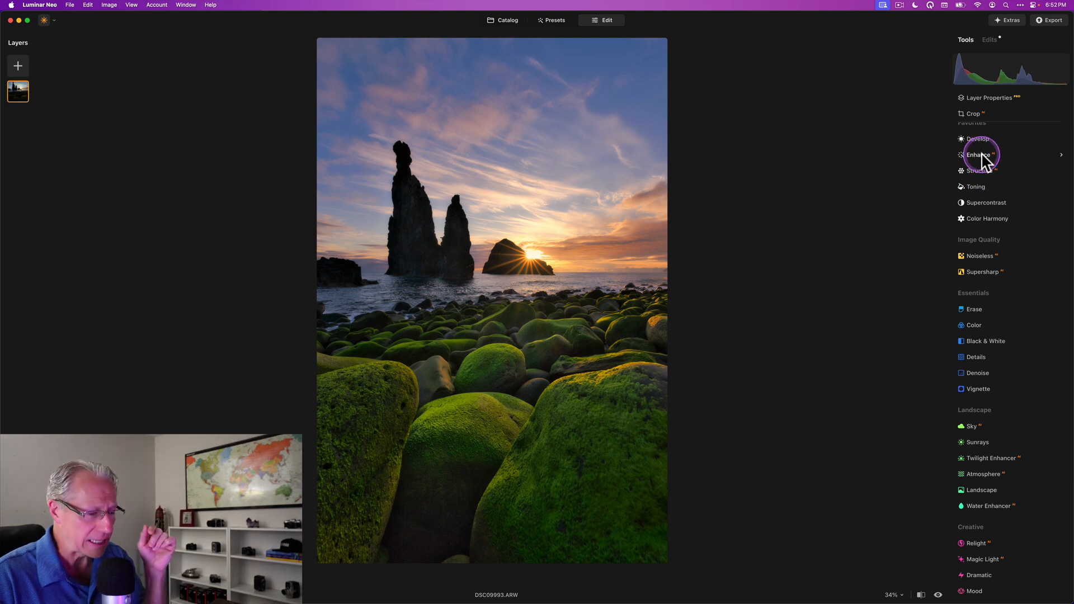
Apply Enhance with Accent about 25 through the pasted saved mask, compare it, then collapse Enhance
{"action": "left_click", "coordinate": [978, 155]}
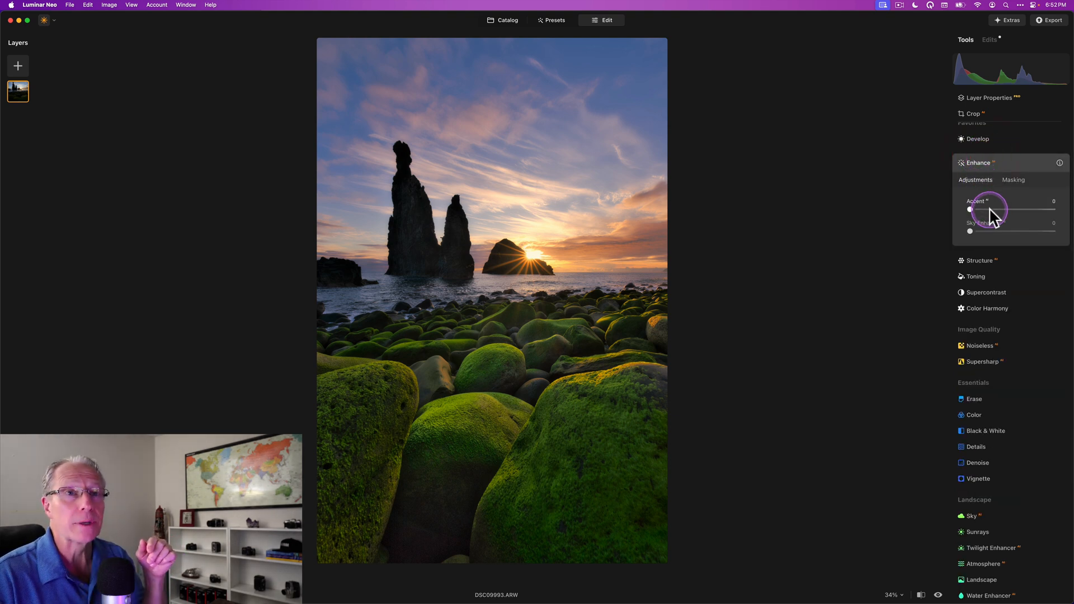
{"action": "left_click_drag", "start_coordinate": [971, 210], "coordinate": [992, 210]}
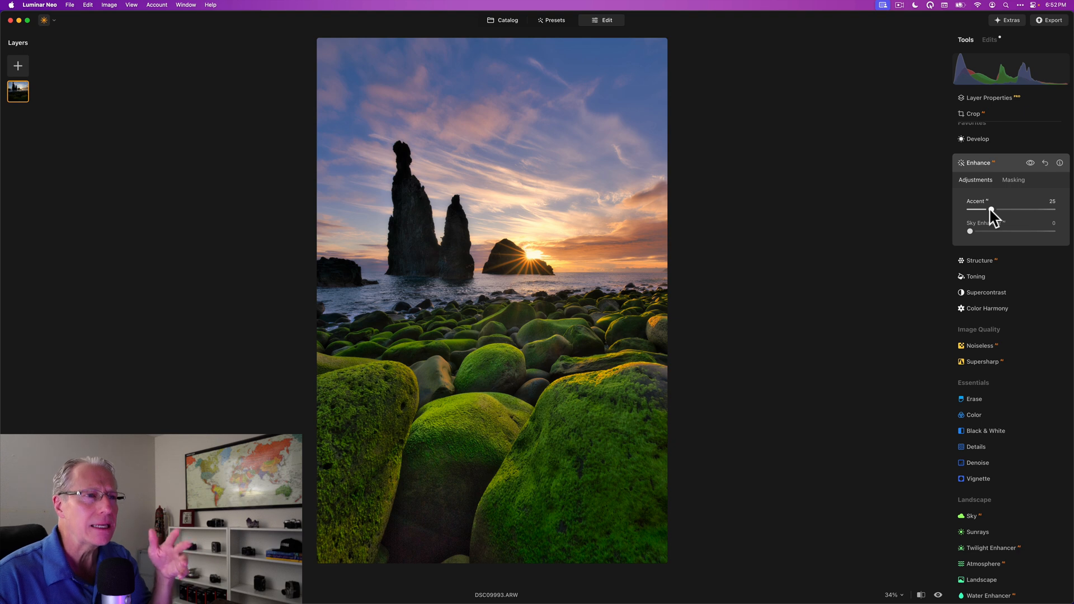
{"action": "left_click", "coordinate": [1012, 179]}
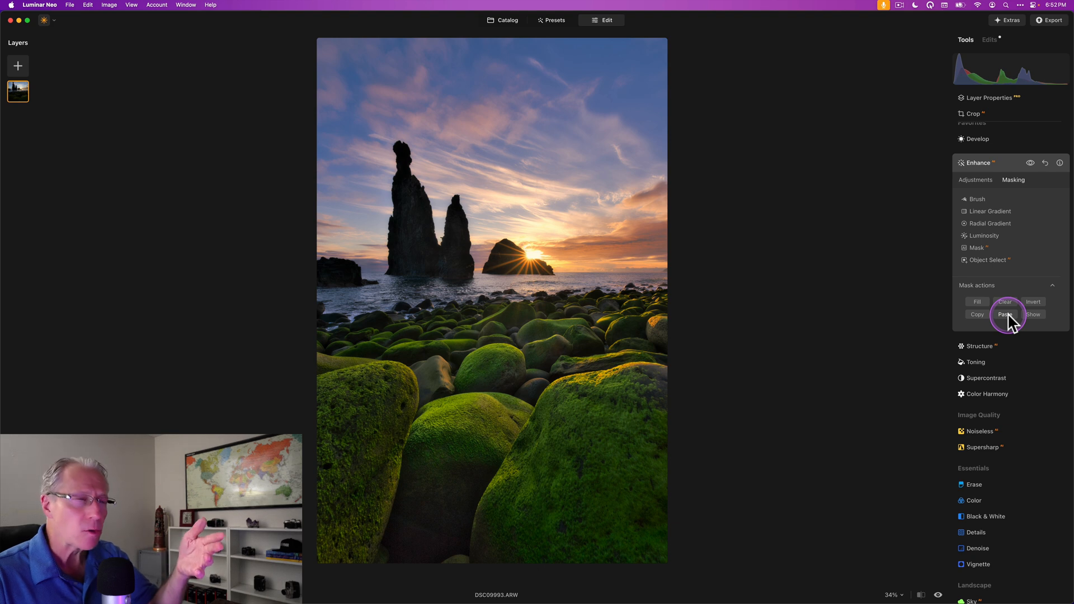
{"action": "left_click", "coordinate": [1005, 314]}
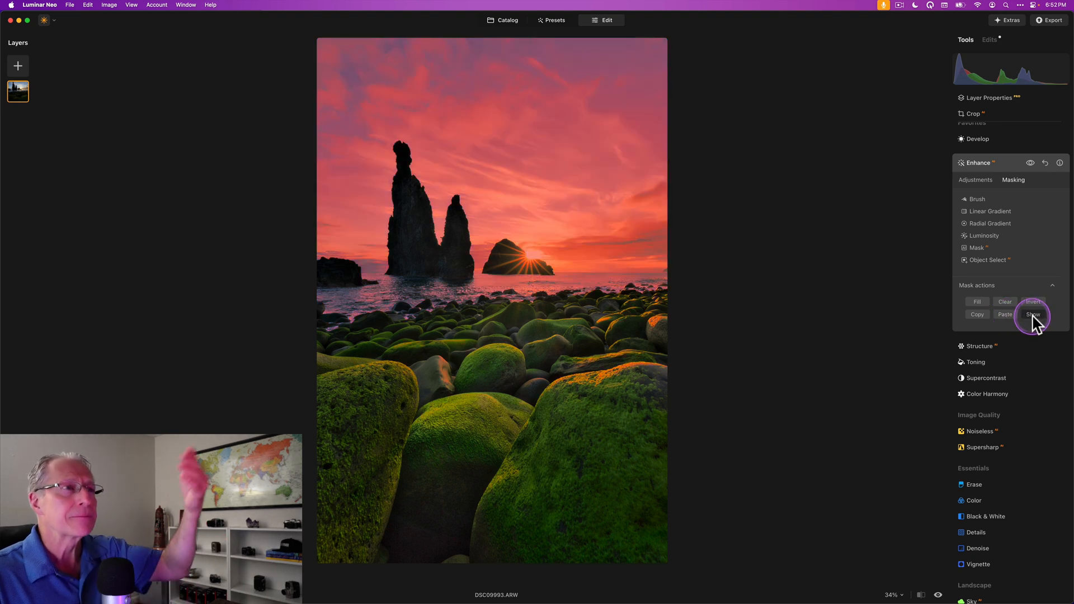
{"action": "left_click", "coordinate": [1033, 313]}
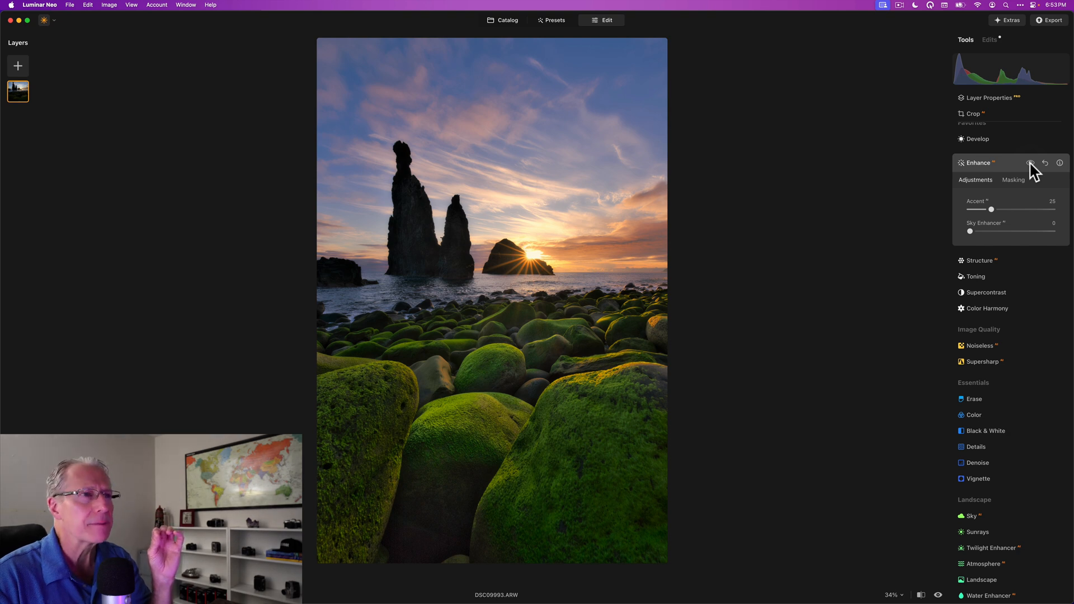
{"action": "left_click", "coordinate": [1030, 164]}
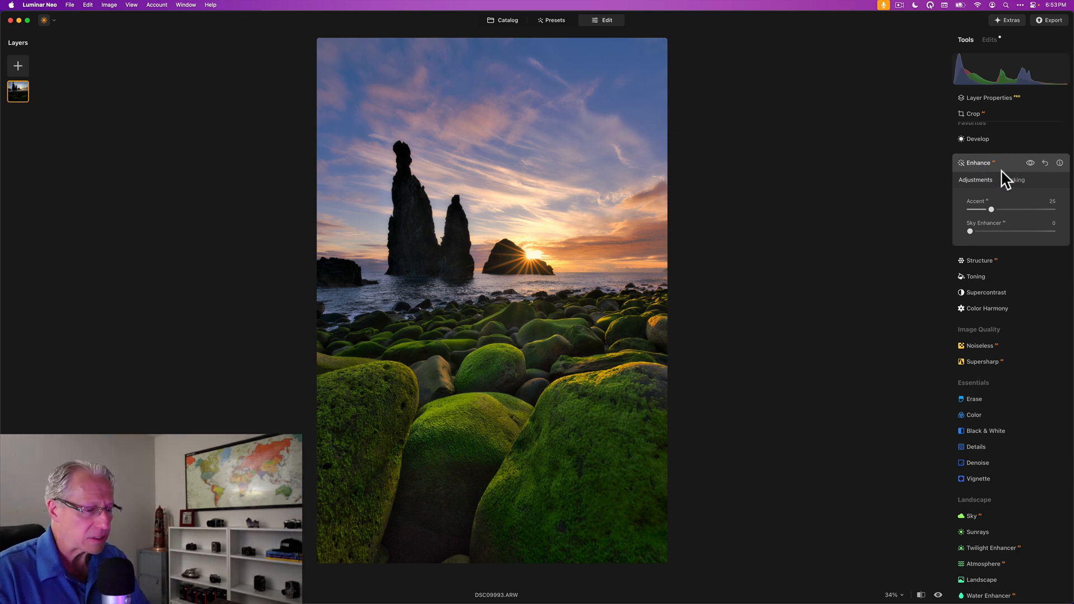
{"action": "left_click", "coordinate": [978, 163]}
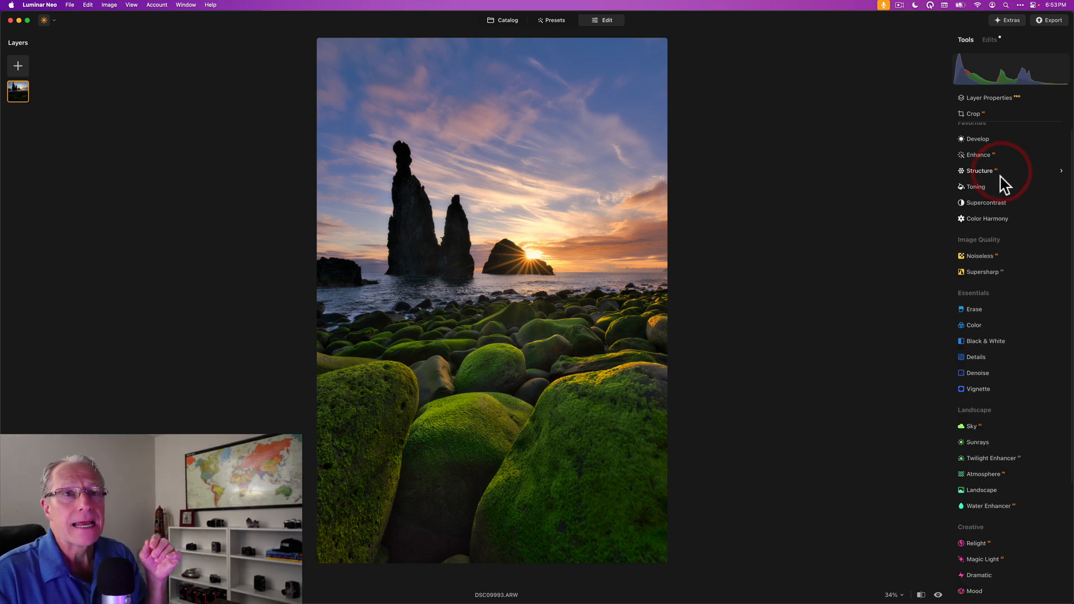
{"action": "mouse_move", "coordinate": [977, 389]}
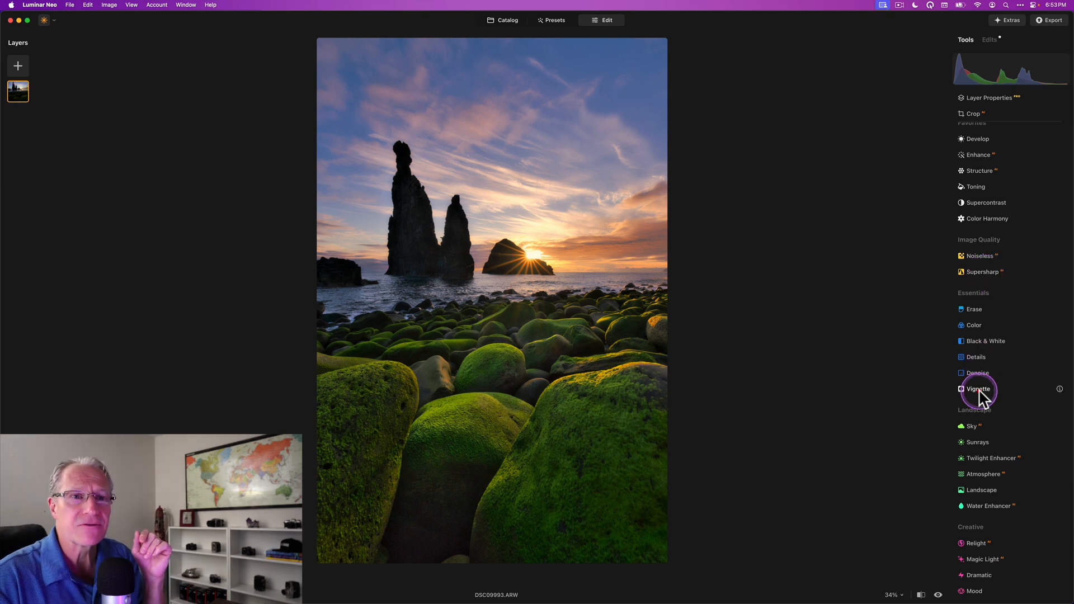
Add a Vignette of about -43 with feather 100 and compare its effect
{"action": "left_click", "coordinate": [978, 388]}
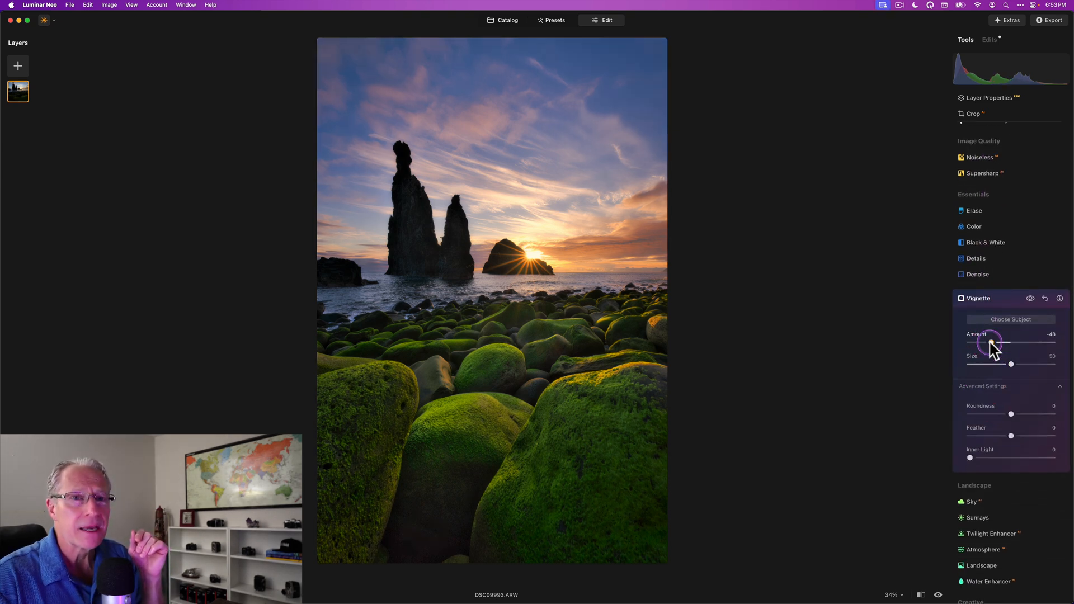
{"action": "left_click_drag", "start_coordinate": [988, 344], "coordinate": [992, 343]}
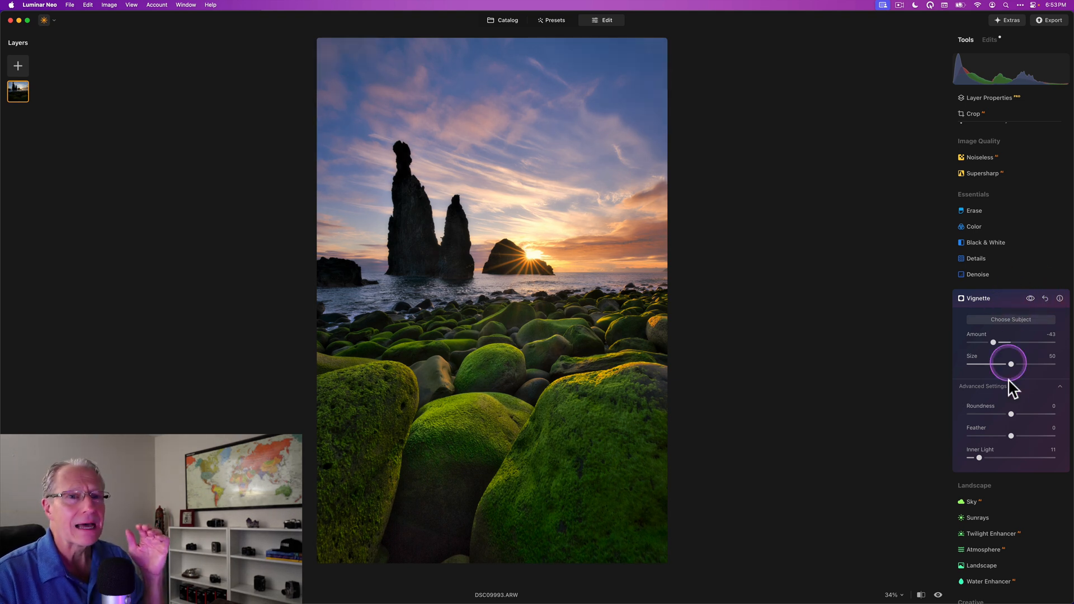
{"action": "left_click_drag", "start_coordinate": [1012, 436], "coordinate": [1055, 435]}
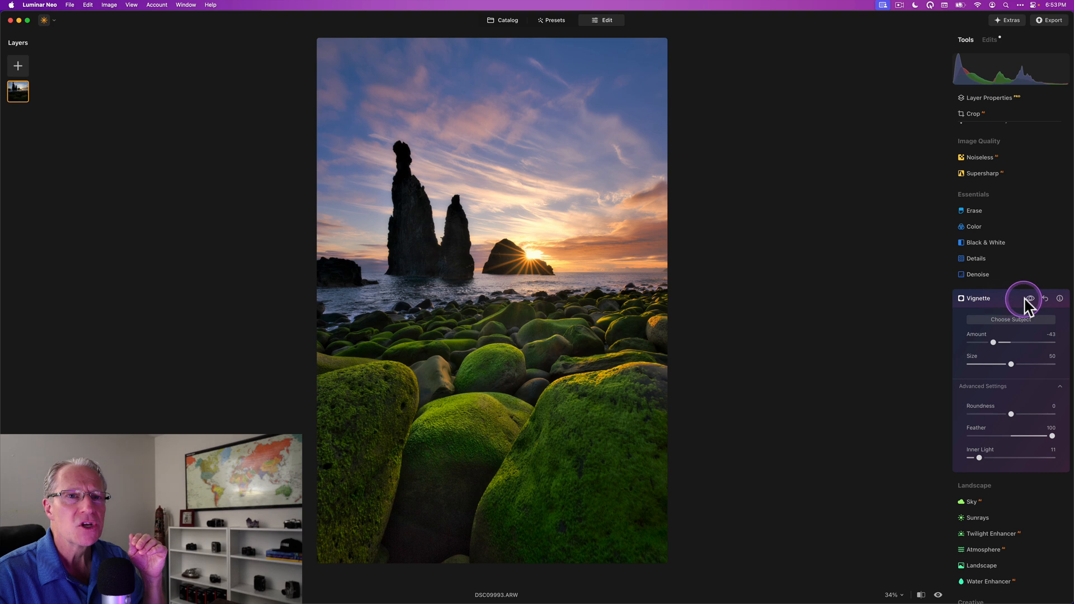
{"action": "left_click", "coordinate": [1038, 297]}
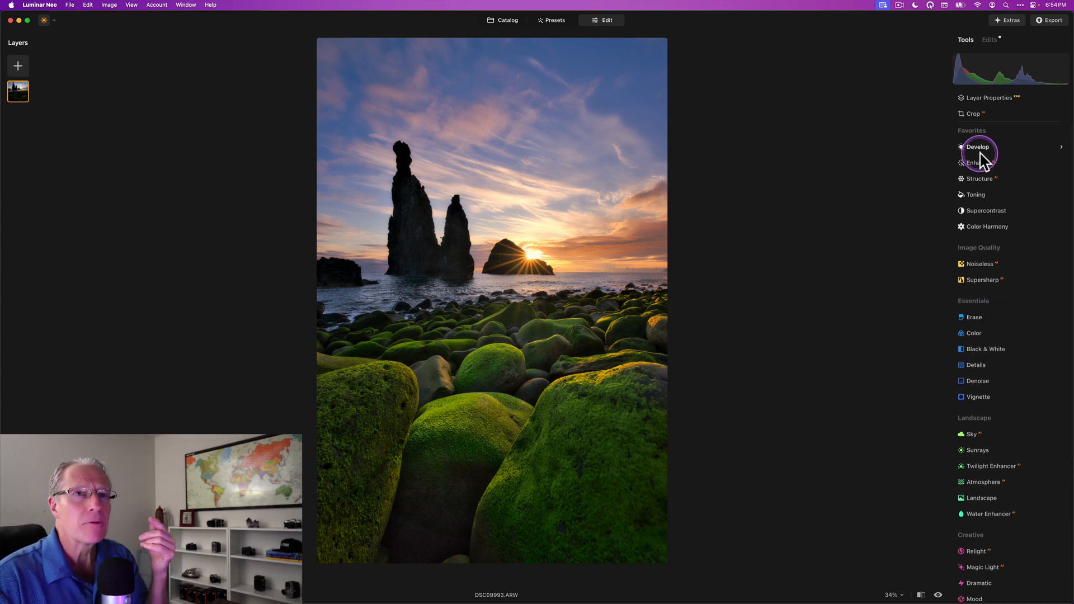
Start a Develop linear gradient mask and place it over the lower foreground boulders
{"action": "left_click", "coordinate": [977, 146]}
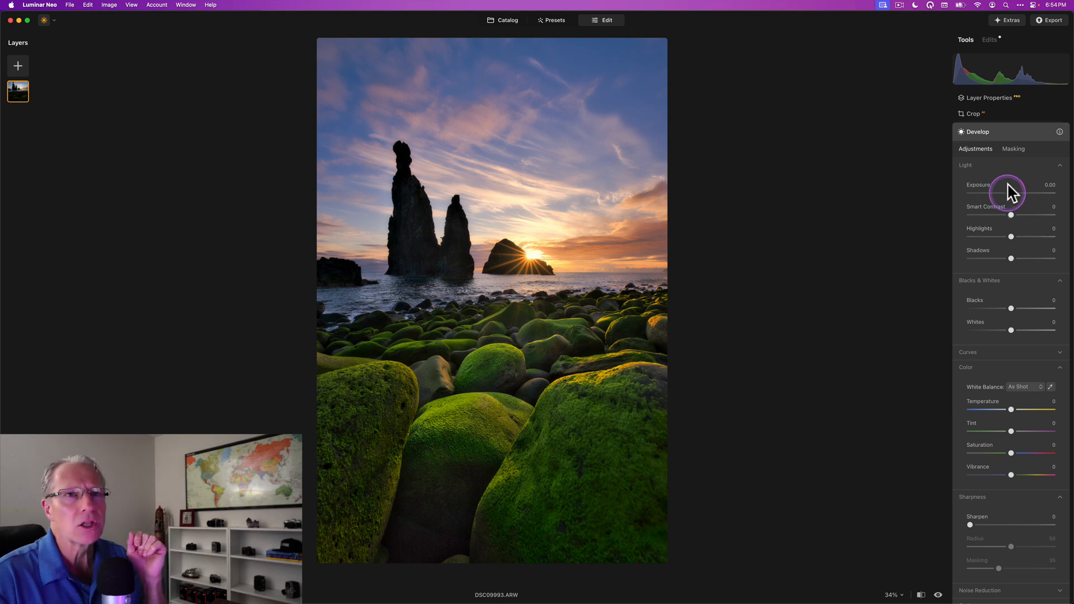
{"action": "left_click", "coordinate": [1013, 149]}
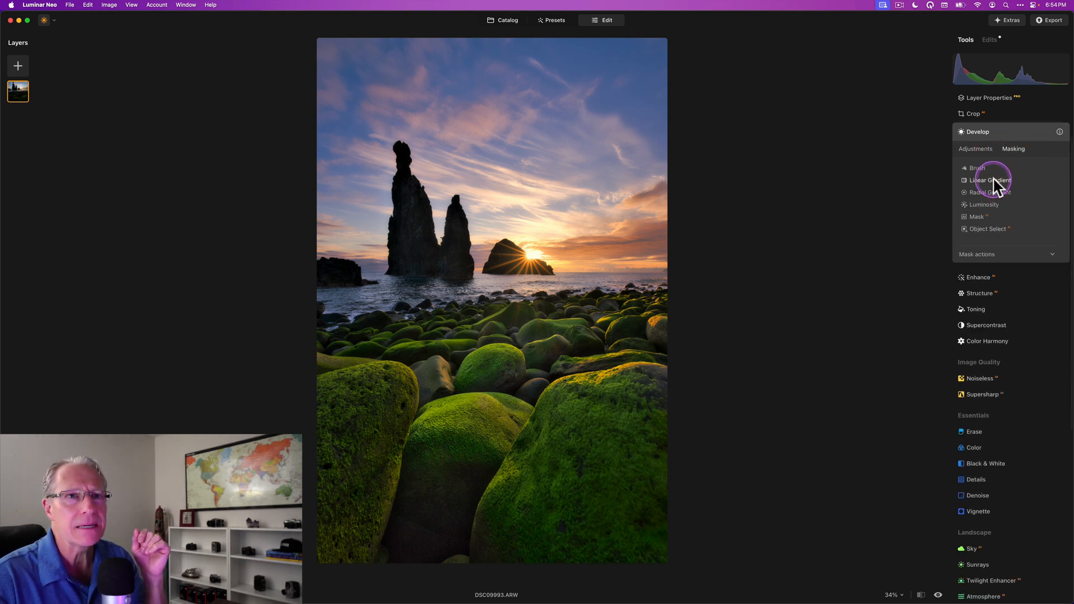
{"action": "left_click", "coordinate": [993, 179]}
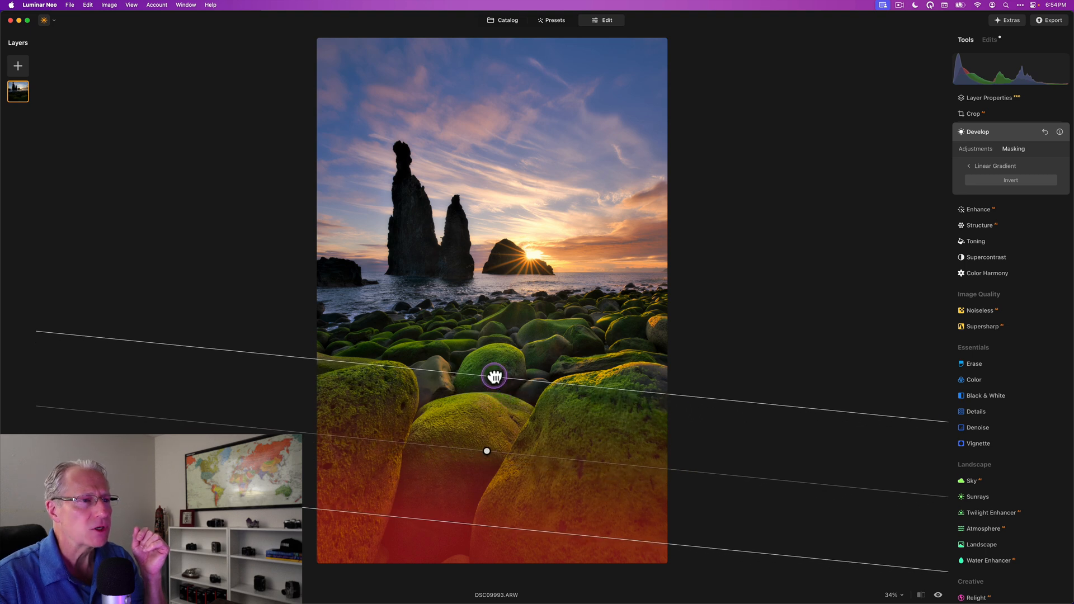
{"action": "left_click_drag", "start_coordinate": [494, 376], "coordinate": [503, 337]}
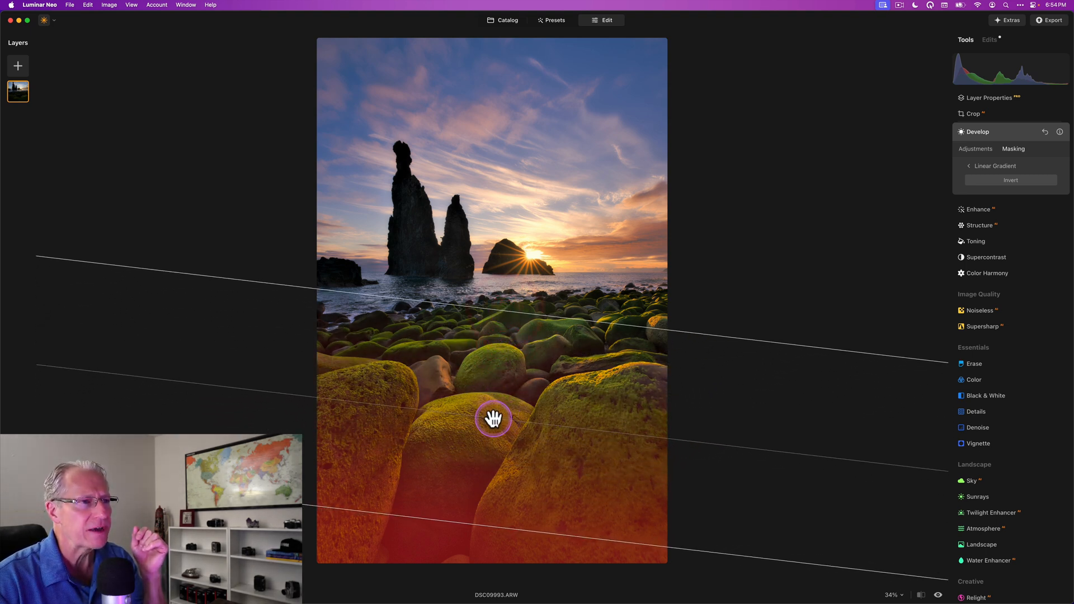
{"action": "left_click_drag", "start_coordinate": [493, 419], "coordinate": [490, 458]}
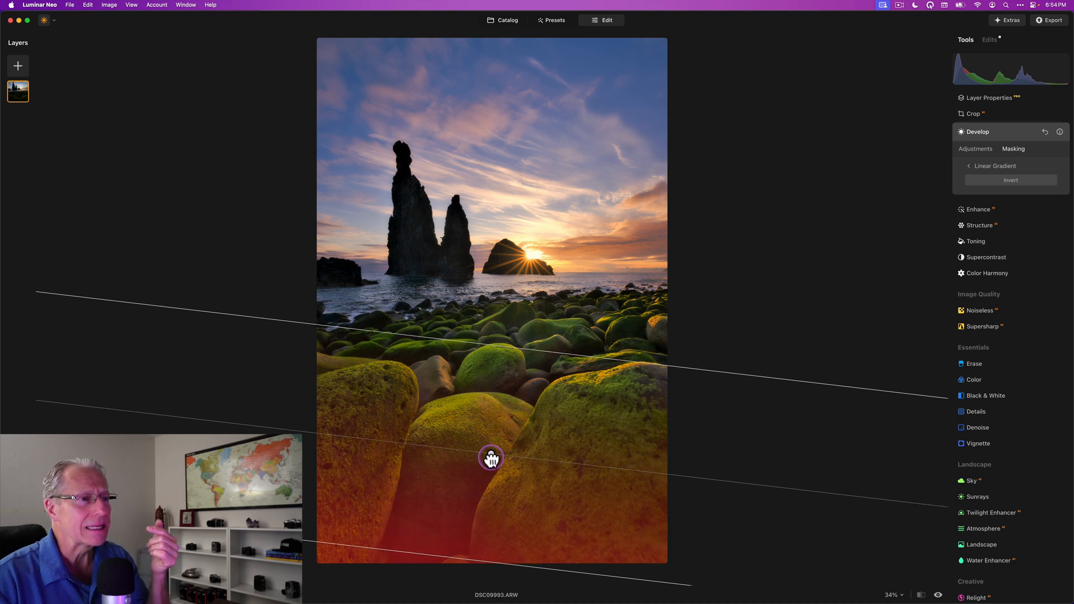
{"action": "left_click_drag", "start_coordinate": [491, 458], "coordinate": [487, 490]}
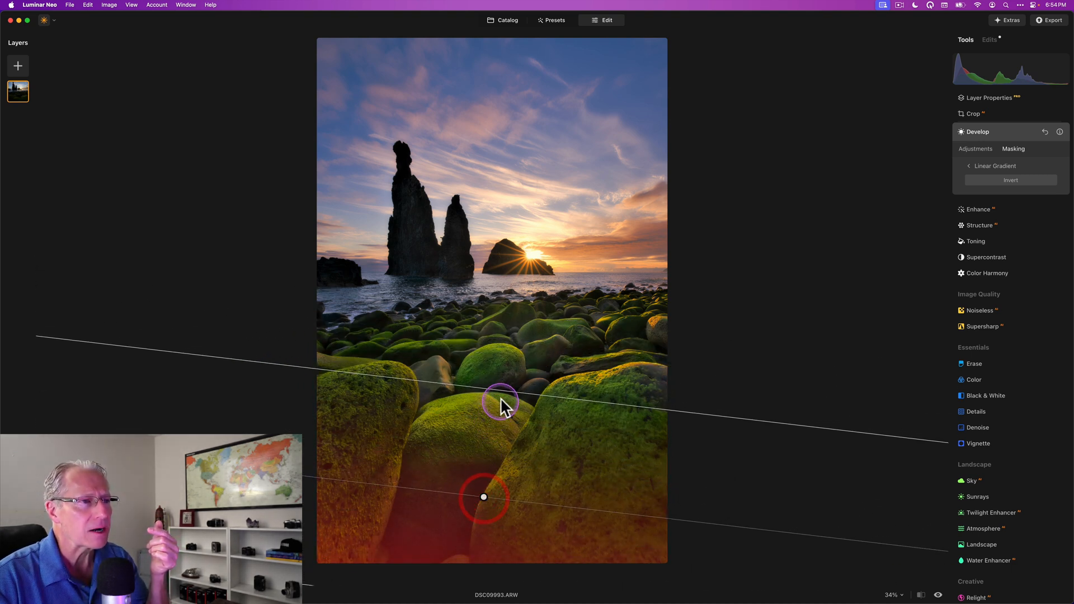
Refine the gradient's fade toward the shoreline and bottom edge, then return to its adjustments
{"action": "left_click_drag", "start_coordinate": [499, 403], "coordinate": [506, 341]}
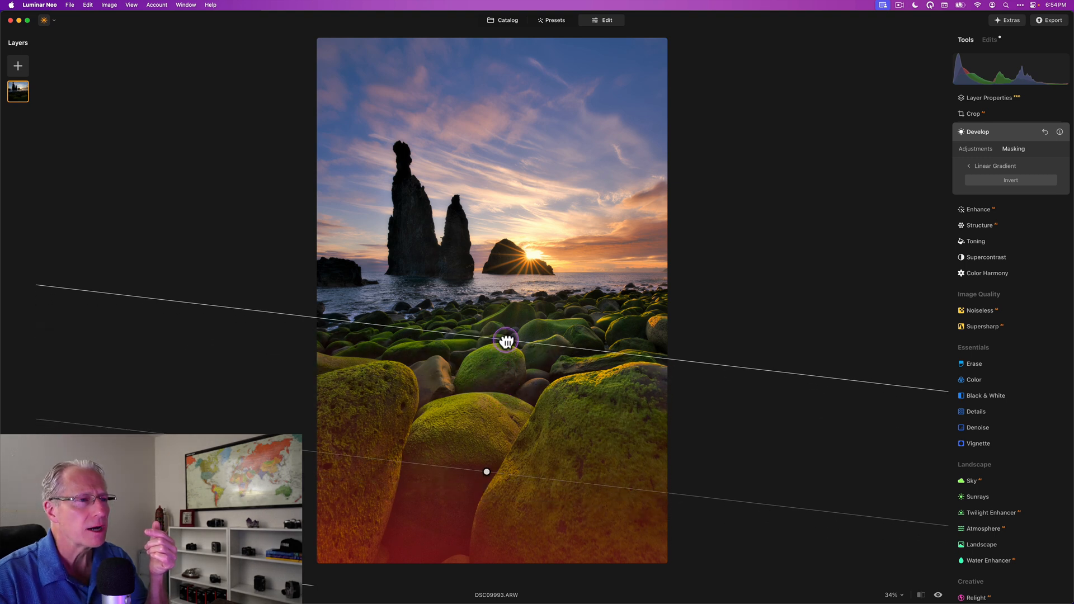
{"action": "left_click_drag", "start_coordinate": [506, 341], "coordinate": [497, 411]}
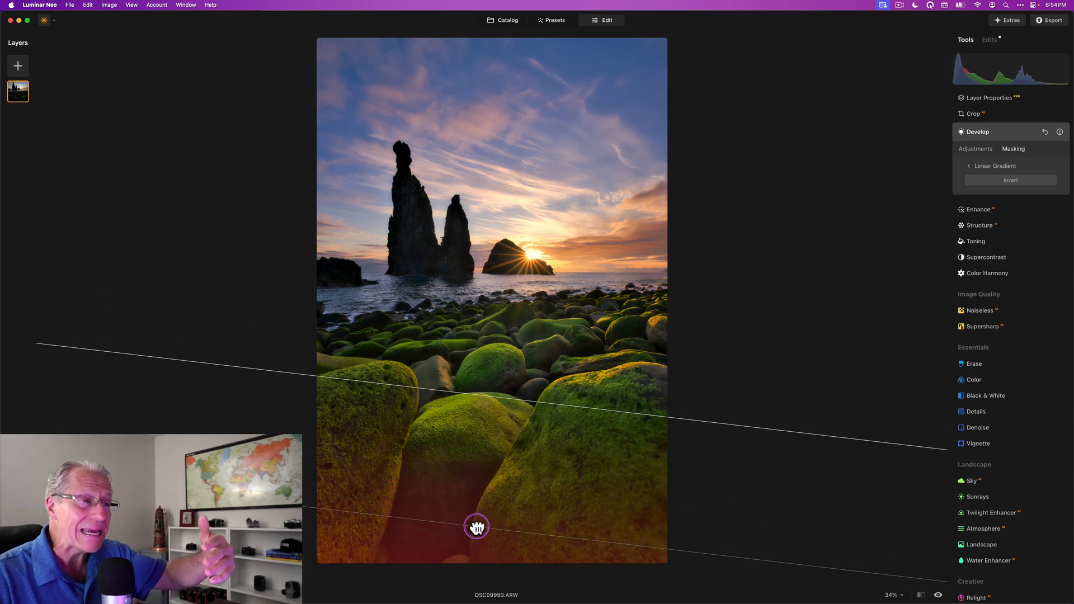
{"action": "left_click_drag", "start_coordinate": [477, 527], "coordinate": [512, 406]}
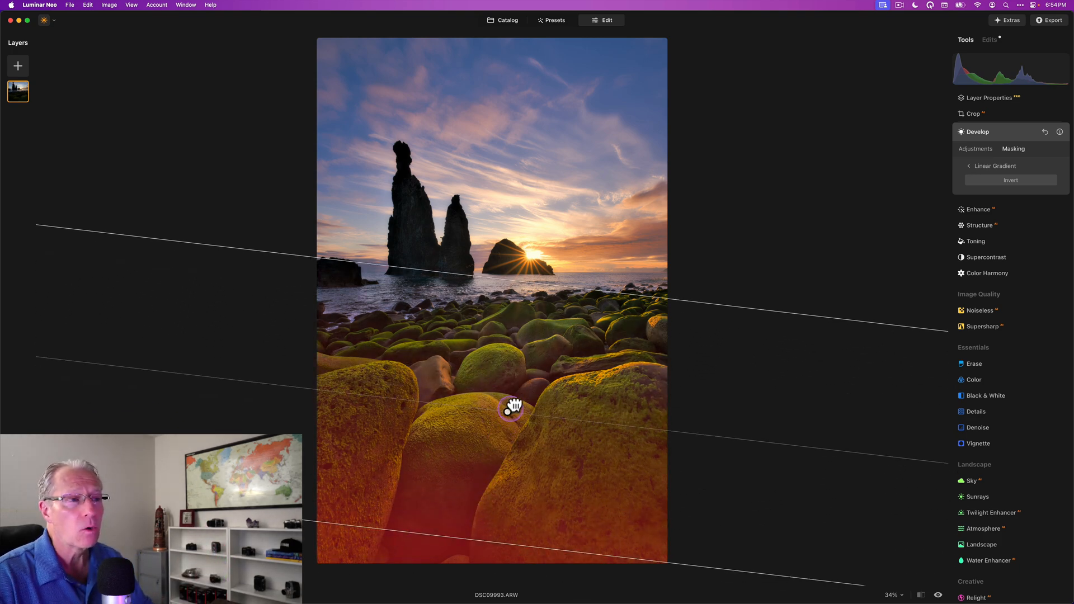
{"action": "left_click_drag", "start_coordinate": [513, 407], "coordinate": [494, 490]}
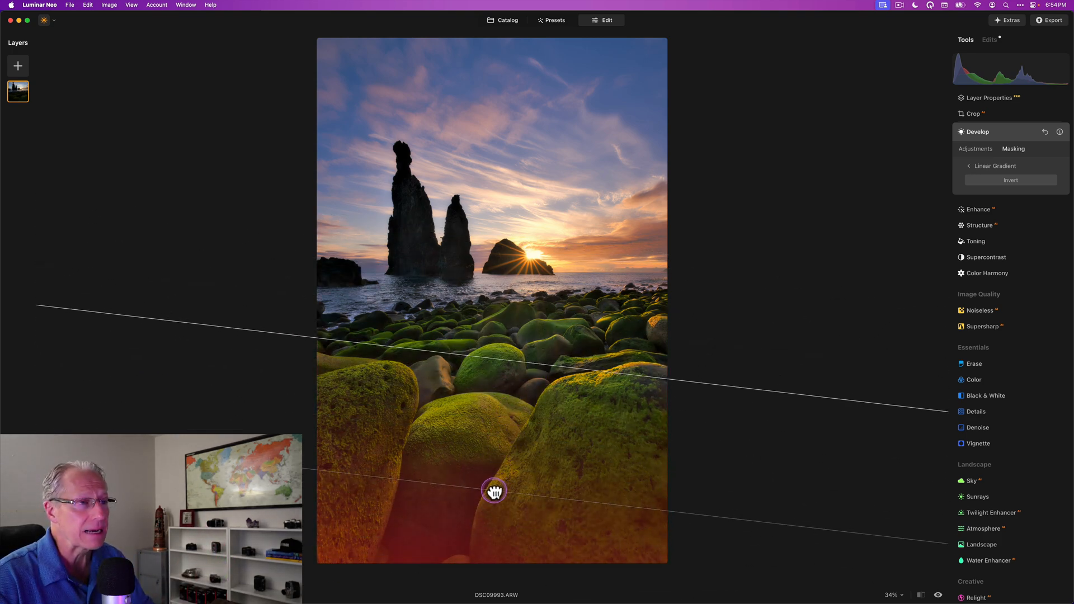
{"action": "left_click_drag", "start_coordinate": [494, 490], "coordinate": [494, 494]}
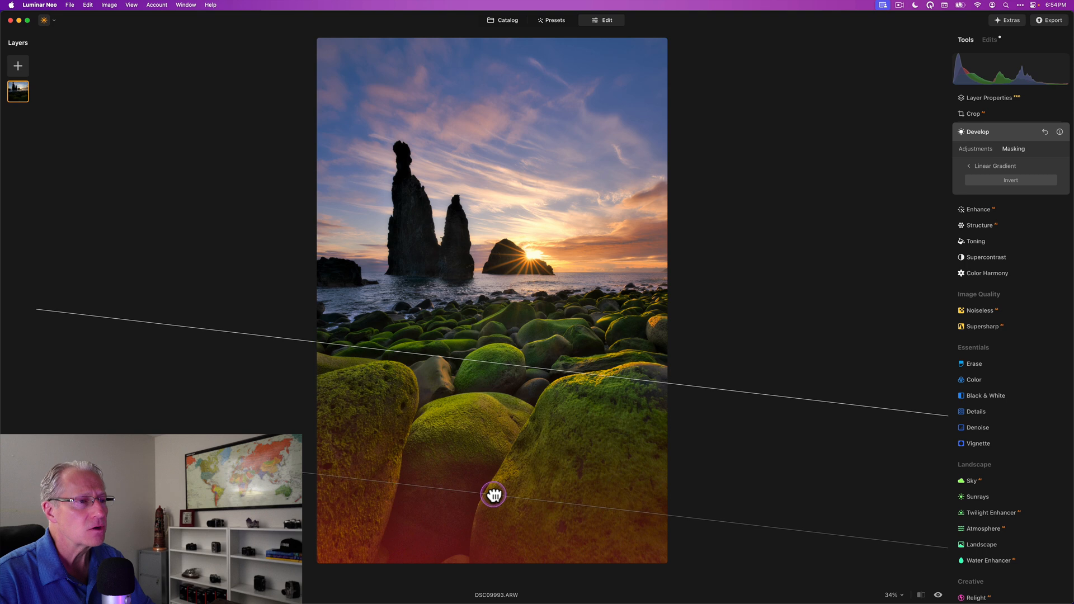
{"action": "left_click_drag", "start_coordinate": [492, 495], "coordinate": [493, 486]}
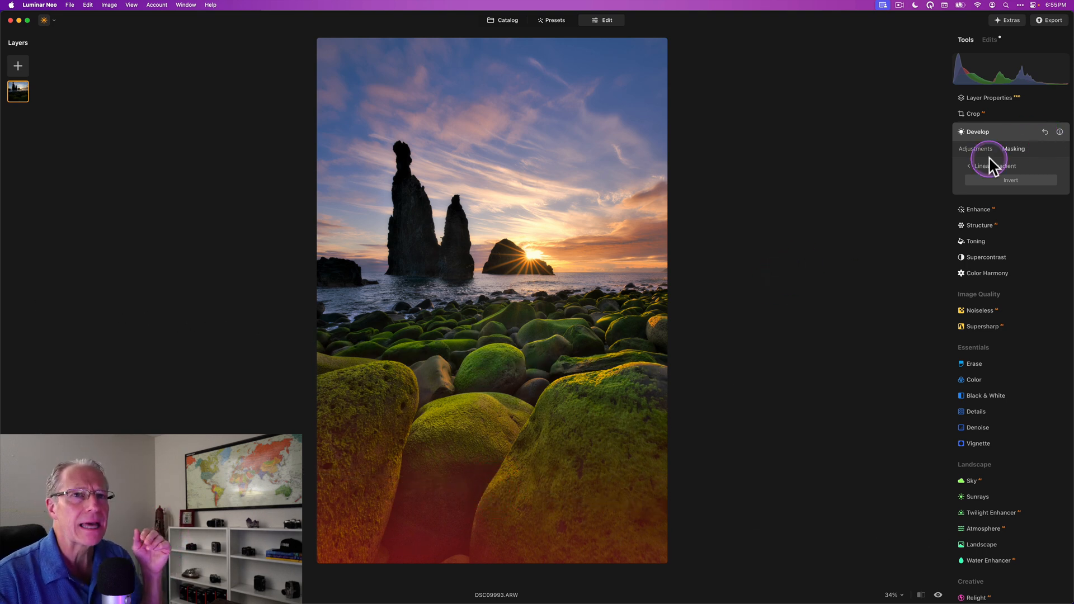
{"action": "left_click", "coordinate": [976, 149]}
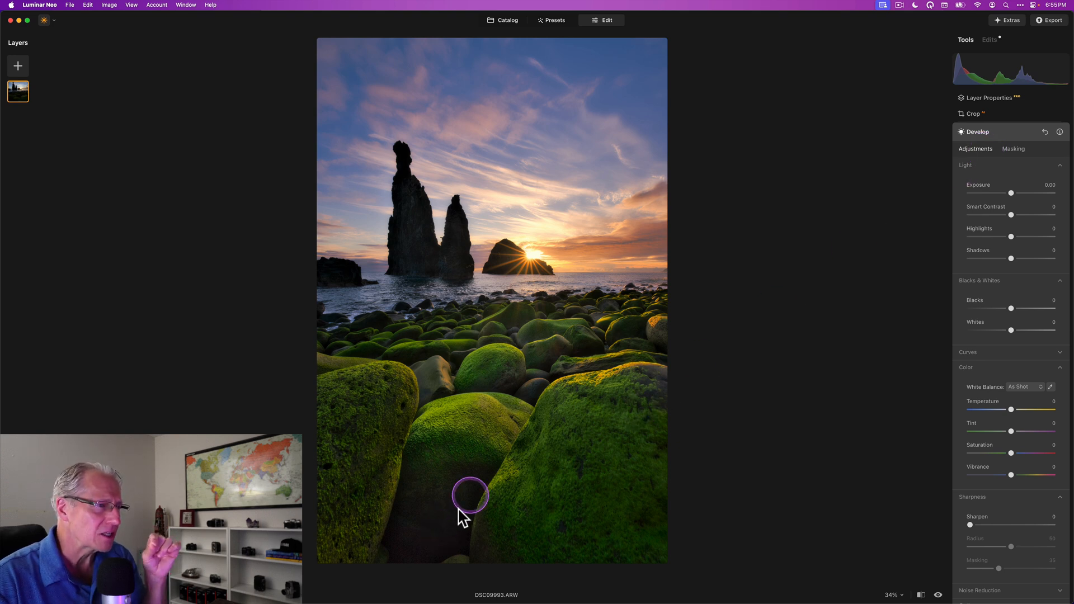
Lower the masked Develop exposure to about -2.37 to darken the foreground boulders
{"action": "left_click_drag", "start_coordinate": [1012, 192], "coordinate": [1004, 193]}
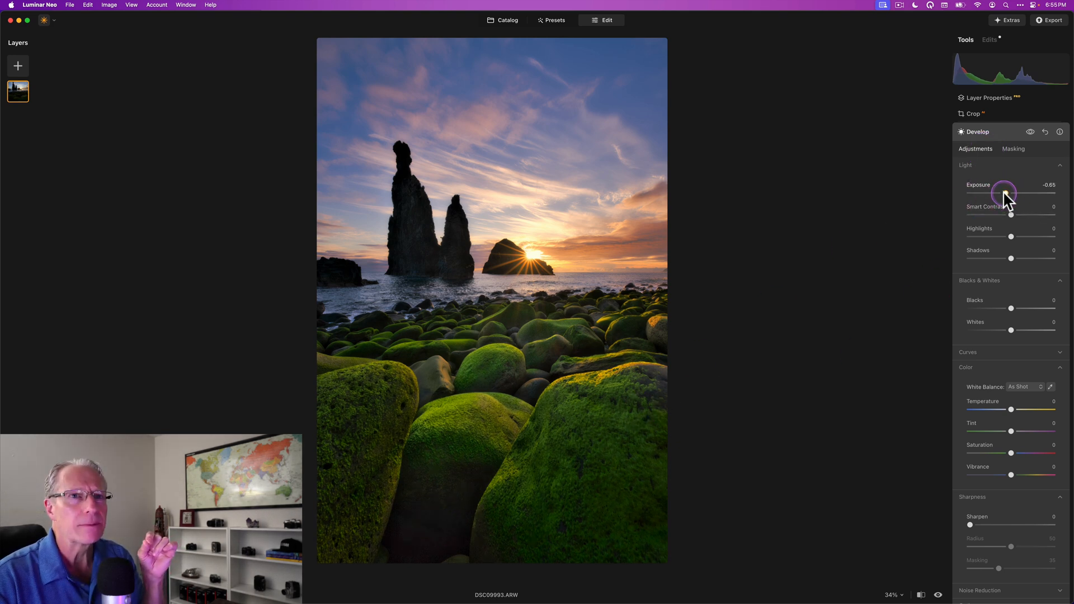
{"action": "left_click_drag", "start_coordinate": [1003, 191], "coordinate": [996, 191]}
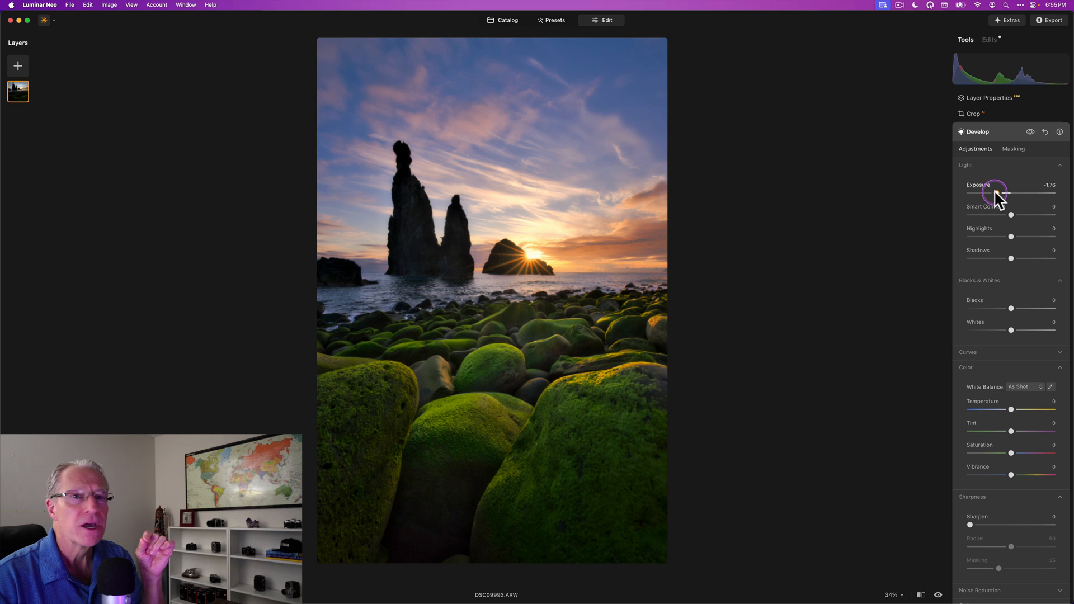
{"action": "left_click_drag", "start_coordinate": [1000, 194], "coordinate": [993, 194]}
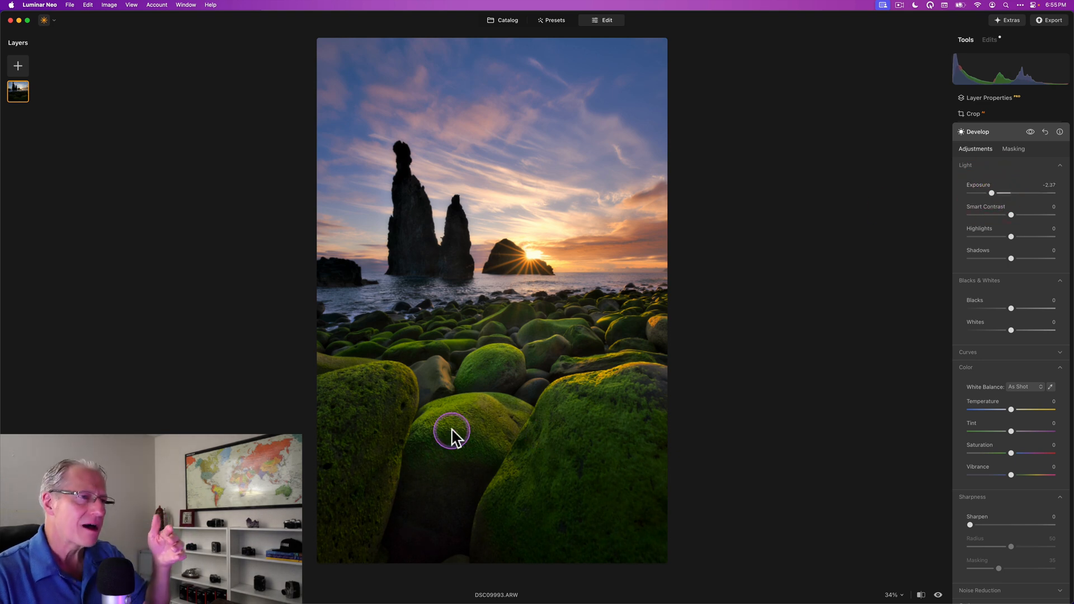
{"action": "mouse_move", "coordinate": [462, 420]}
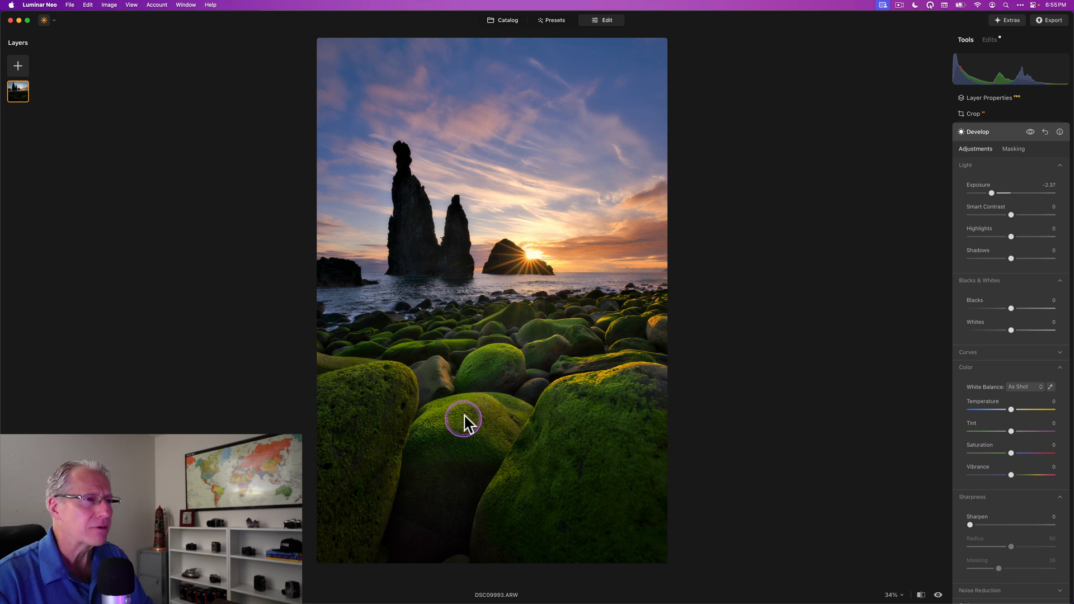
{"action": "mouse_move", "coordinate": [487, 390]}
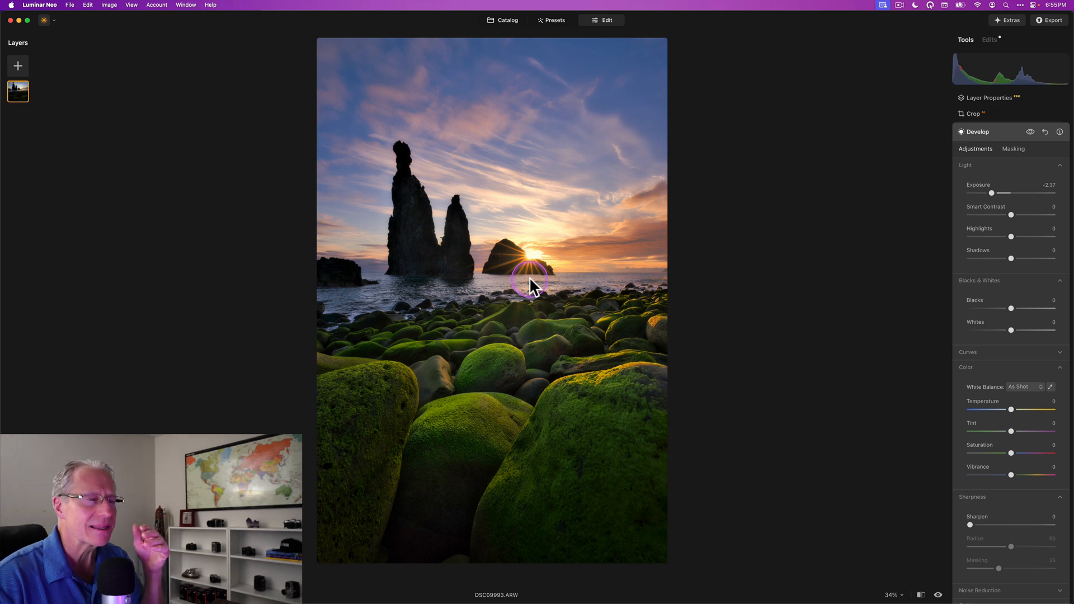
{"action": "mouse_move", "coordinate": [490, 416]}
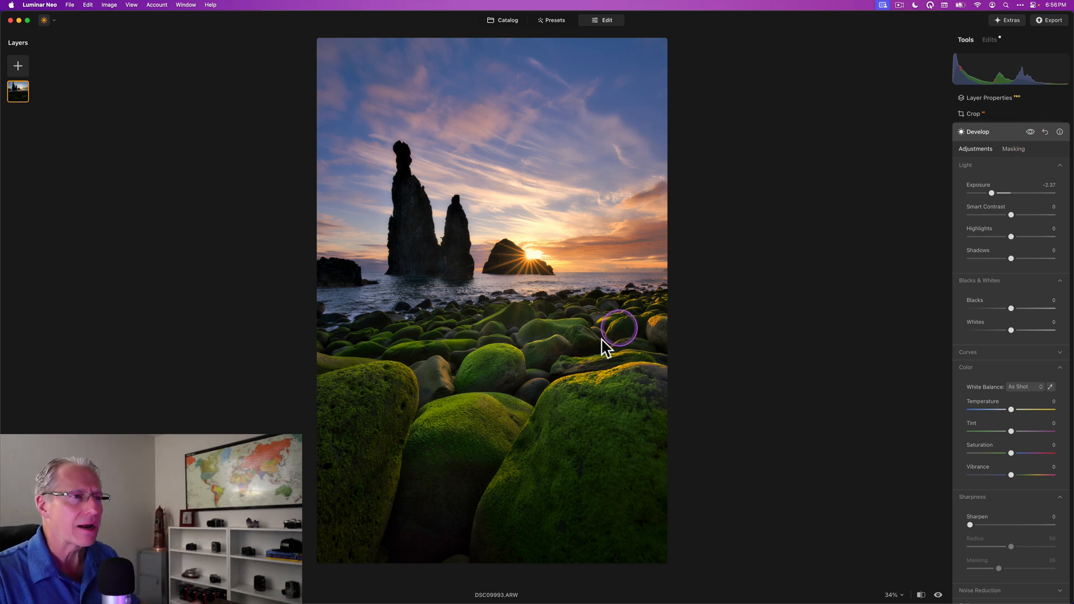
{"action": "mouse_move", "coordinate": [457, 420]}
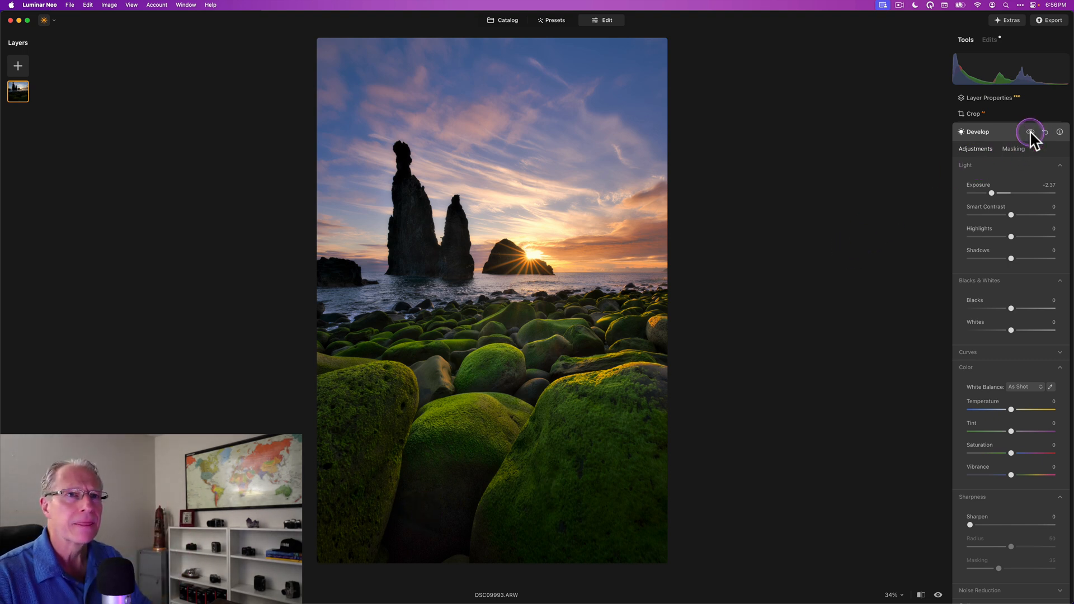
Preview the seascape with the masked Develop adjustment off, re-enable it and collapse Develop
{"action": "left_click", "coordinate": [1029, 132]}
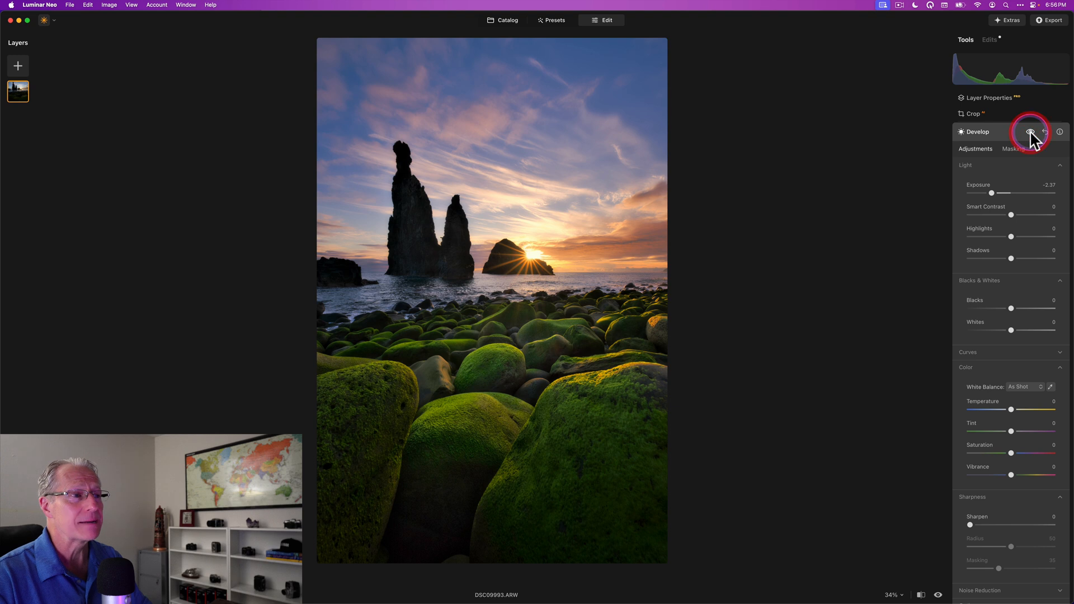
{"action": "left_click", "coordinate": [1030, 132]}
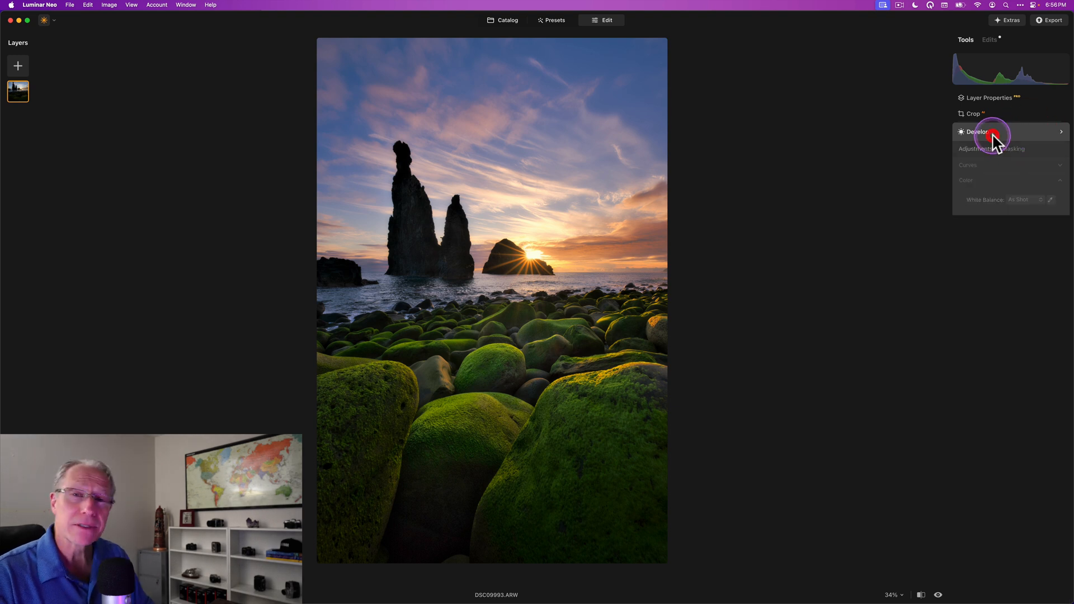
{"action": "left_click", "coordinate": [975, 132]}
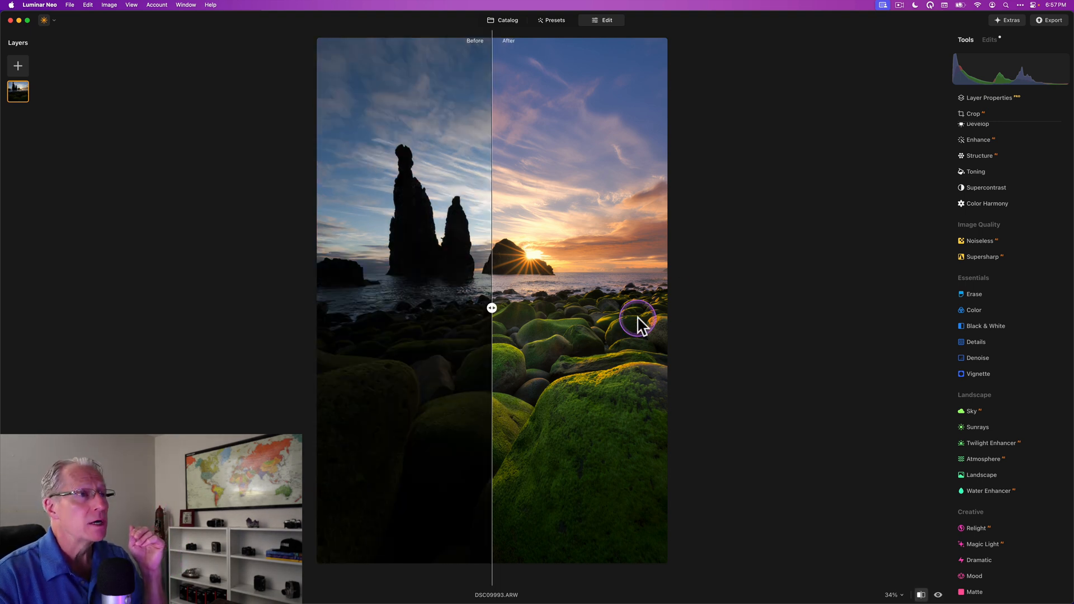
Slide the Before/After divider across the image, settling it near the centre
{"action": "left_click_drag", "start_coordinate": [491, 308], "coordinate": [626, 307]}
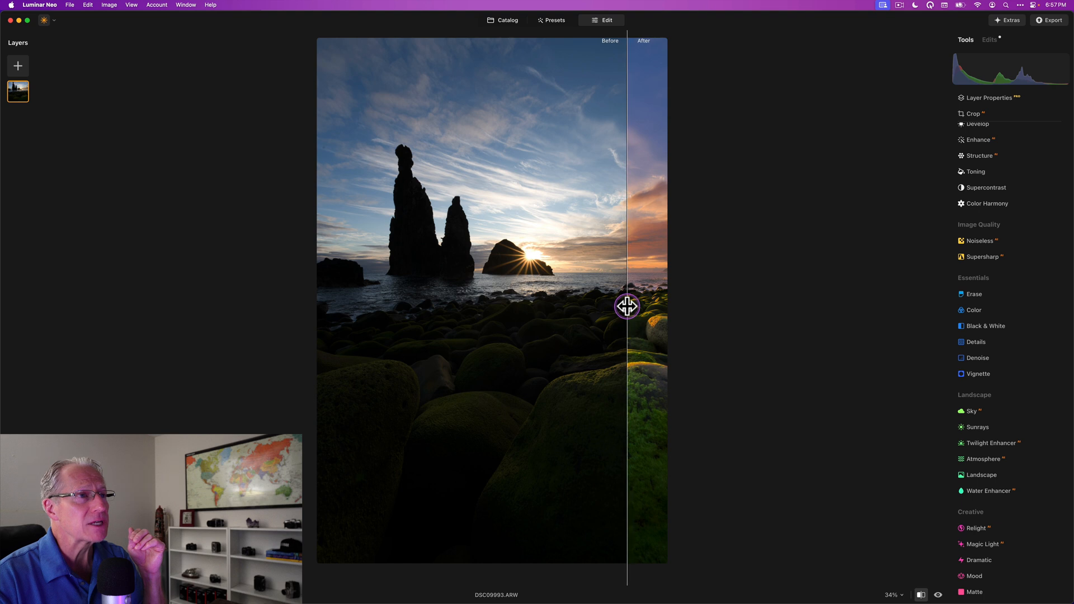
{"action": "left_click_drag", "start_coordinate": [626, 307], "coordinate": [518, 326]}
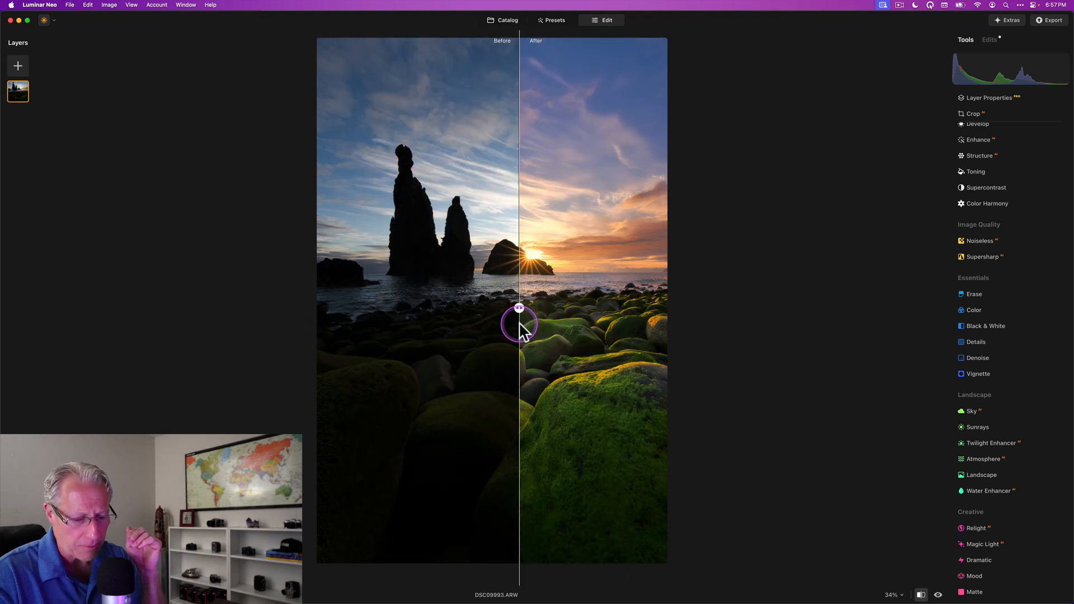